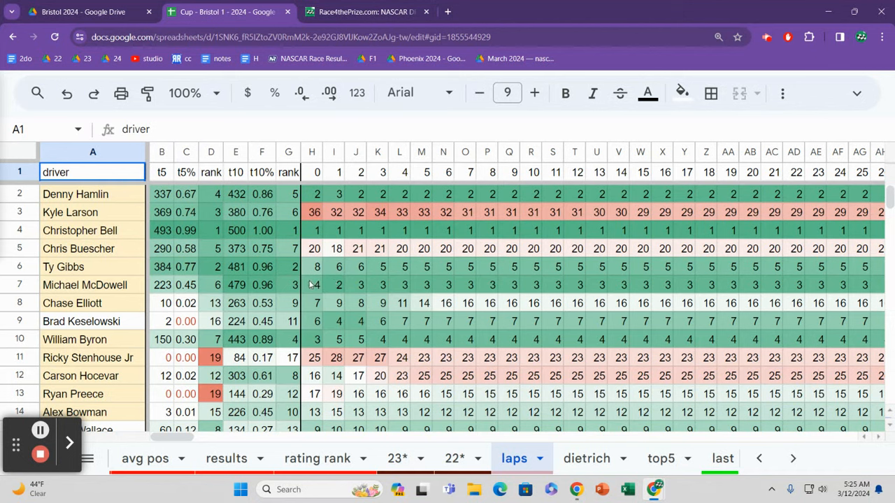
Check the starting positions, including Kyle Larson's 36th, and Denny Hamlin's lap 19 position
click(311, 339)
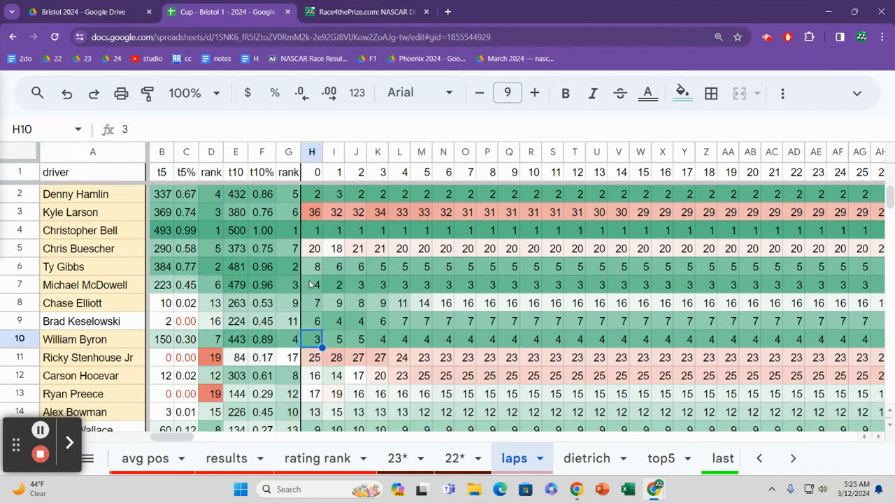
click(312, 212)
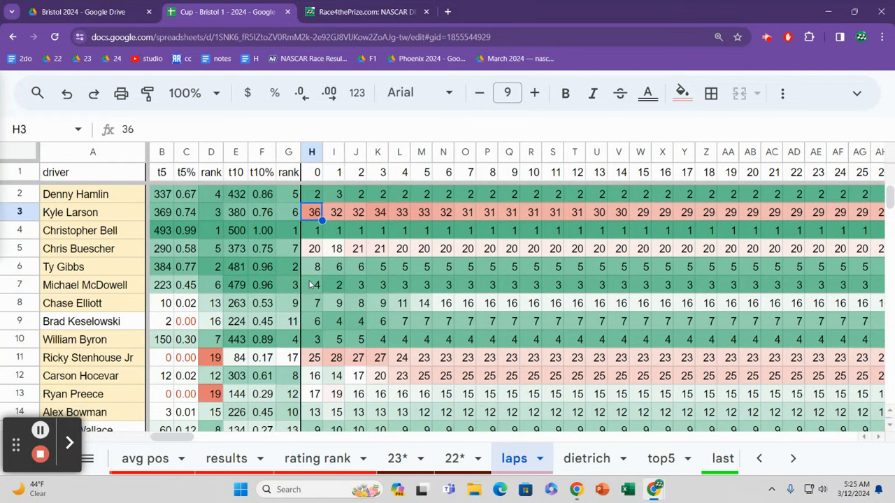
click(311, 194)
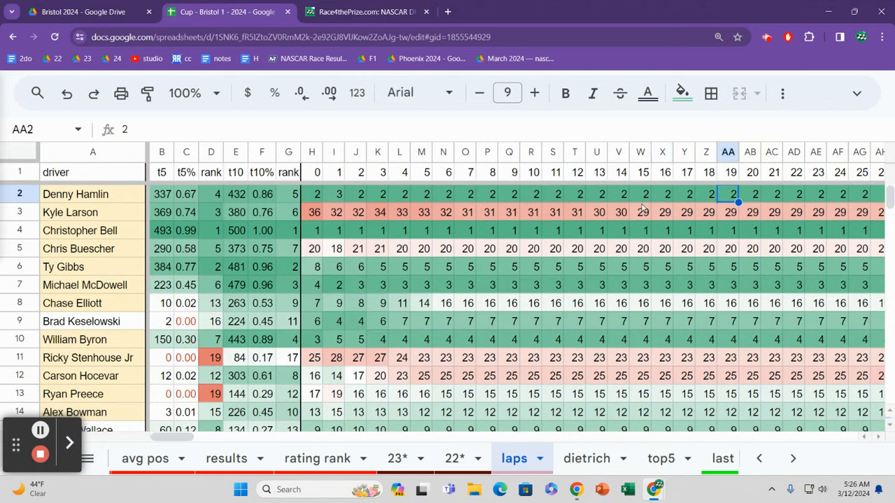
scroll(right, 3)
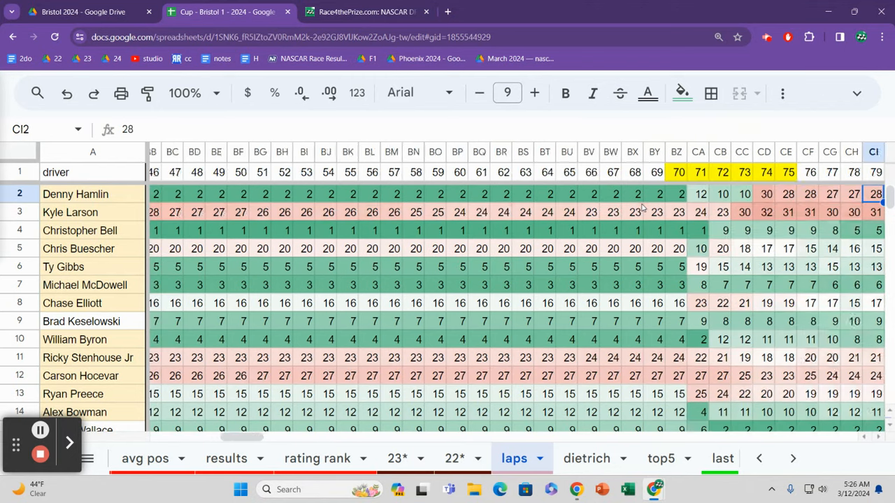
scroll(right, 3)
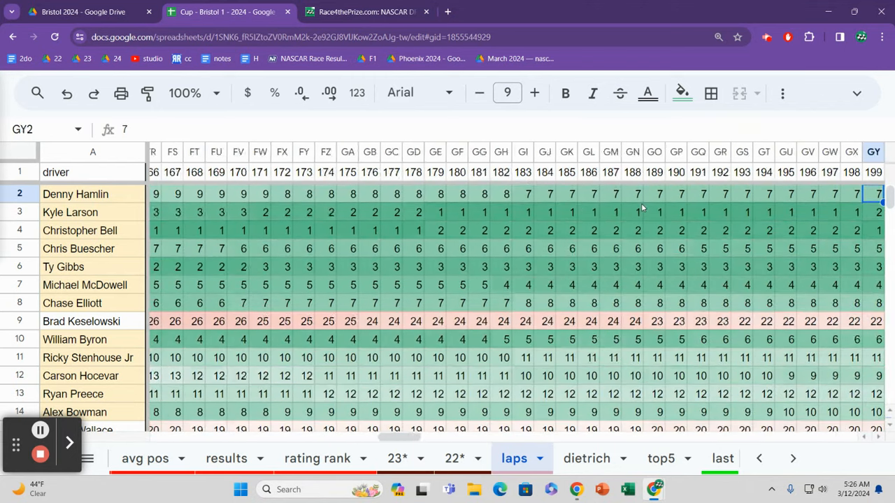
scroll(right, 3)
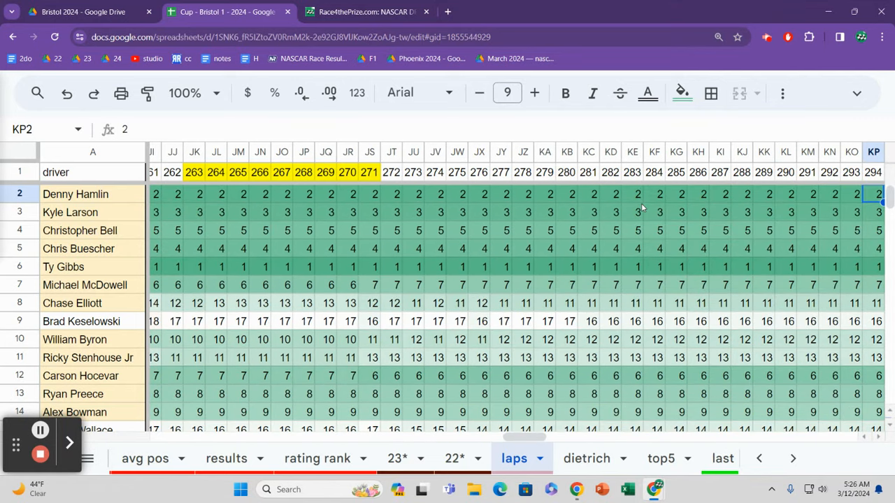
scroll(right, 3)
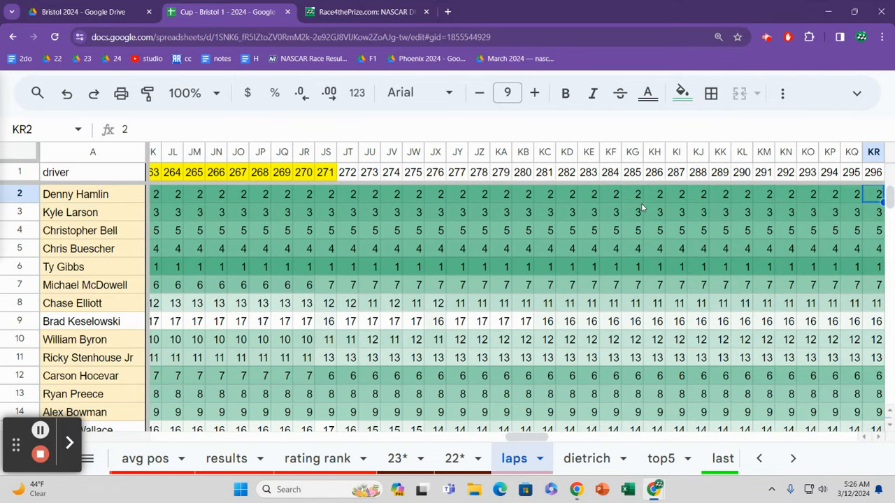
scroll(right, 3)
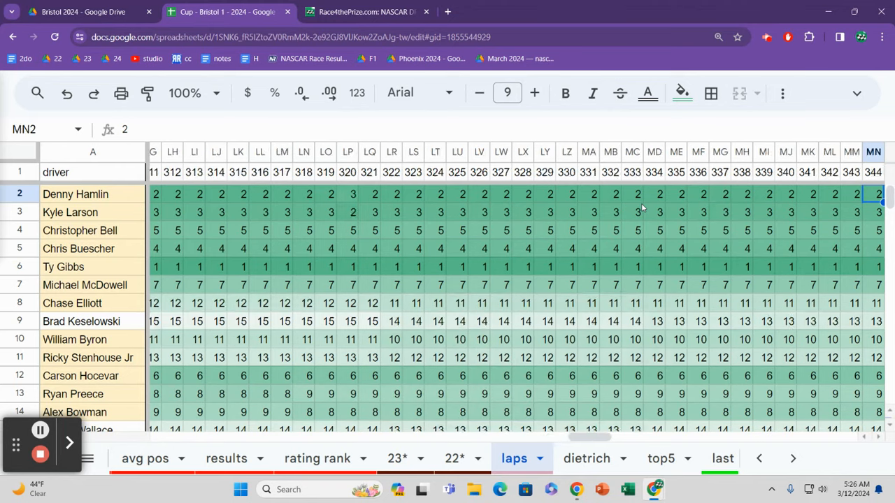
scroll(right, 3)
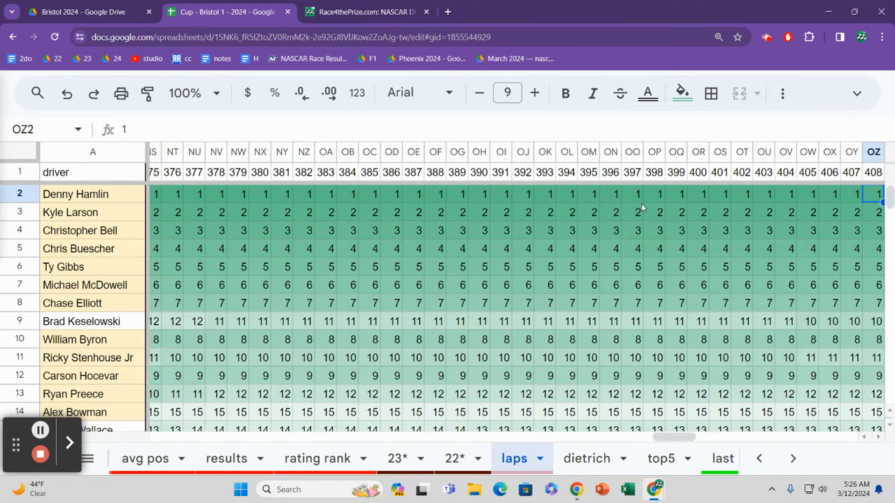
scroll(right, 3)
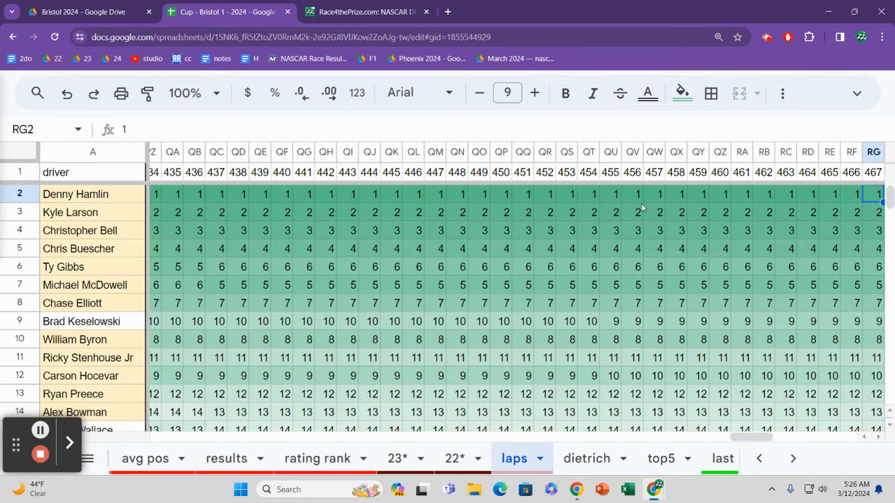
scroll(right, 3)
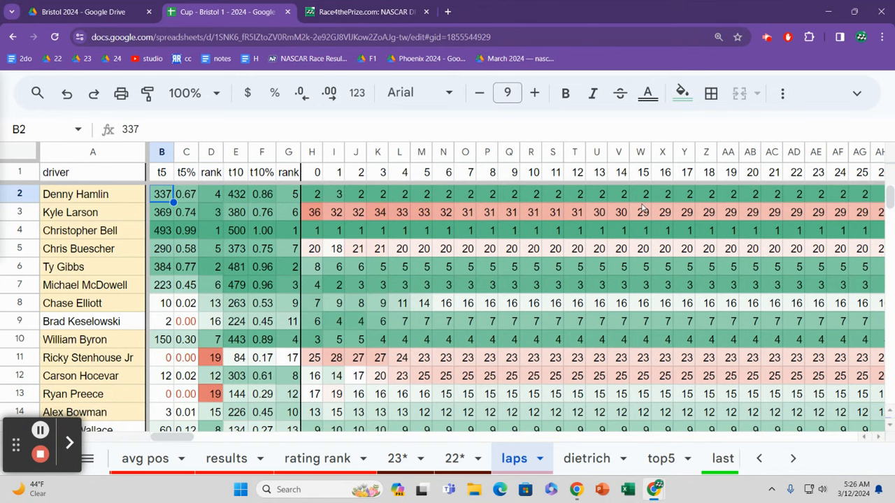
Review Denny Hamlin's top-5 percentage and his positions at laps 75, 126 and 139
click(186, 194)
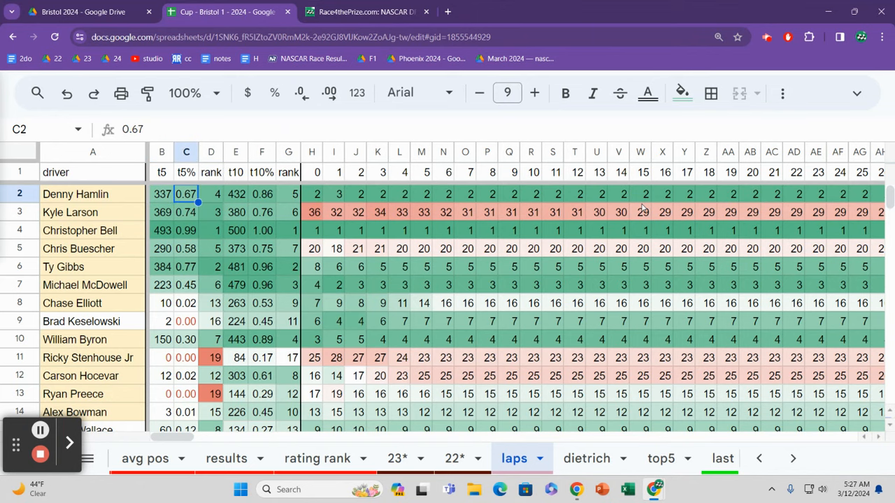
scroll(right, 3)
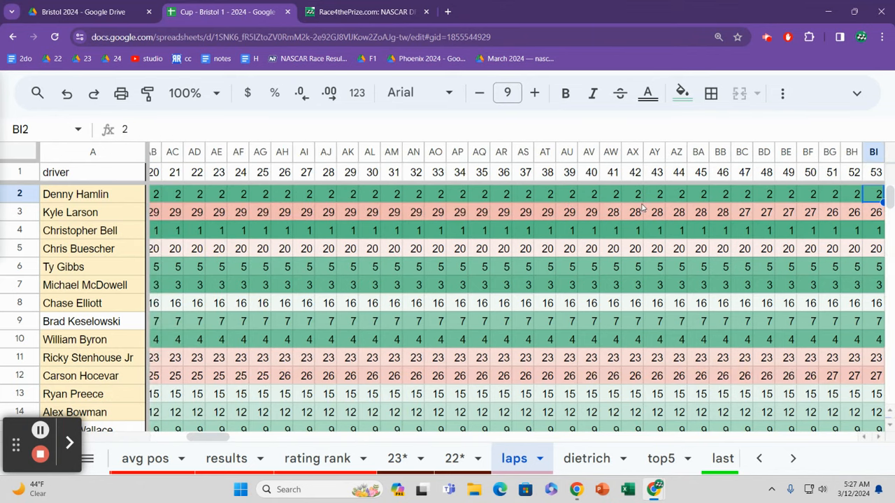
scroll(right, 3)
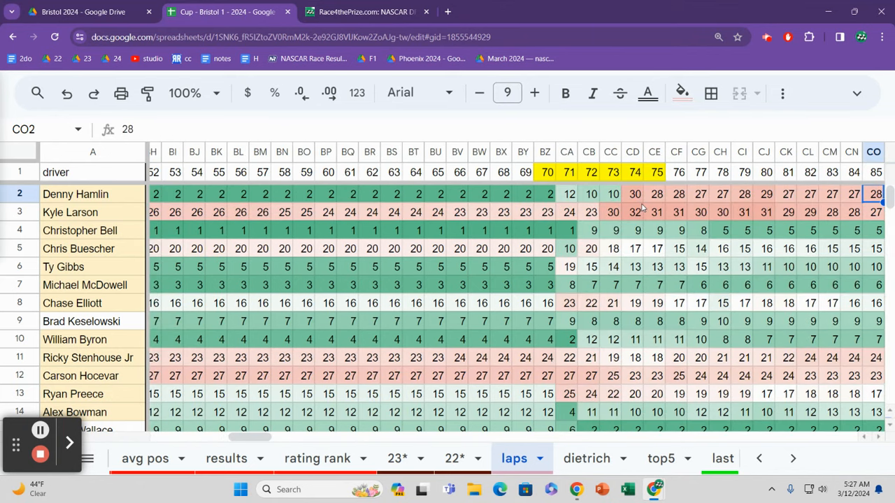
click(654, 193)
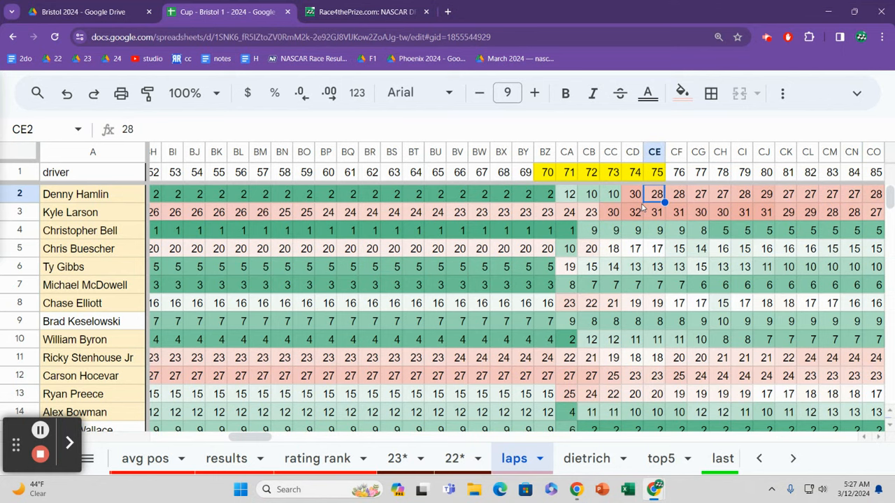
scroll(right, 3)
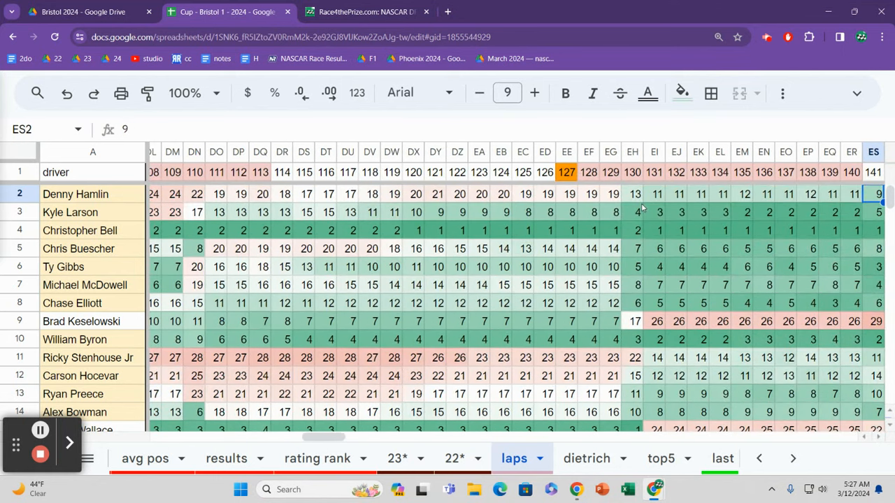
click(829, 193)
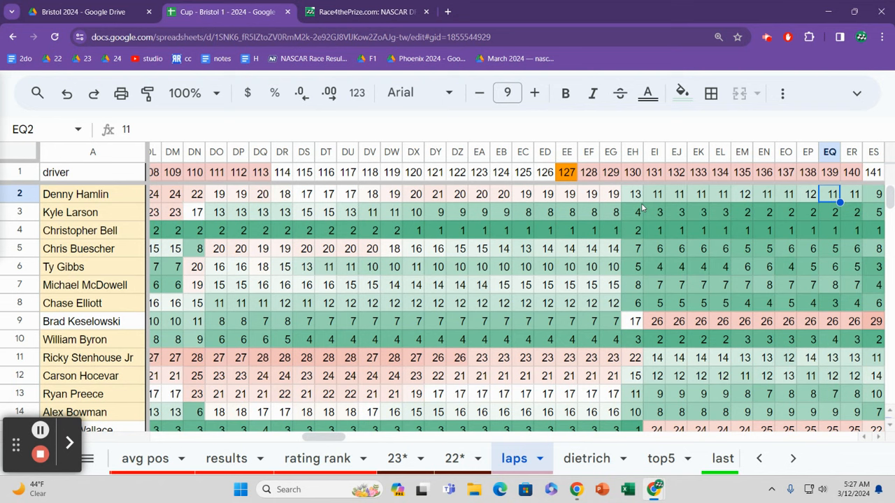
click(545, 194)
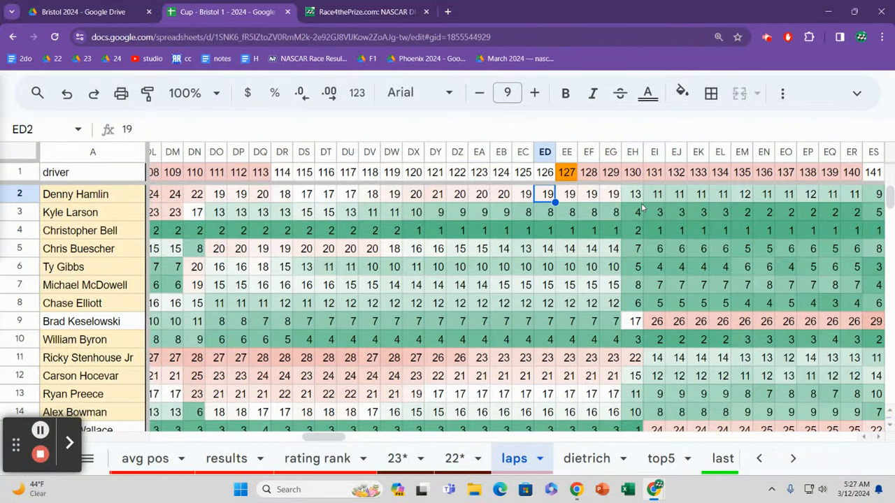
Revisit Denny Hamlin's drop to 28th at lap 75 and his lap 121 position
scroll(left, 3)
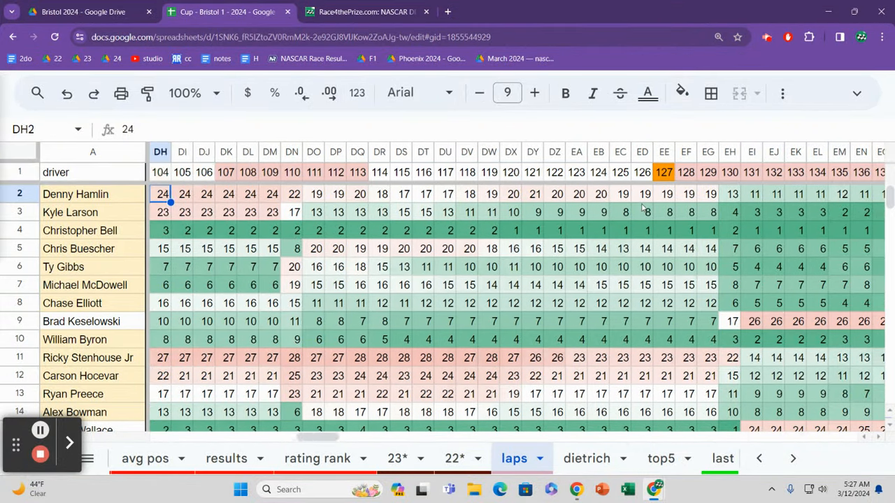
scroll(right, 3)
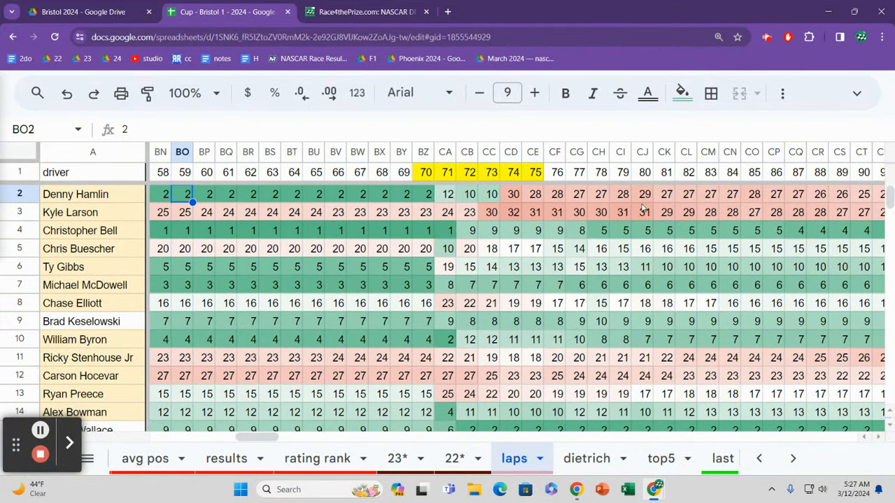
click(532, 194)
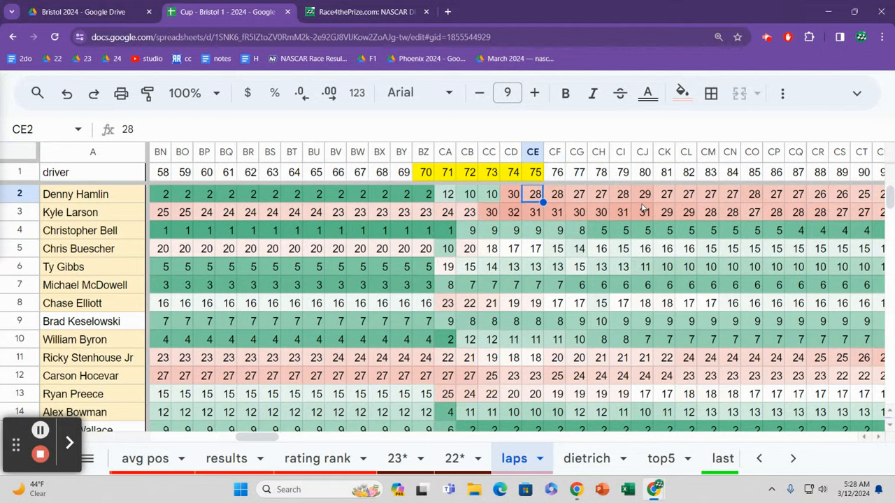
click(555, 194)
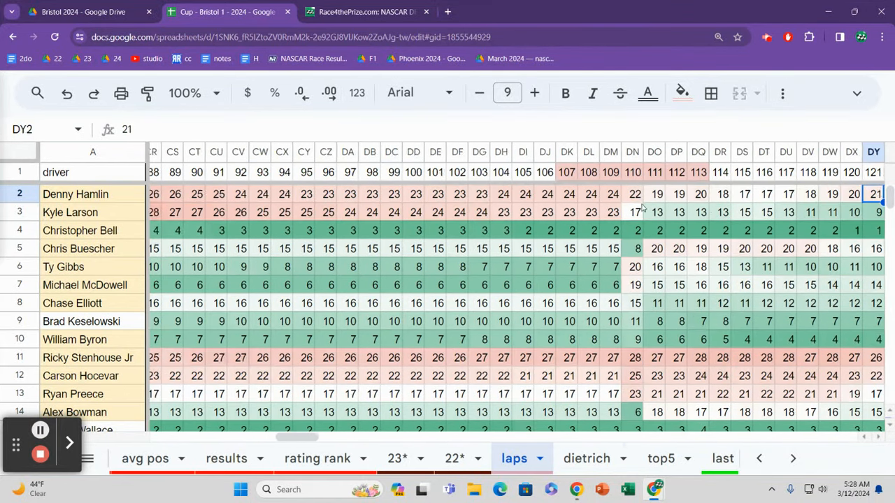
scroll(right, 3)
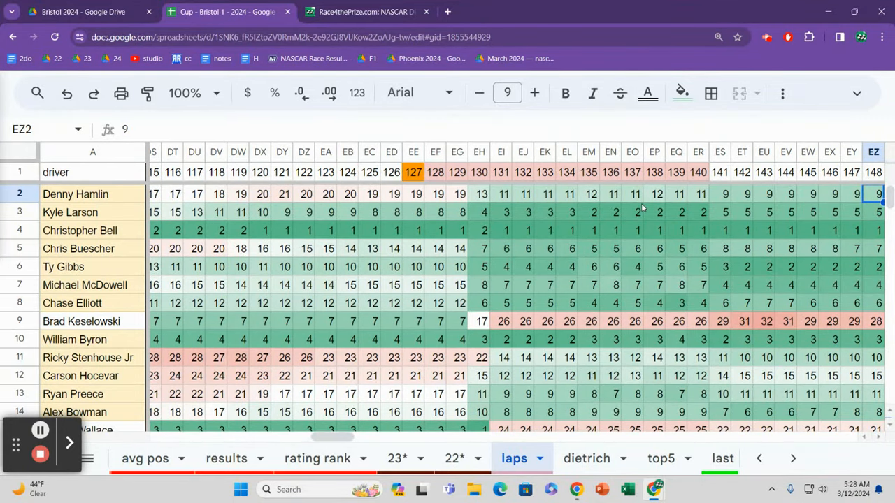
Compare Michael McDowell's, row 15's and Kyle Larson's positions around laps 139–141
click(719, 285)
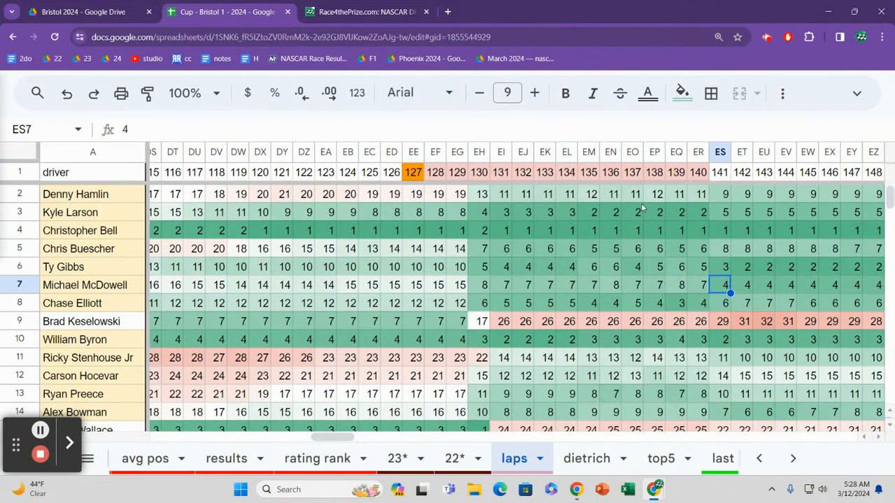
click(721, 394)
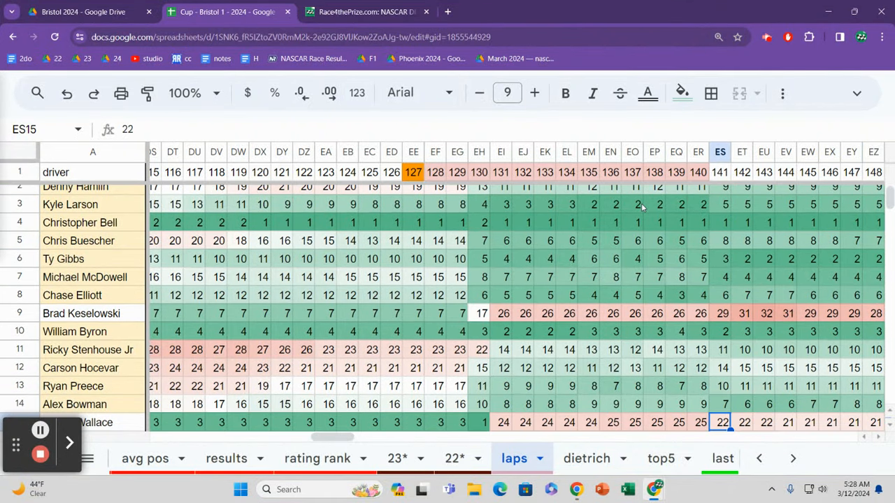
click(721, 386)
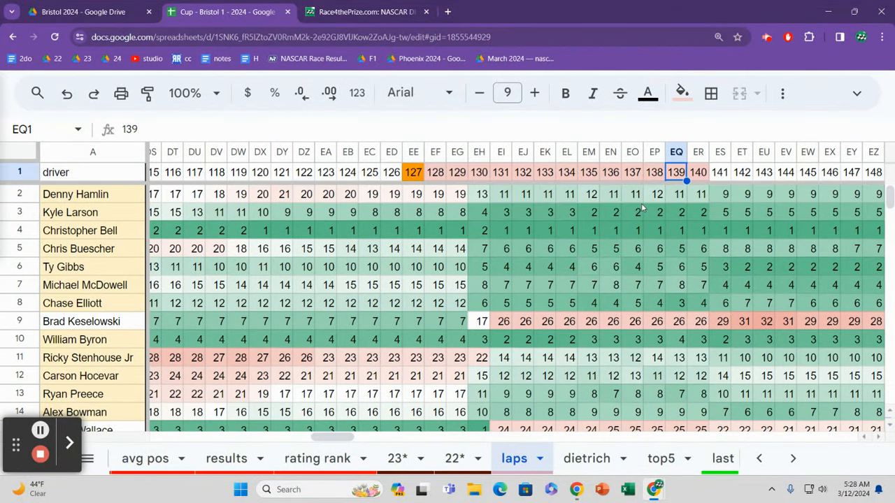
click(676, 211)
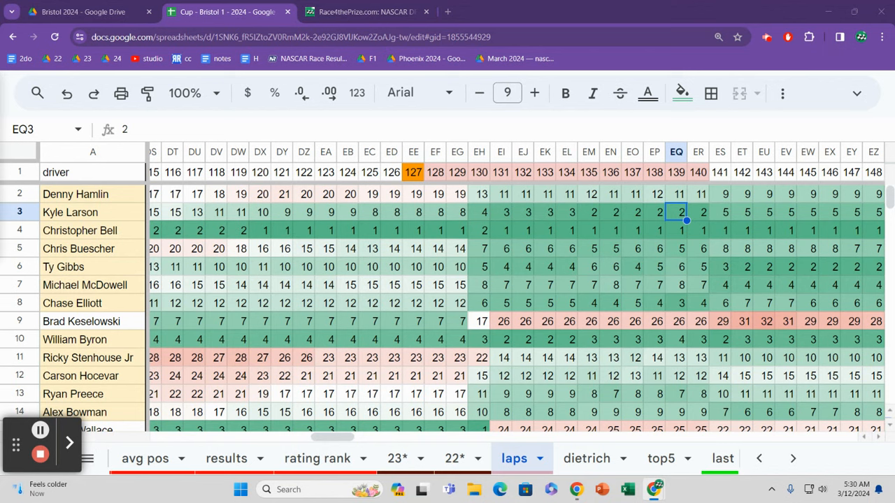
mouse_move(687, 254)
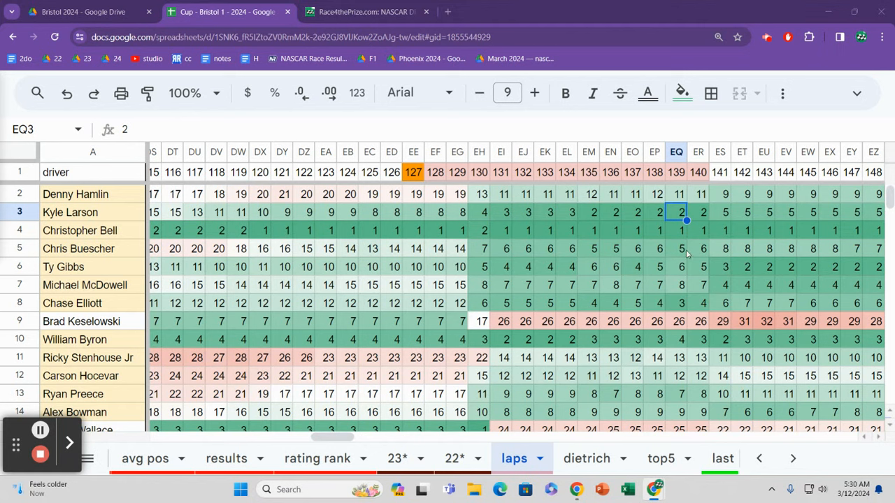
Follow Denny Hamlin's row from lap 140 rightward to lap 392, where he leads
click(654, 194)
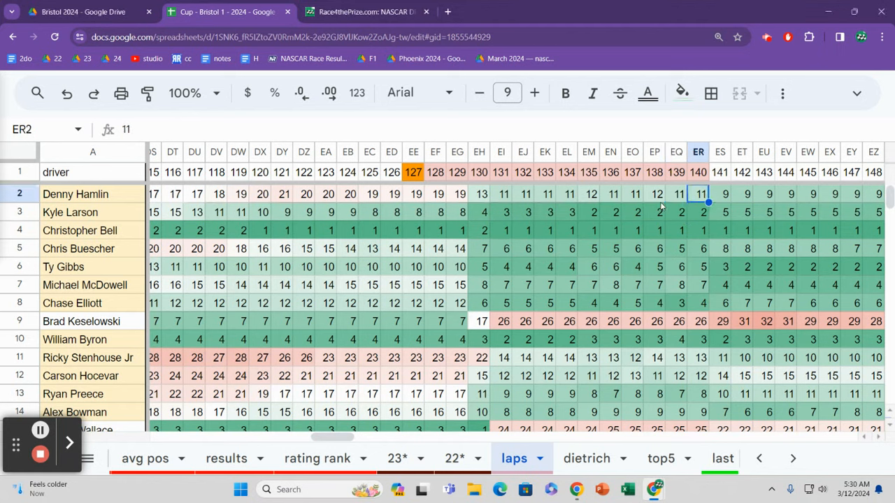
click(720, 193)
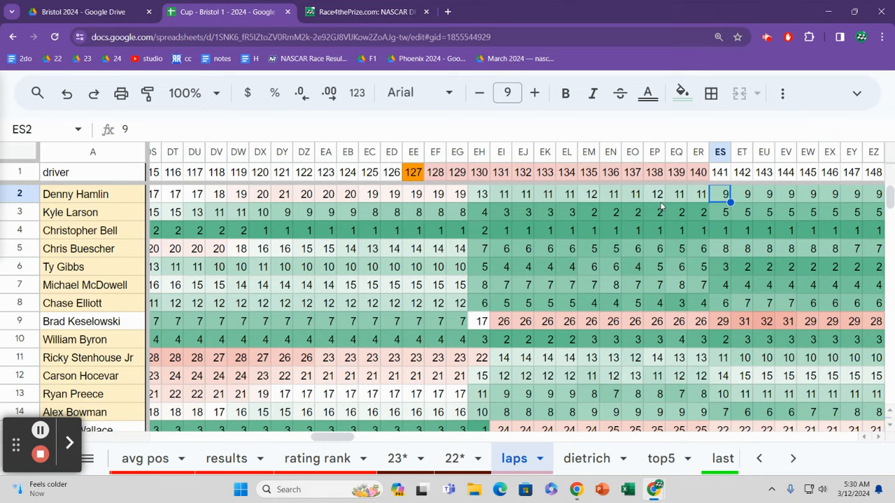
scroll(right, 3)
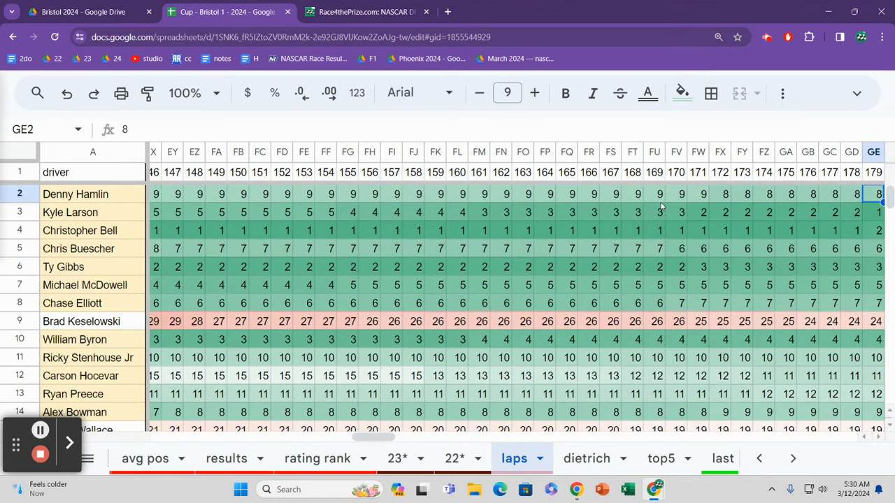
scroll(right, 3)
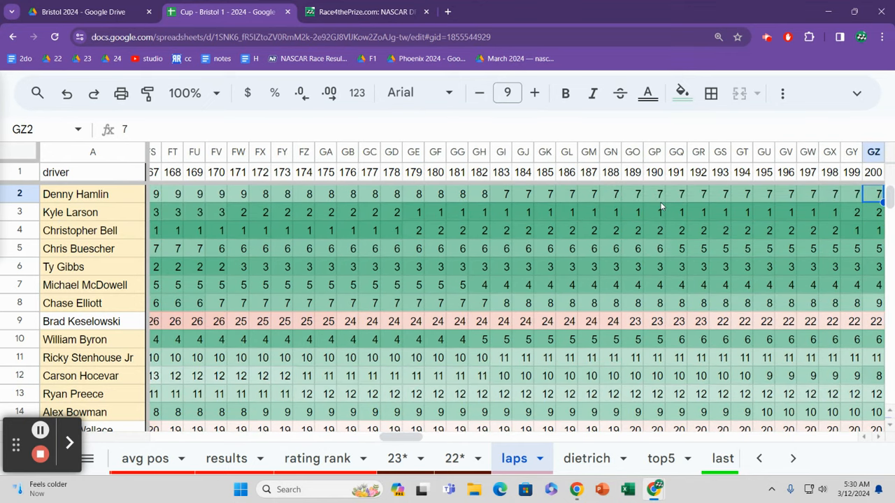
scroll(right, 3)
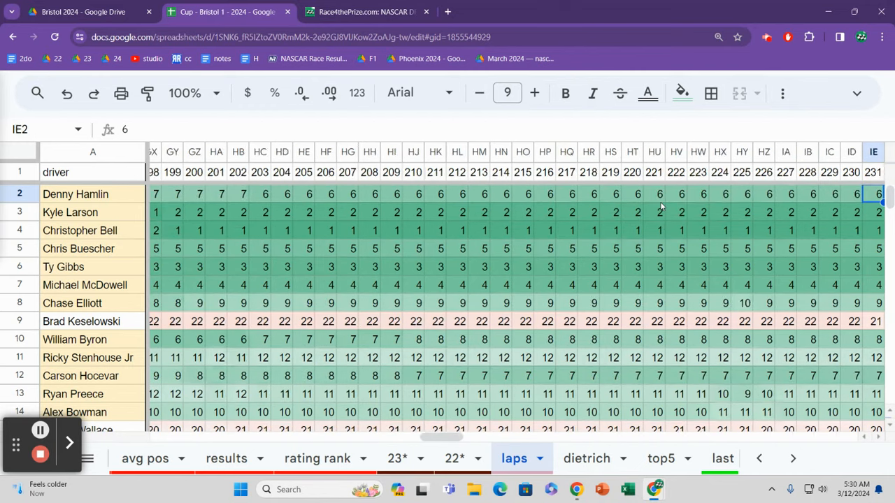
scroll(right, 3)
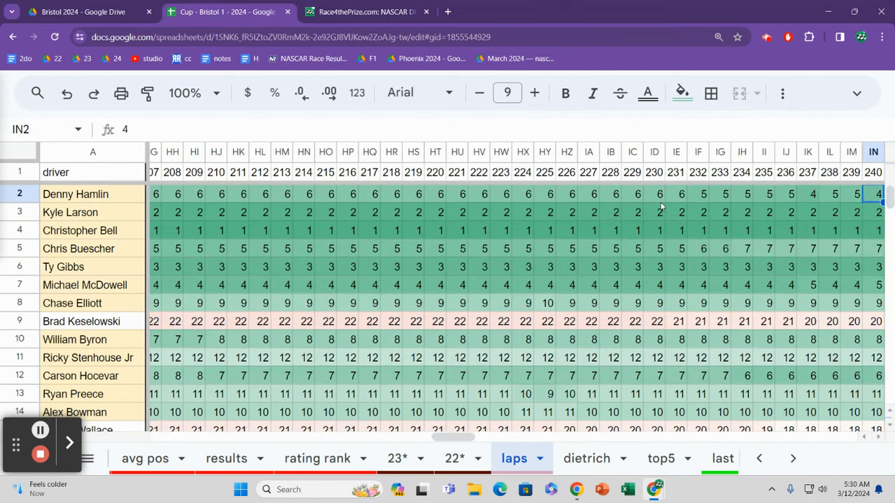
scroll(right, 3)
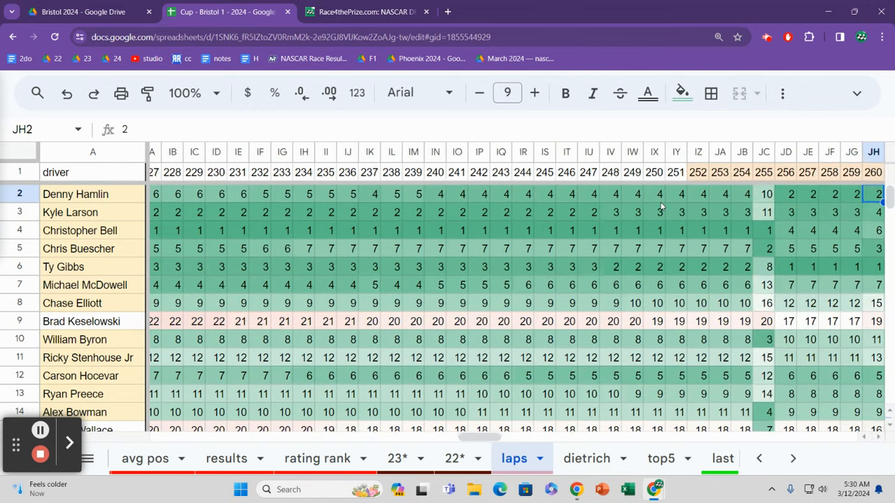
scroll(right, 3)
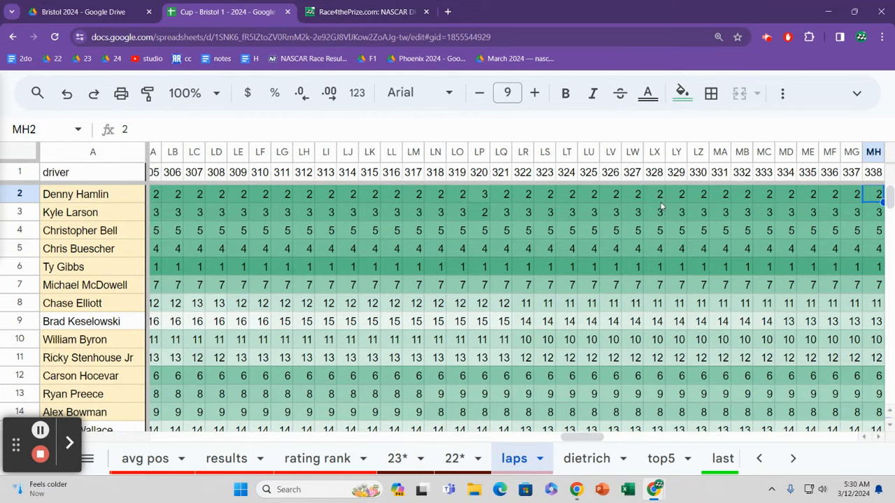
scroll(right, 3)
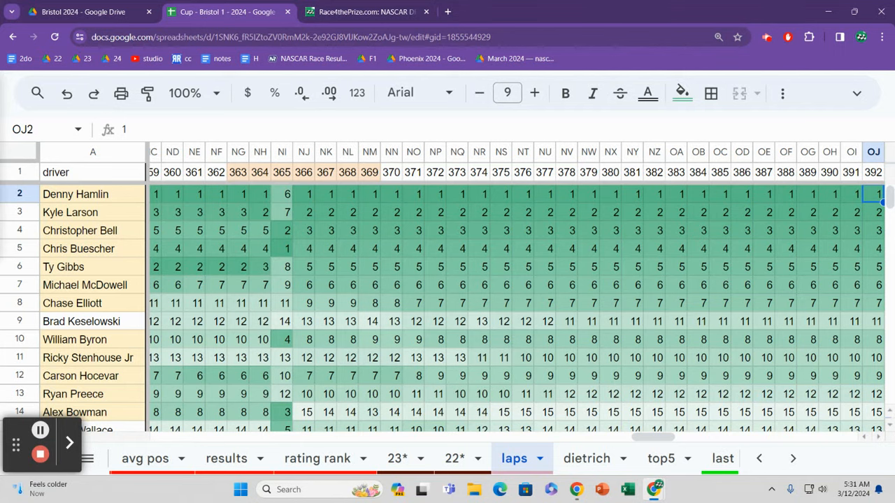
mouse_move(565, 199)
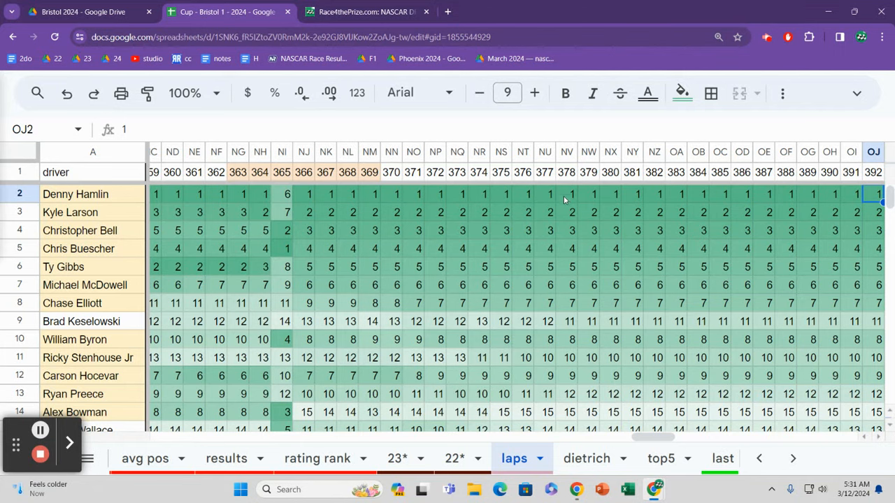
Trace Kyle Larson's row from 36th at lap 0 across to second at lap 408
click(70, 212)
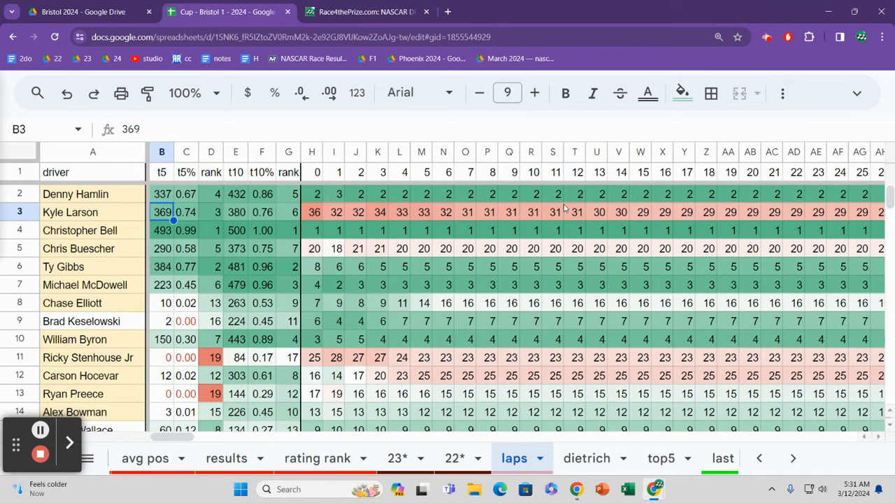
scroll(right, 3)
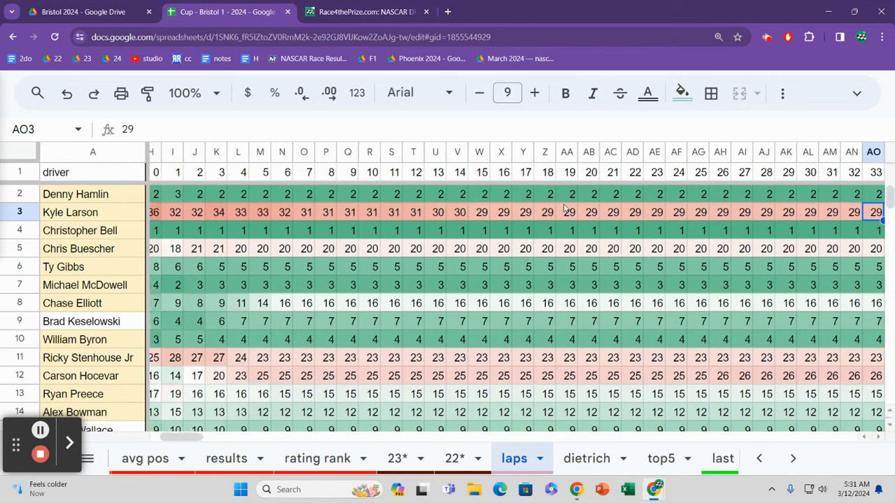
scroll(right, 3)
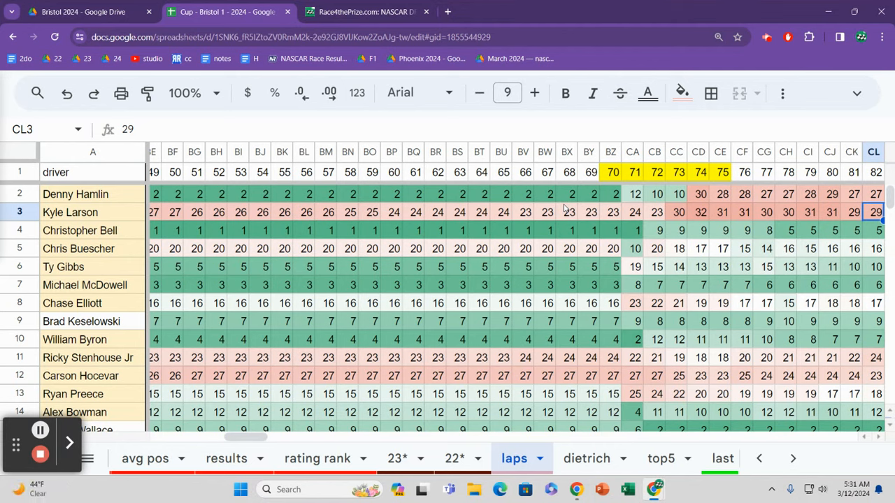
scroll(right, 3)
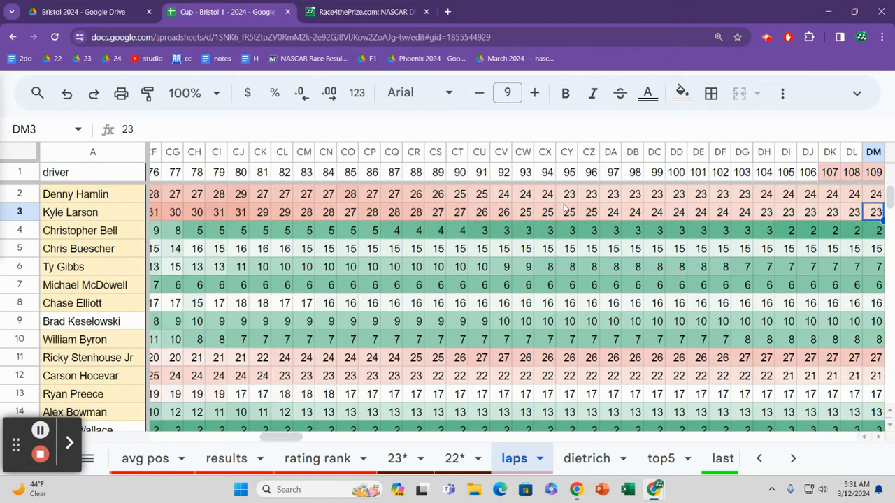
scroll(right, 3)
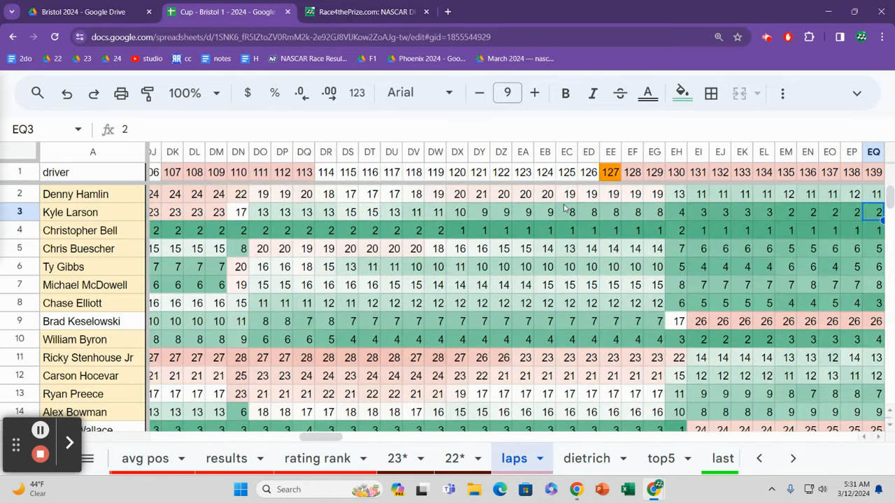
scroll(right, 3)
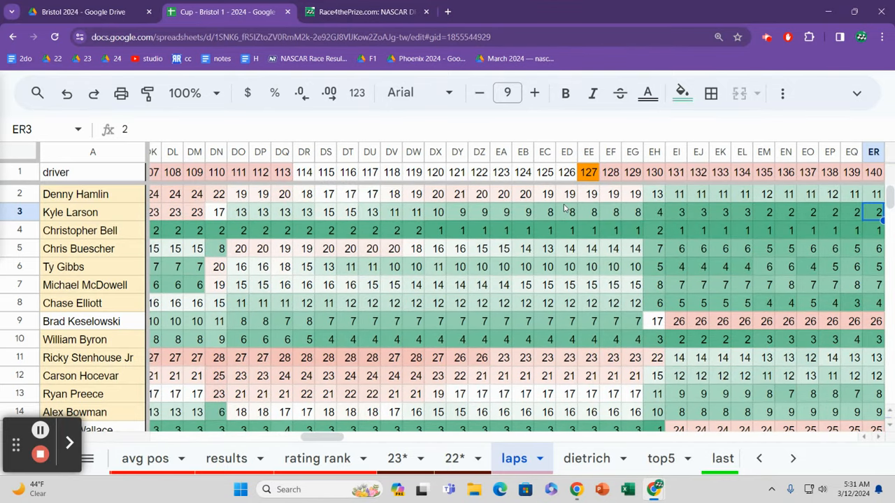
scroll(right, 3)
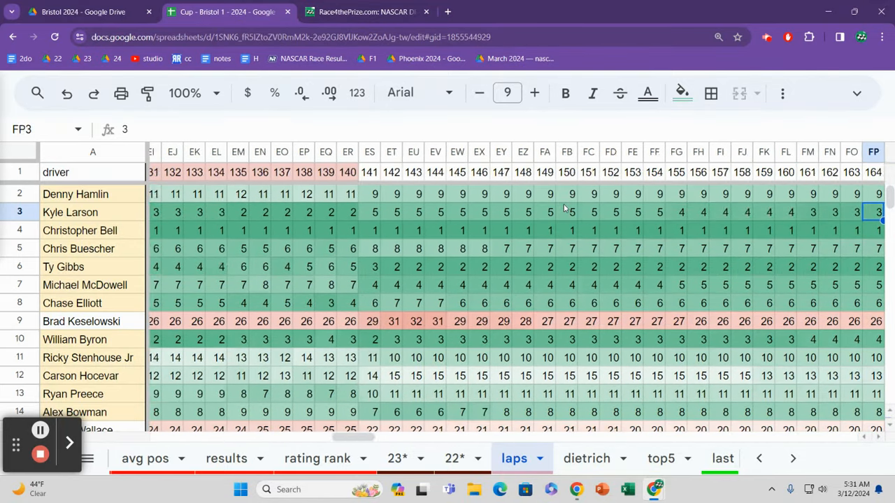
scroll(right, 3)
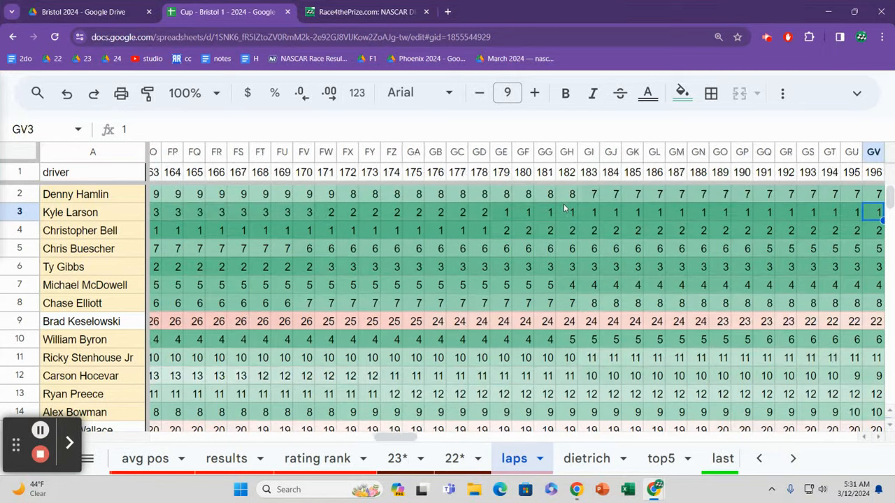
scroll(right, 3)
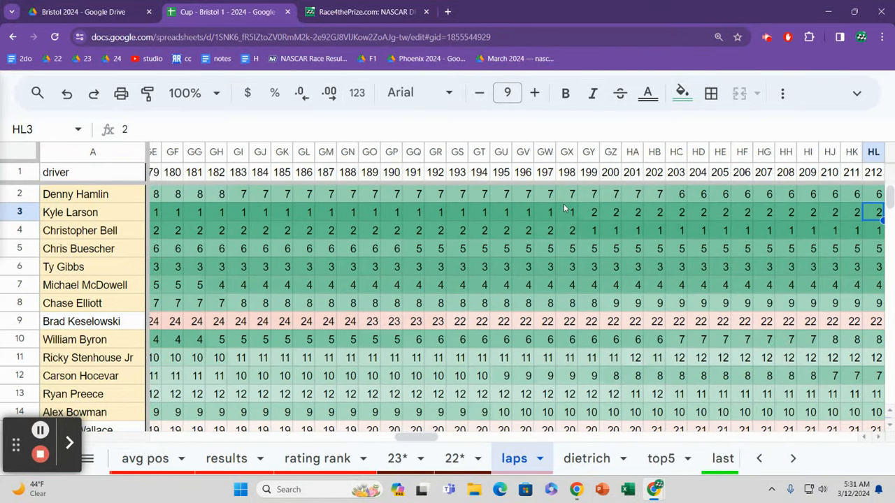
scroll(right, 3)
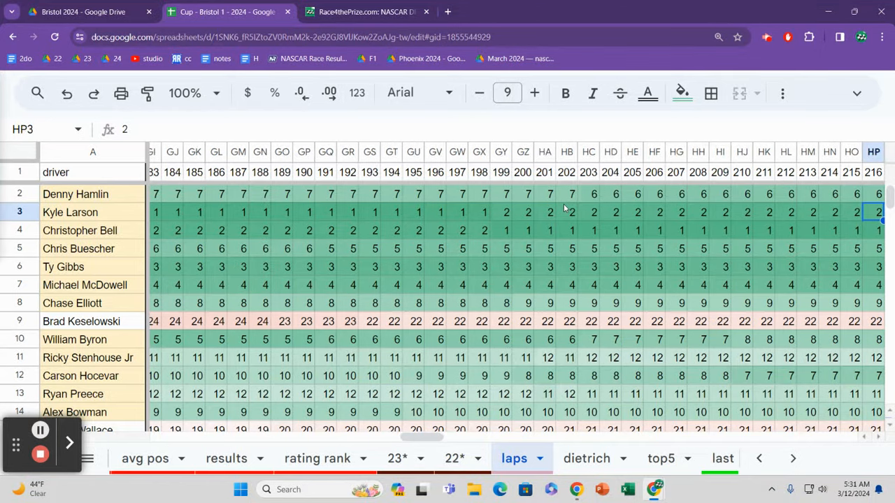
scroll(right, 3)
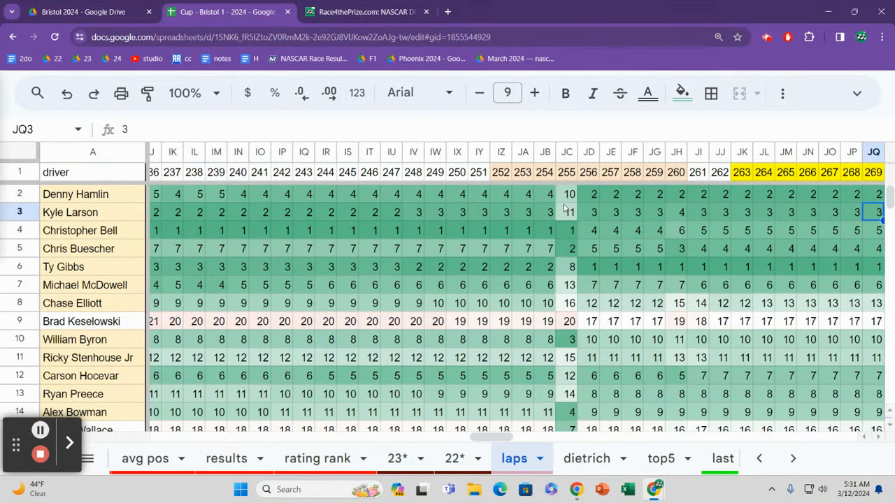
scroll(right, 3)
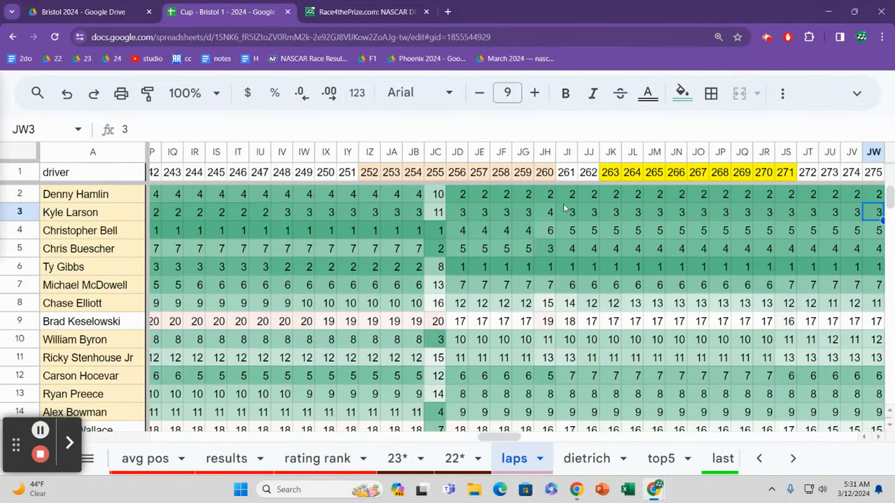
scroll(right, 3)
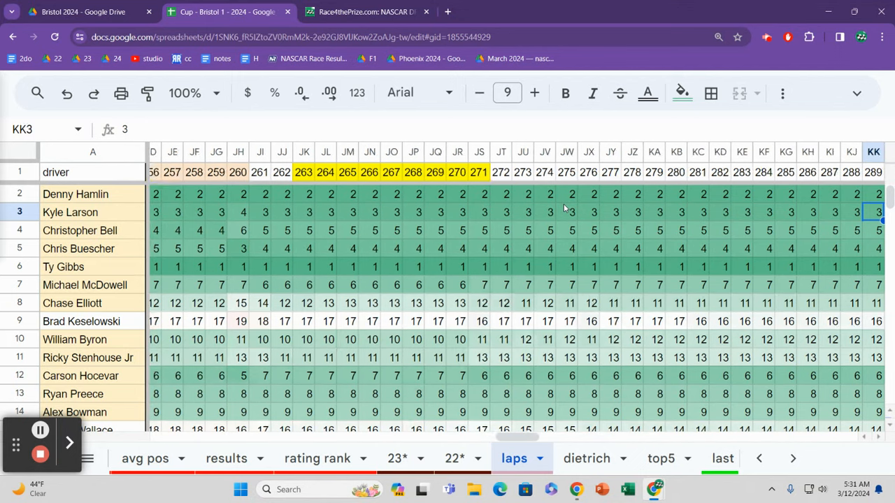
scroll(right, 3)
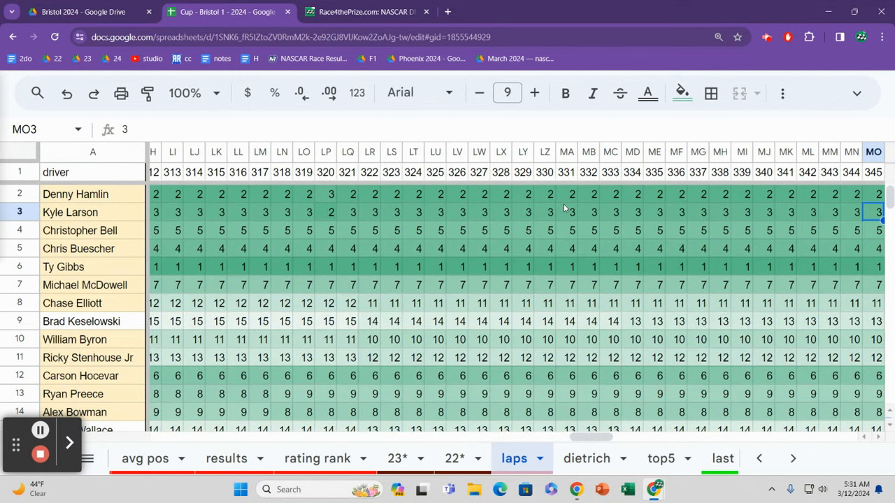
scroll(right, 3)
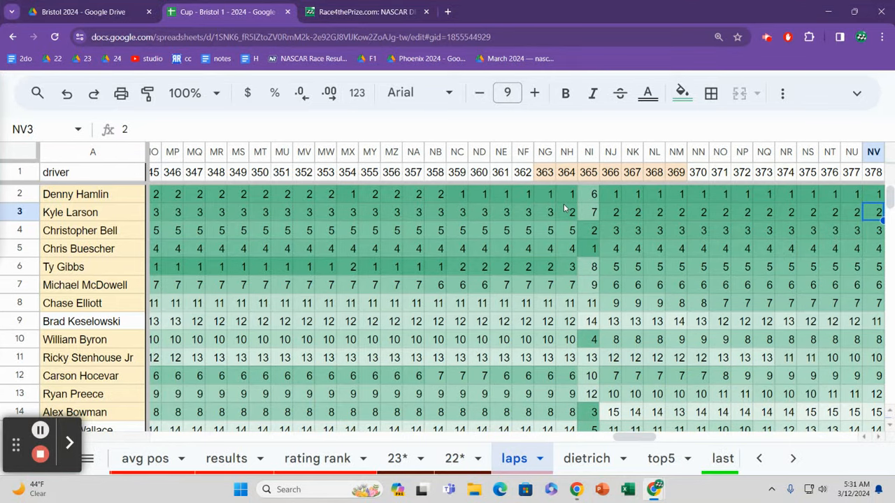
scroll(right, 3)
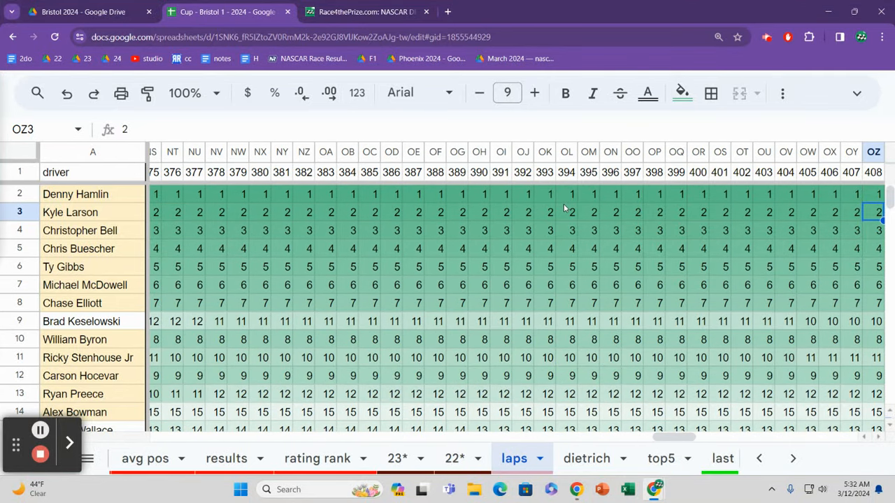
scroll(right, 3)
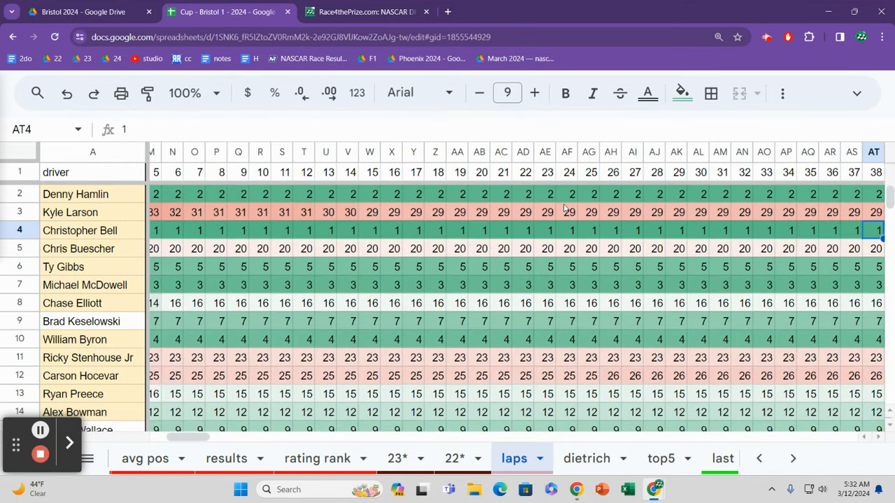
scroll(right, 3)
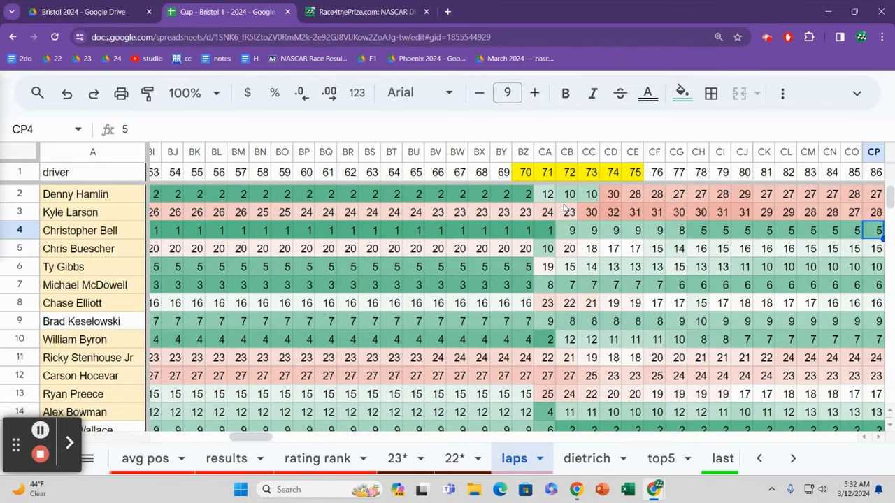
scroll(right, 3)
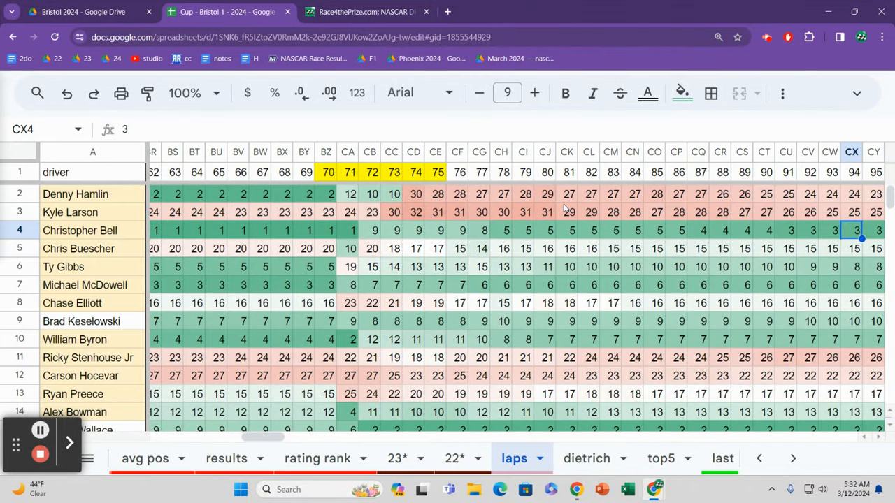
click(328, 230)
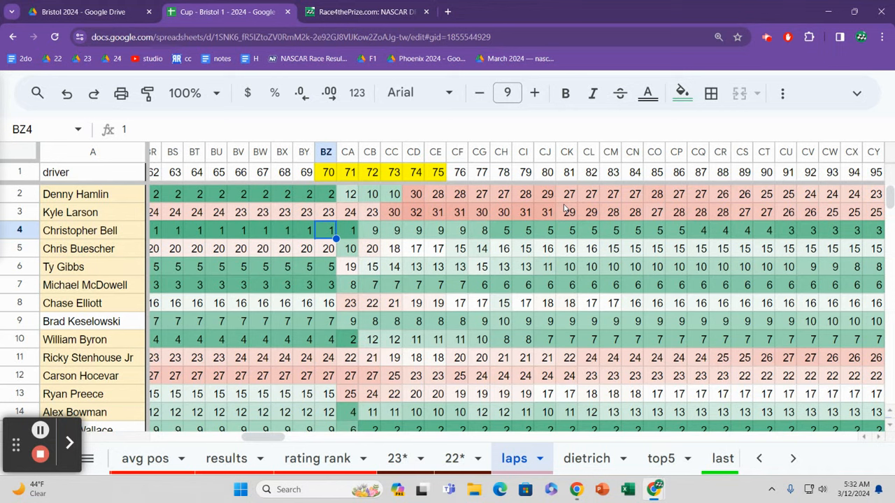
click(348, 230)
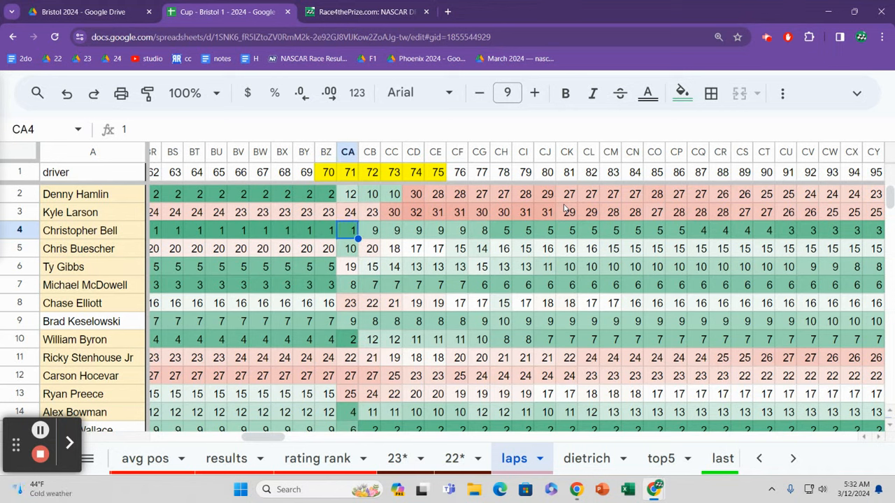
click(436, 230)
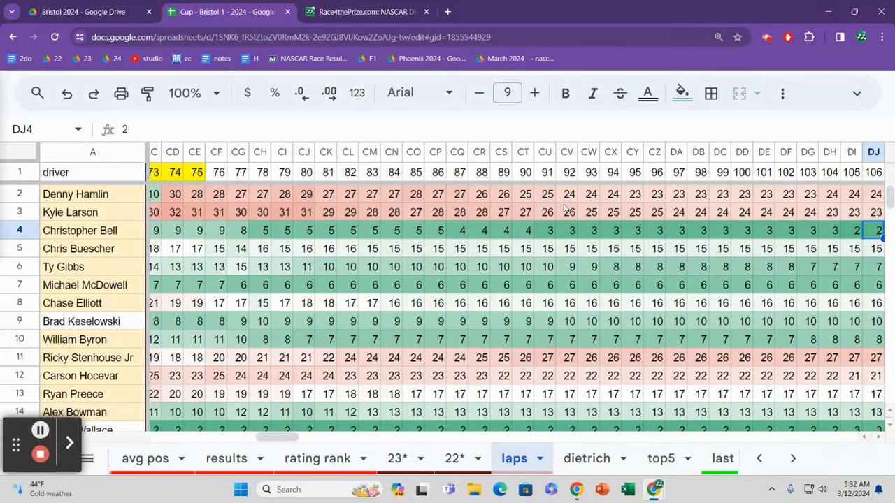
scroll(right, 3)
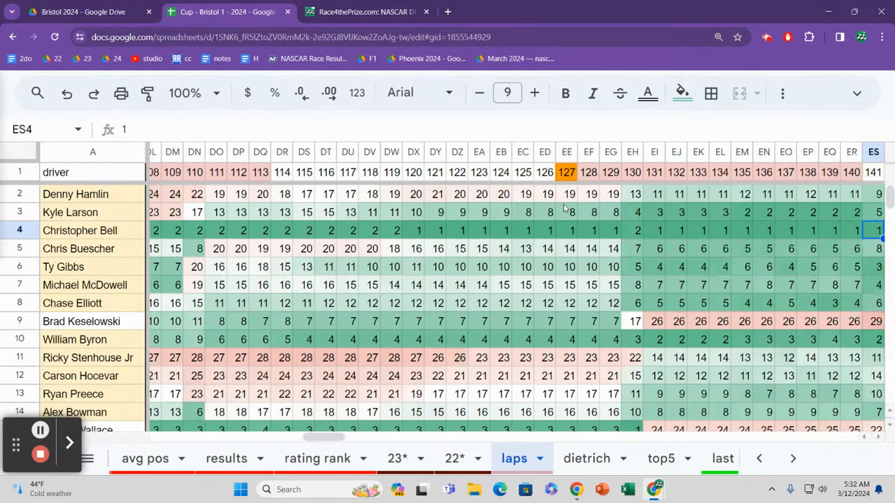
scroll(right, 3)
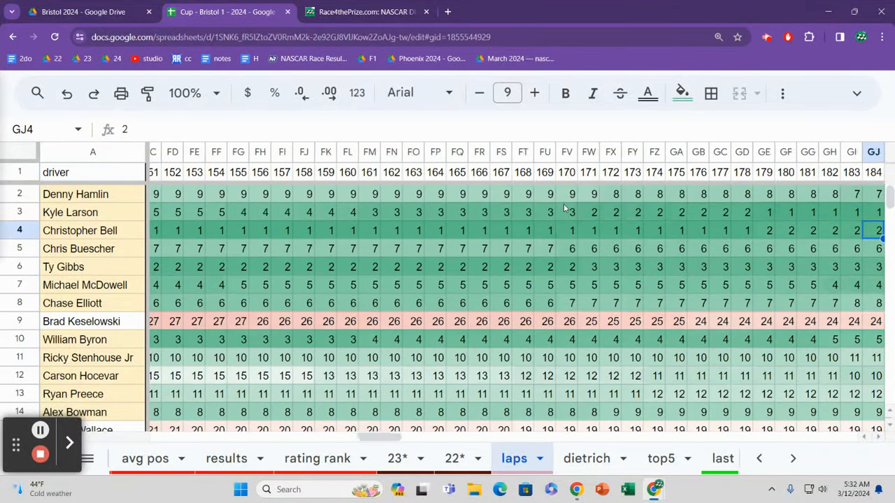
scroll(right, 3)
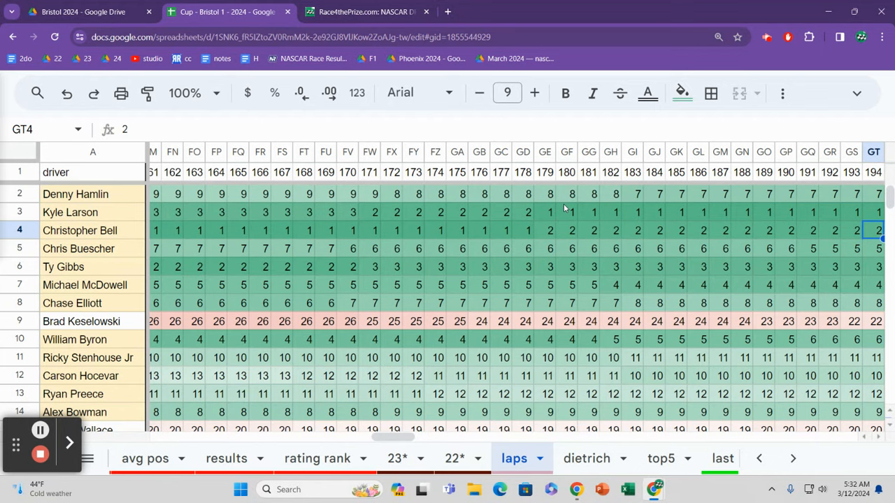
scroll(right, 3)
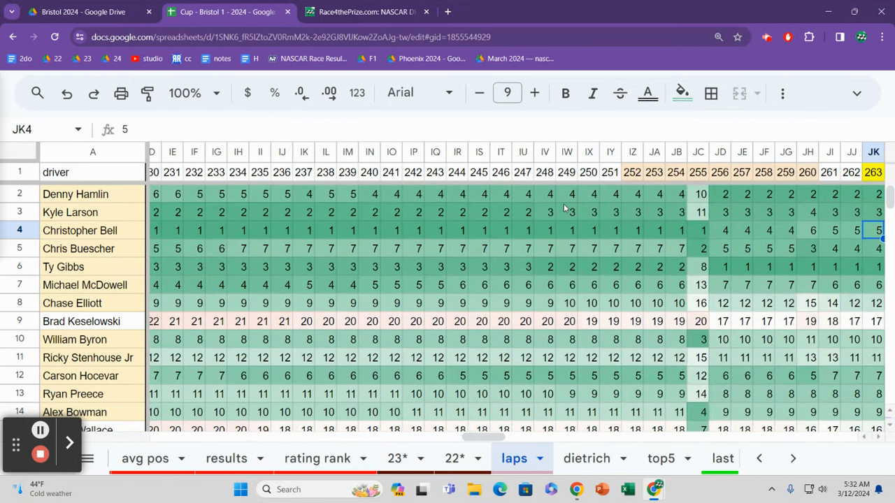
scroll(right, 3)
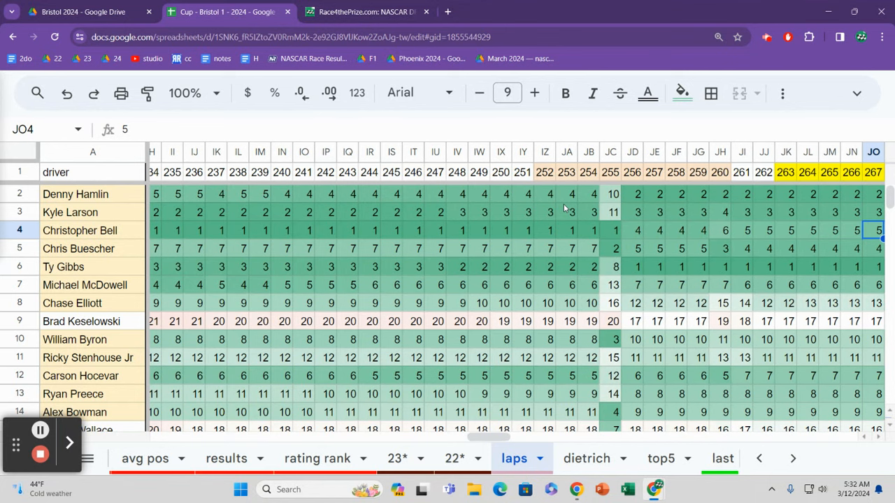
click(874, 266)
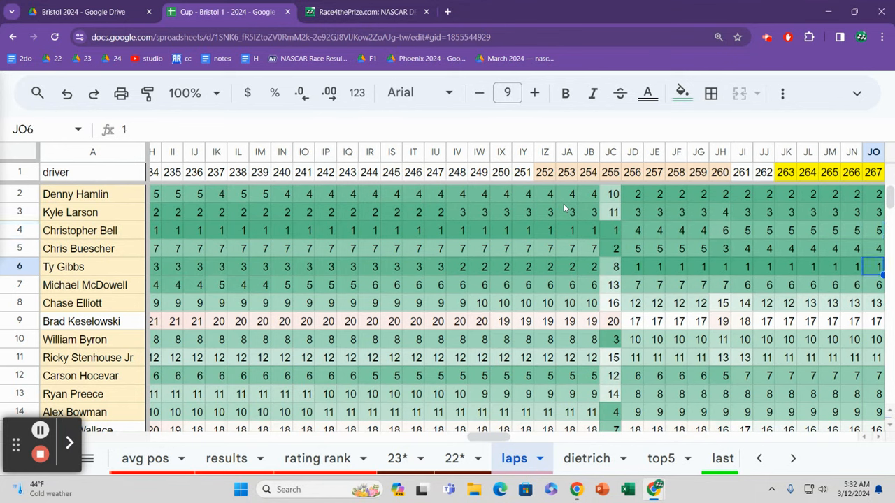
click(874, 212)
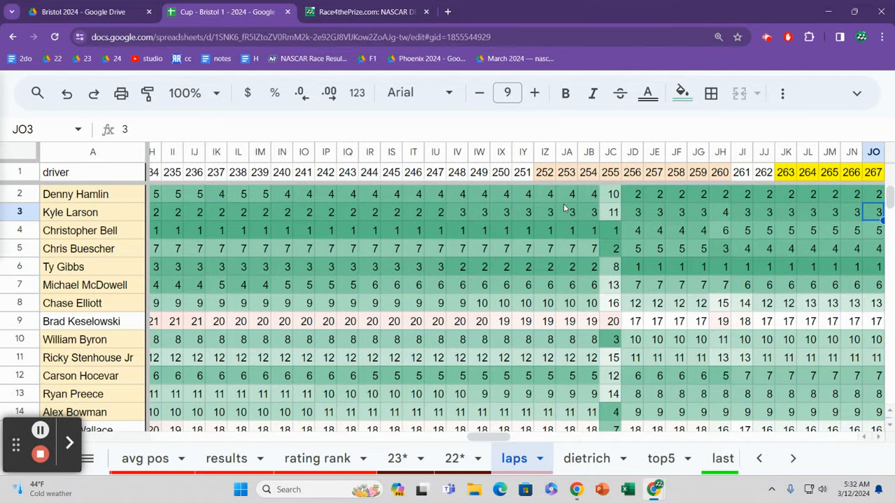
click(830, 212)
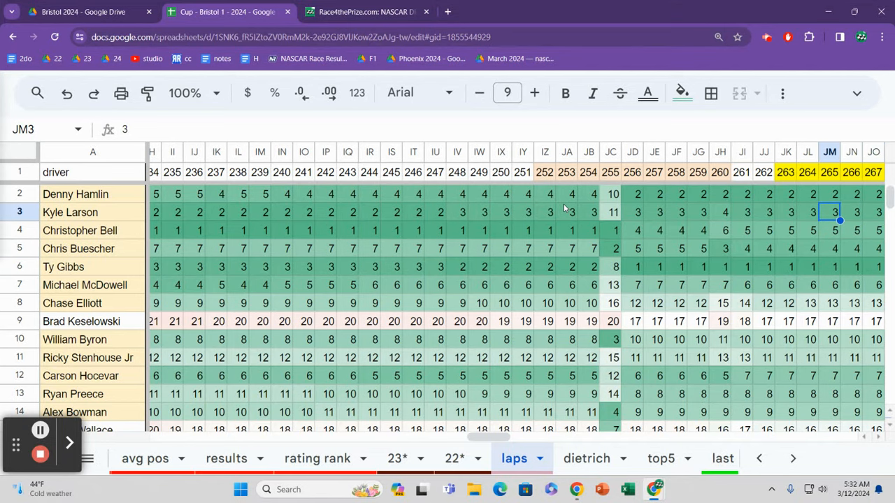
scroll(right, 3)
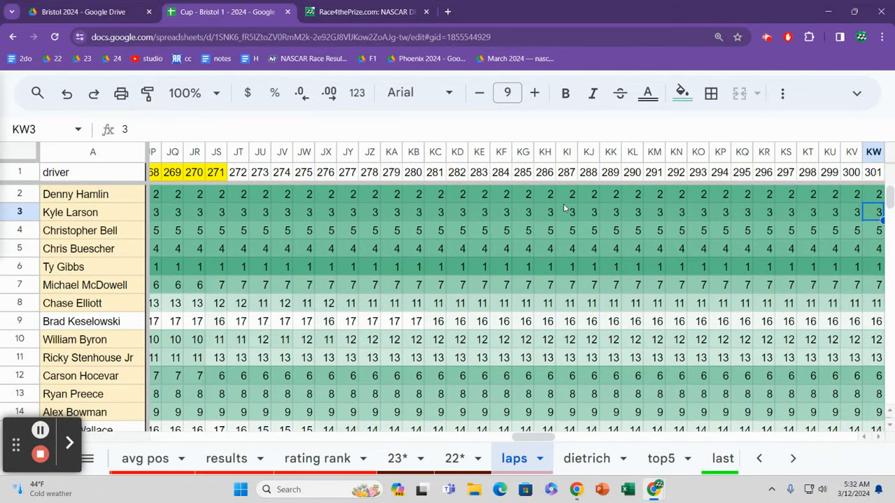
scroll(right, 3)
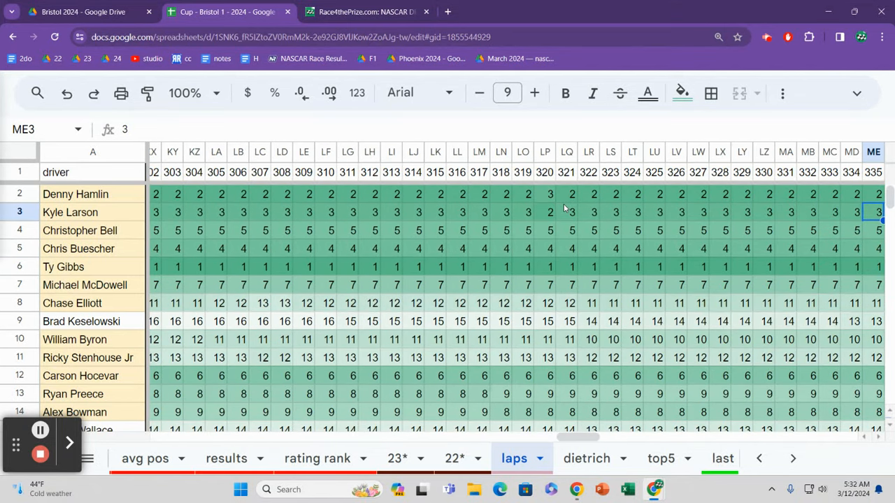
click(874, 266)
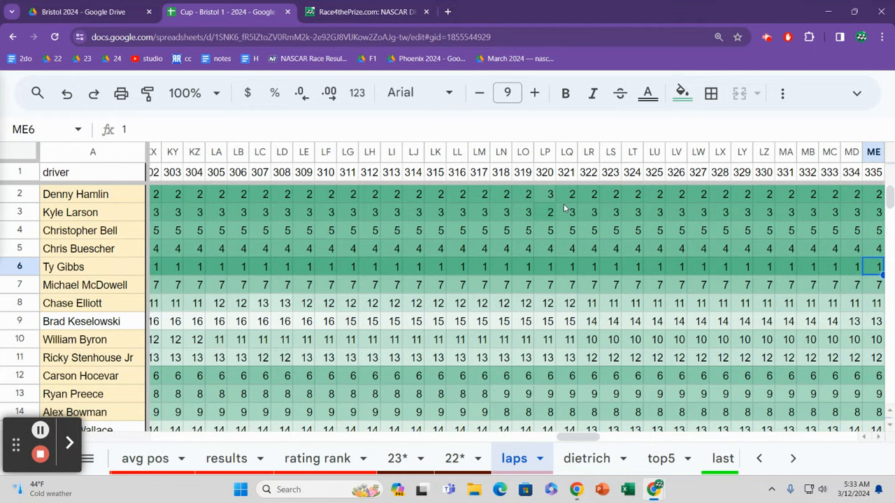
click(78, 249)
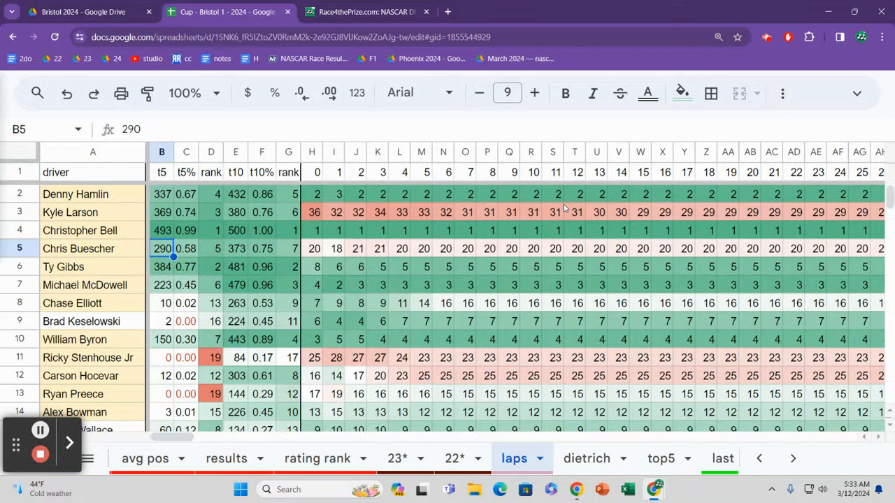
click(289, 248)
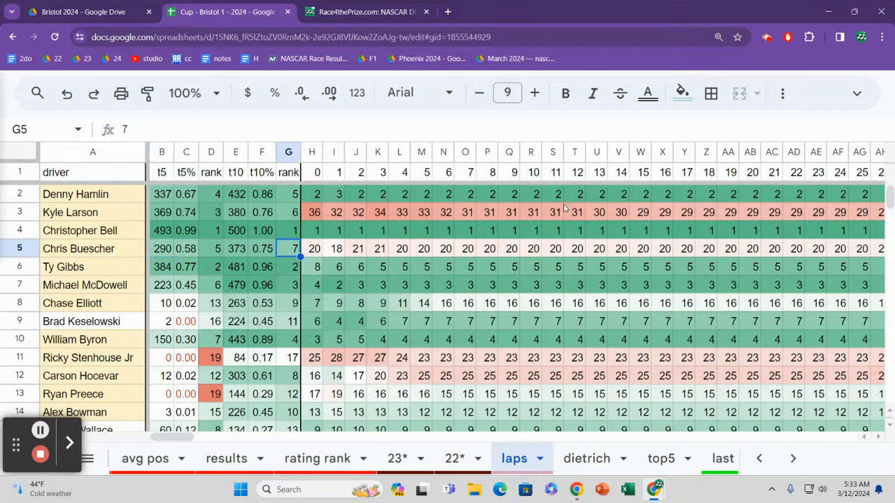
click(400, 248)
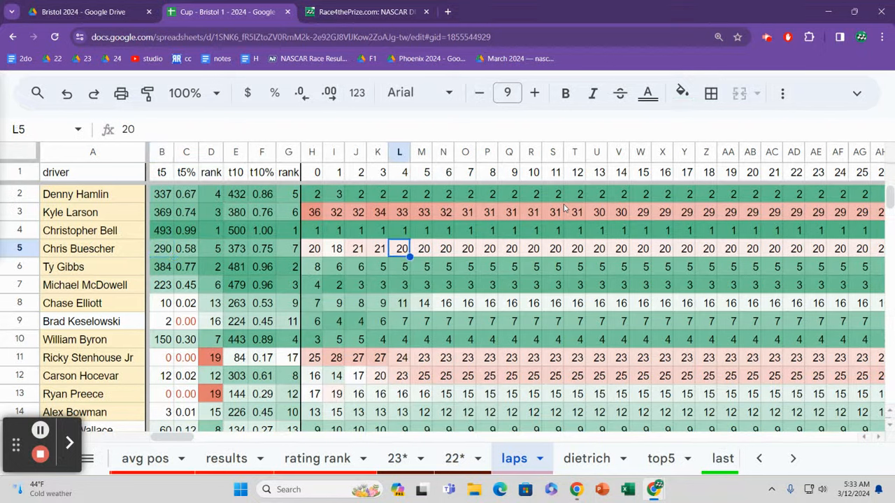
click(531, 248)
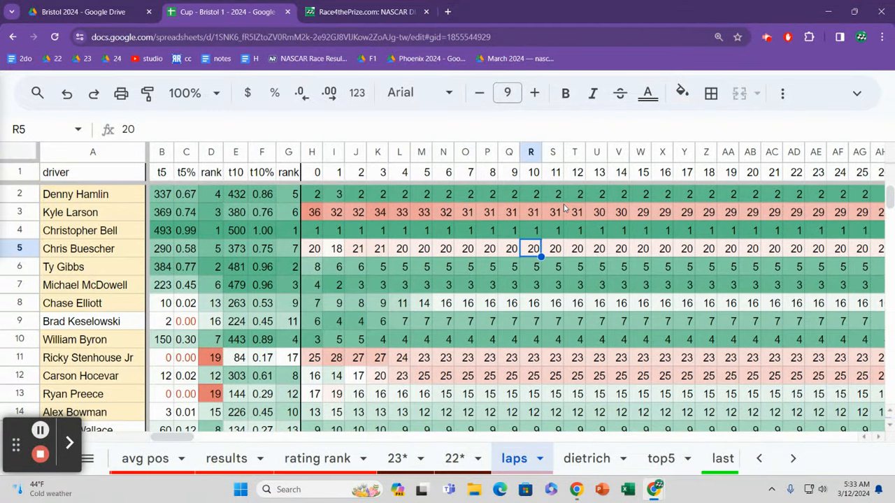
scroll(right, 3)
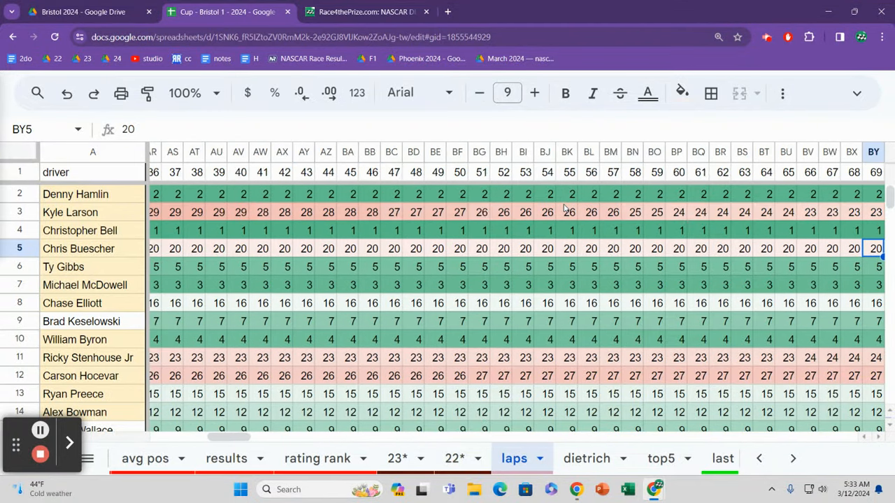
scroll(right, 3)
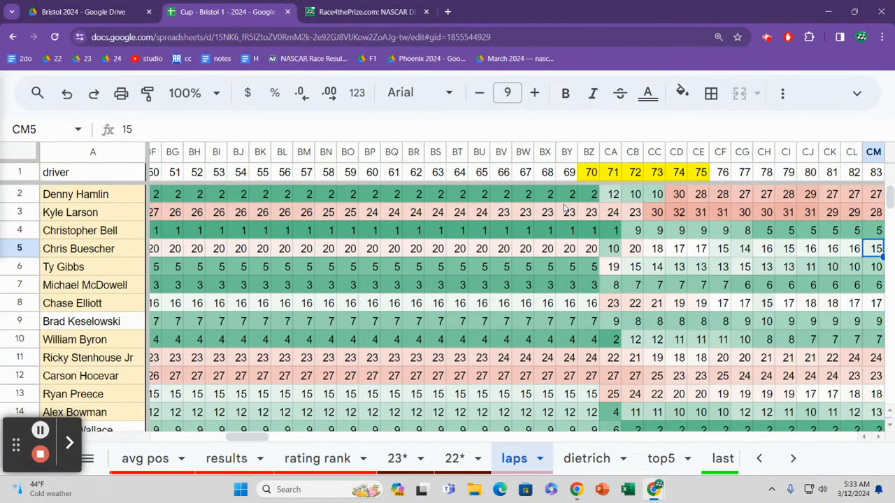
scroll(right, 3)
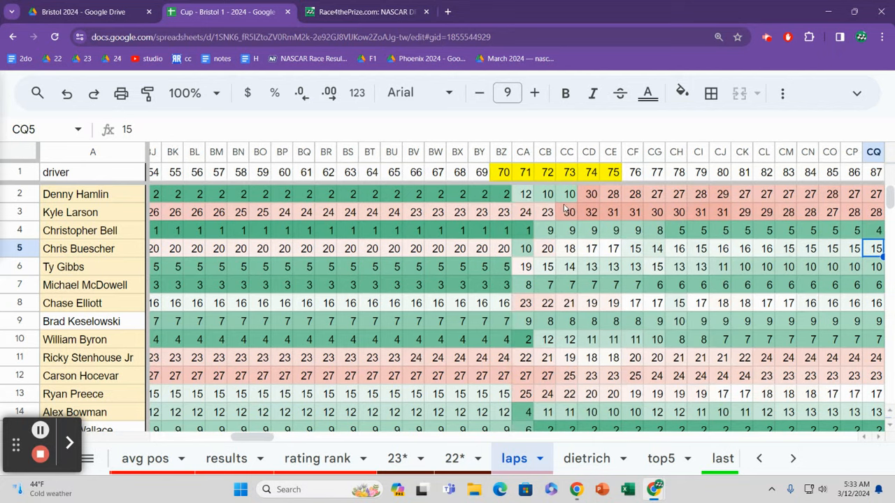
scroll(right, 3)
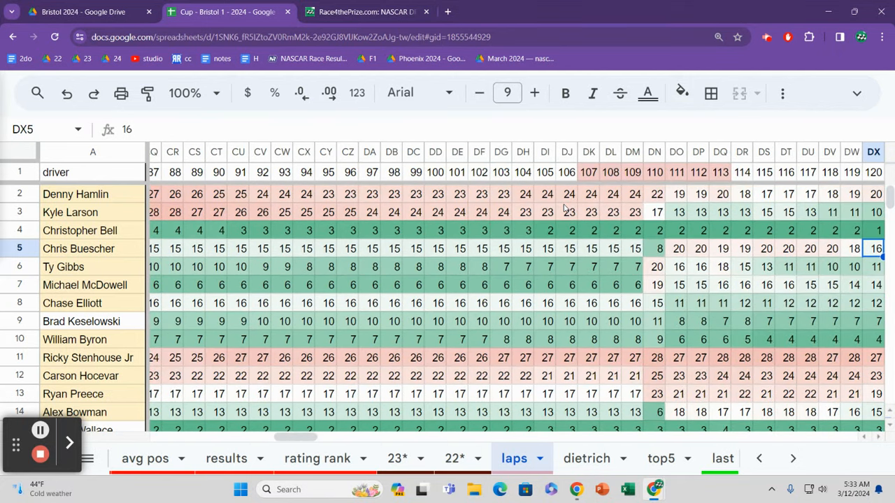
scroll(right, 3)
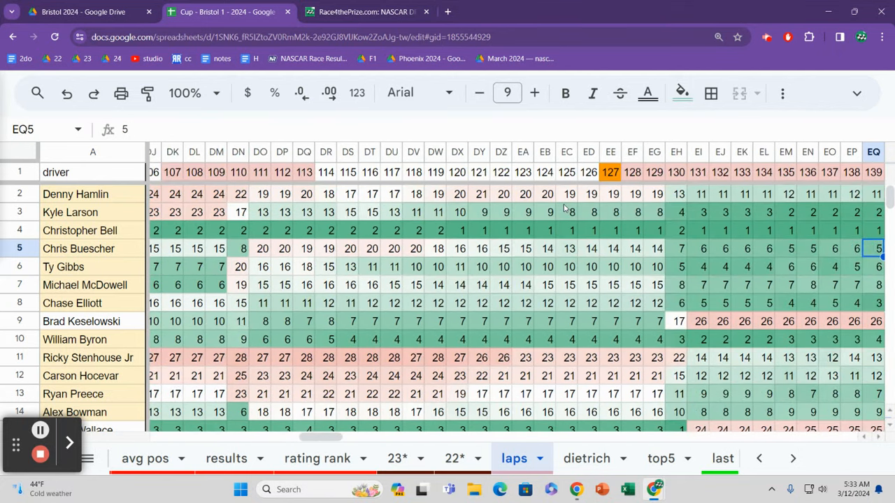
click(786, 248)
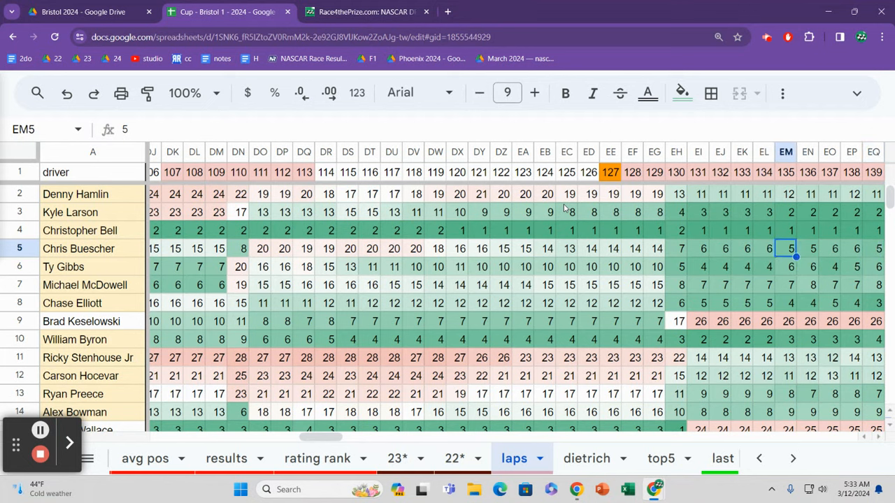
click(676, 248)
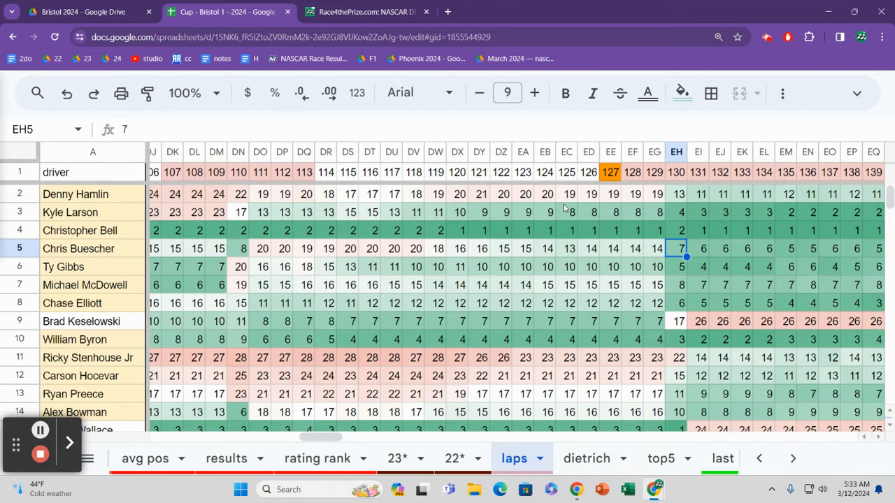
scroll(right, 3)
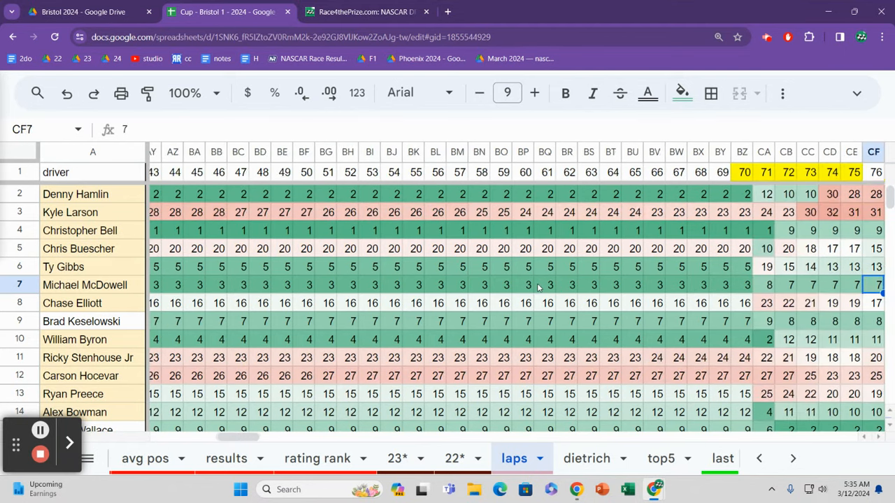
scroll(right, 3)
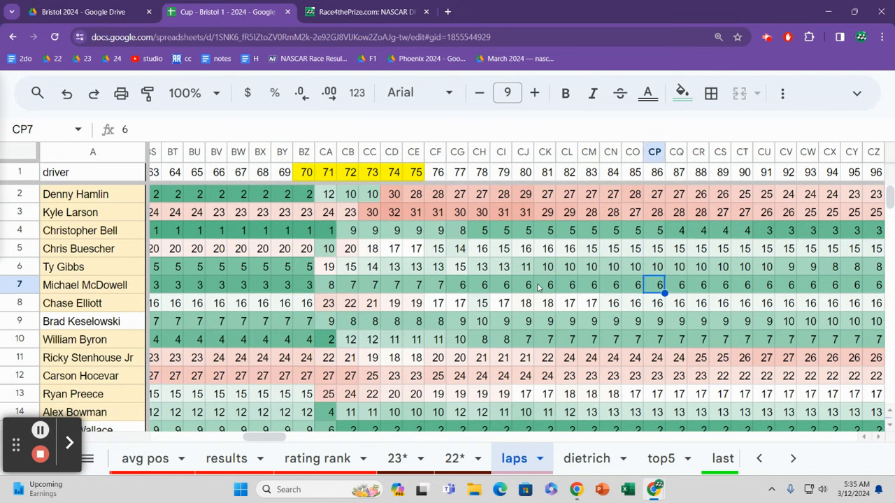
scroll(right, 3)
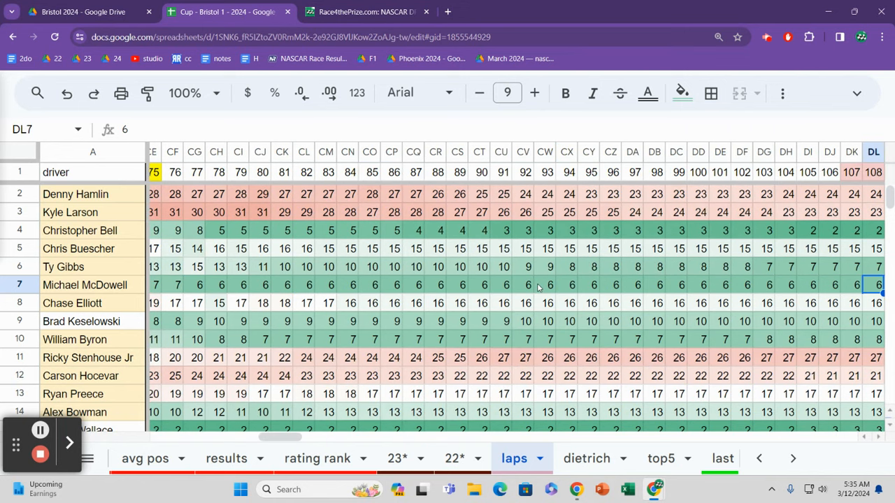
scroll(right, 3)
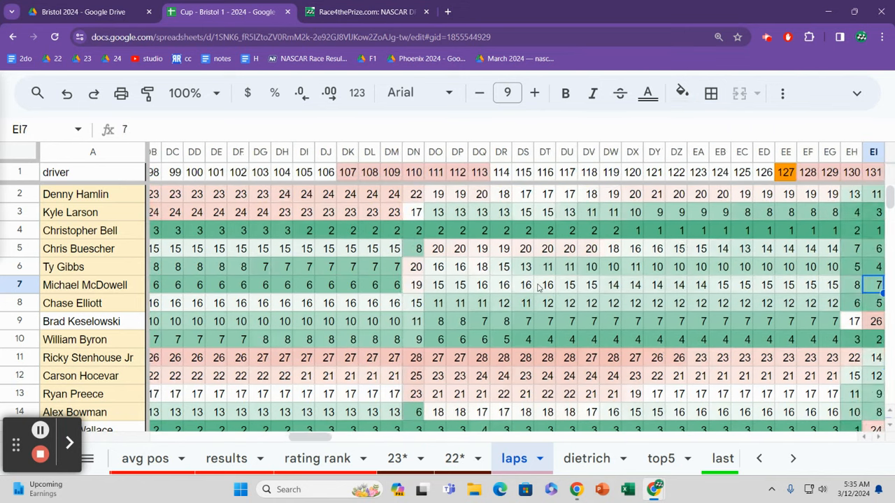
scroll(right, 3)
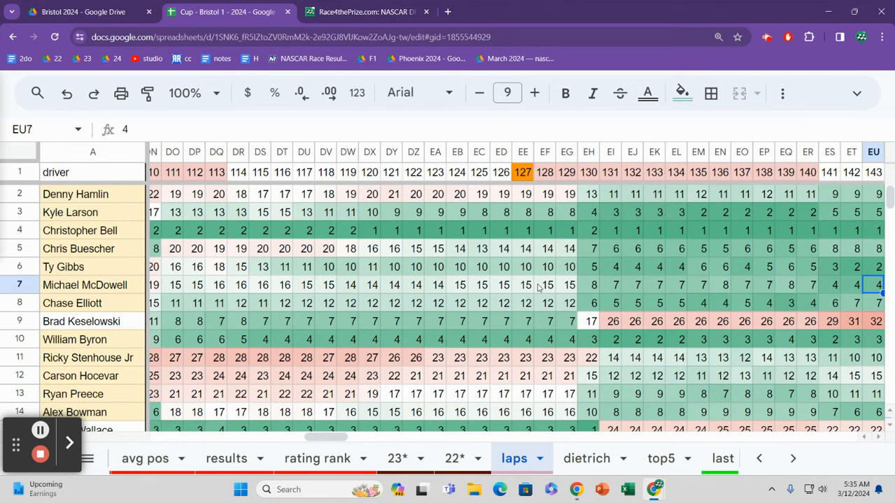
scroll(right, 3)
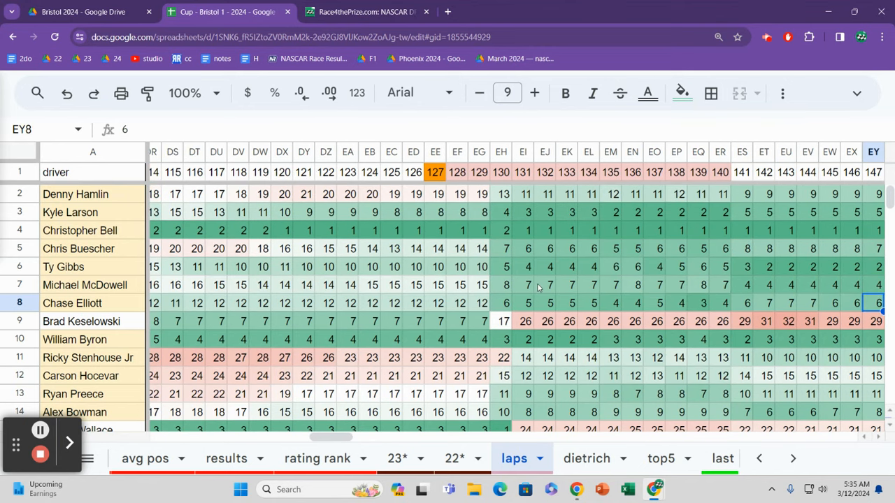
mouse_move(838, 308)
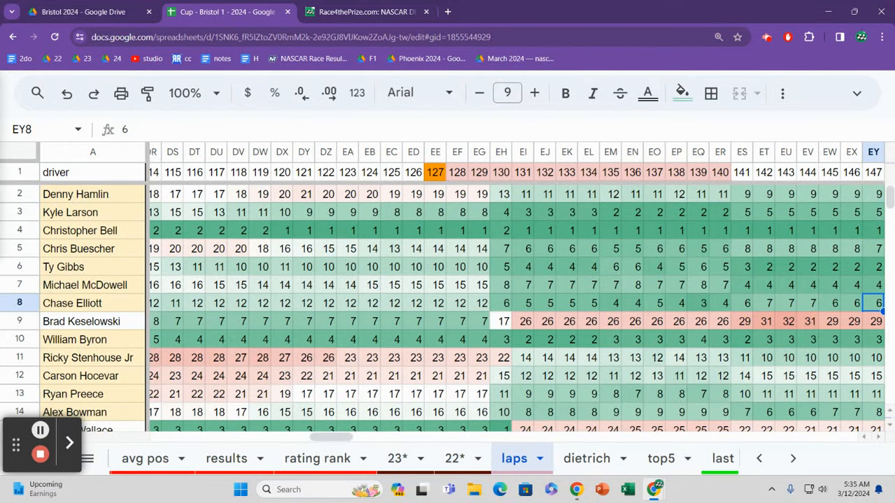
mouse_move(352, 282)
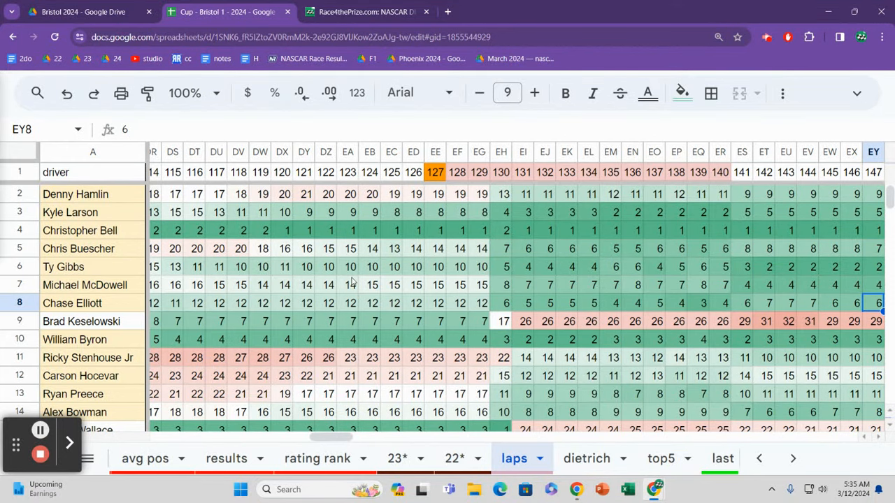
click(92, 303)
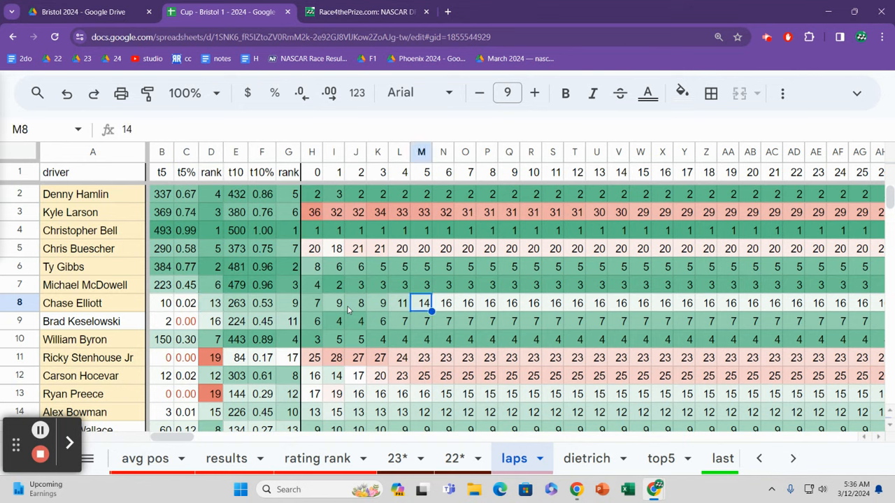
click(465, 302)
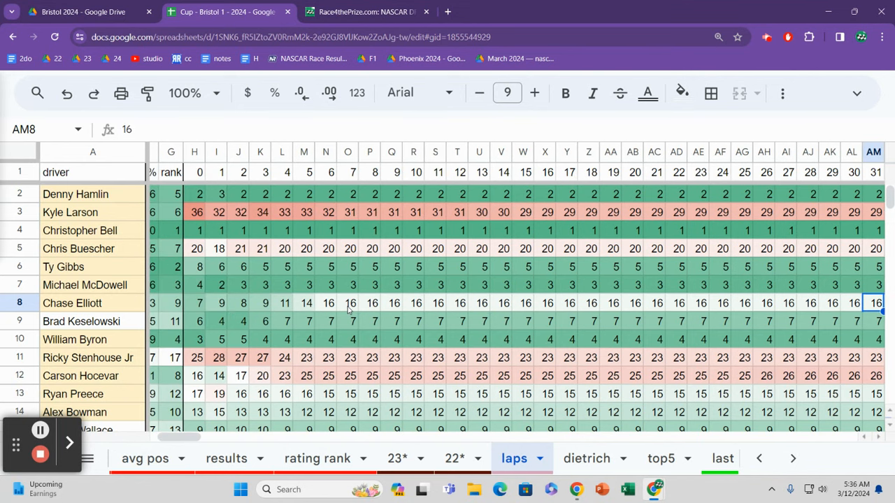
scroll(right, 3)
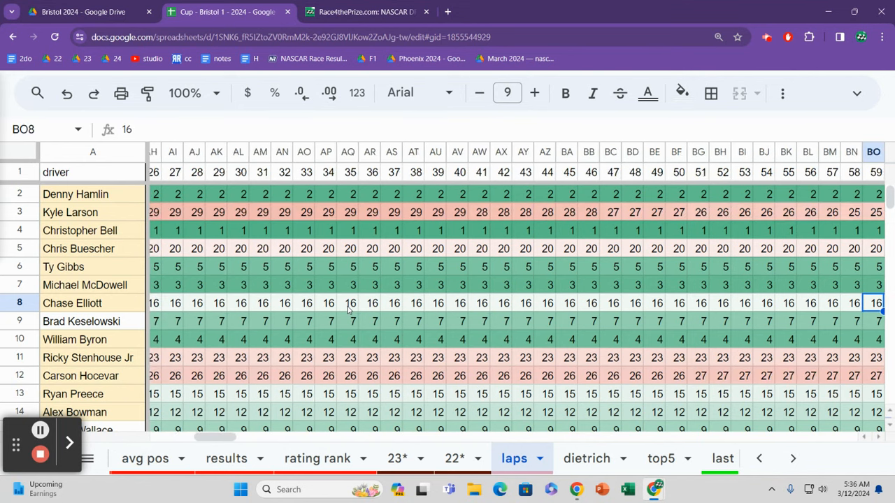
scroll(right, 3)
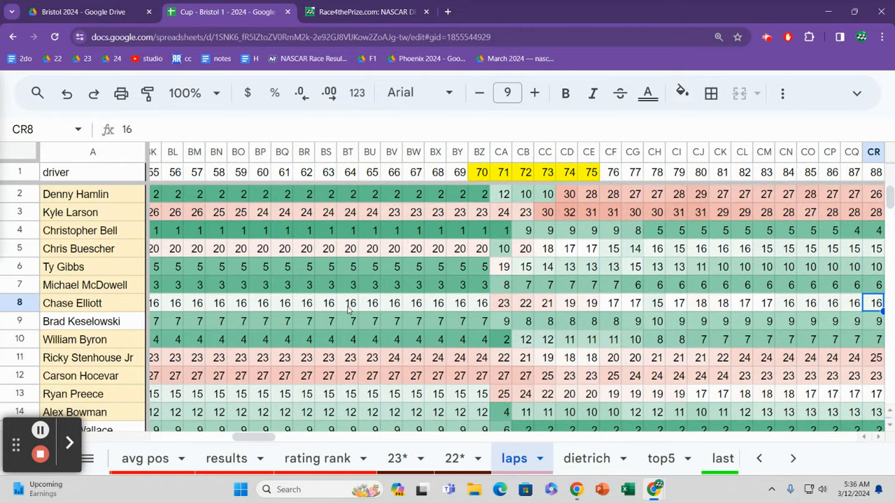
scroll(right, 3)
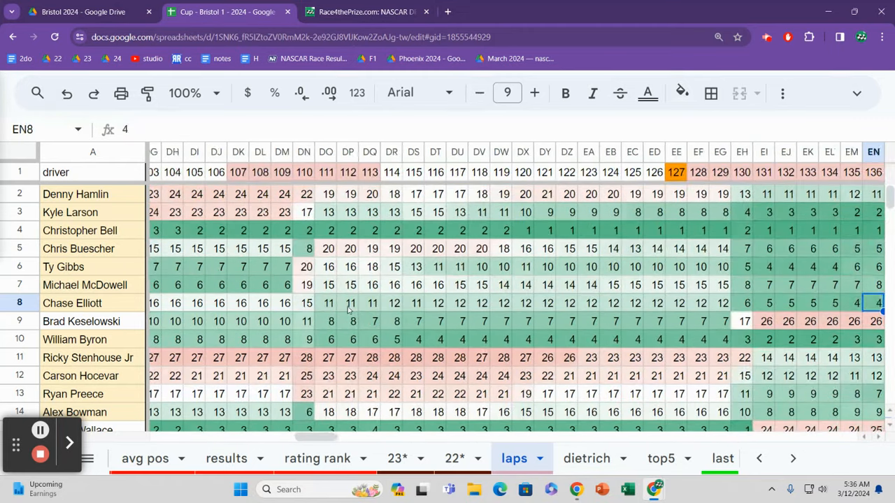
scroll(right, 3)
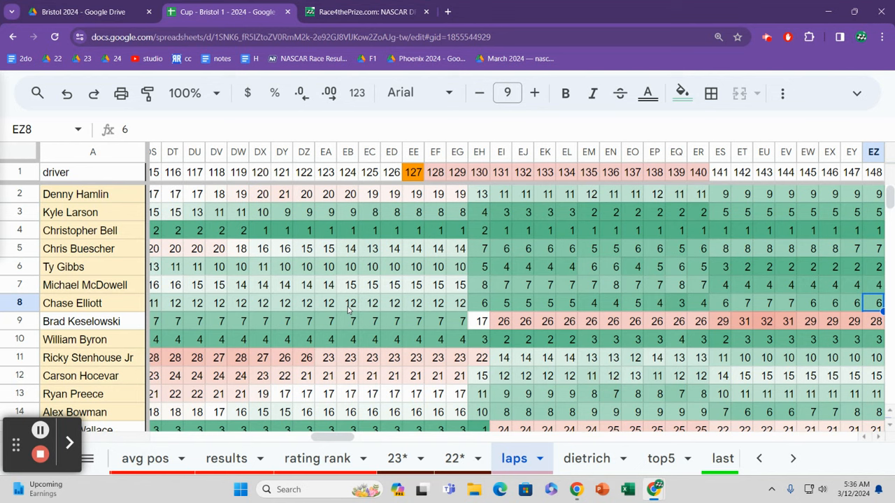
click(873, 321)
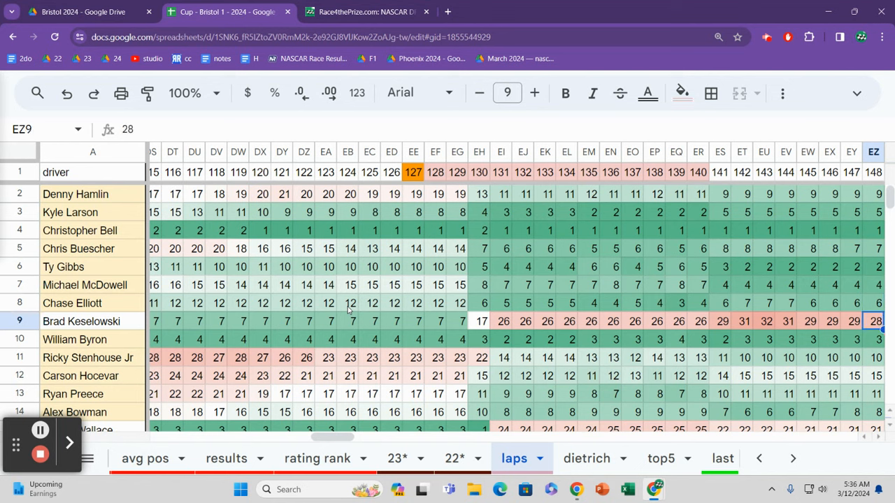
click(392, 321)
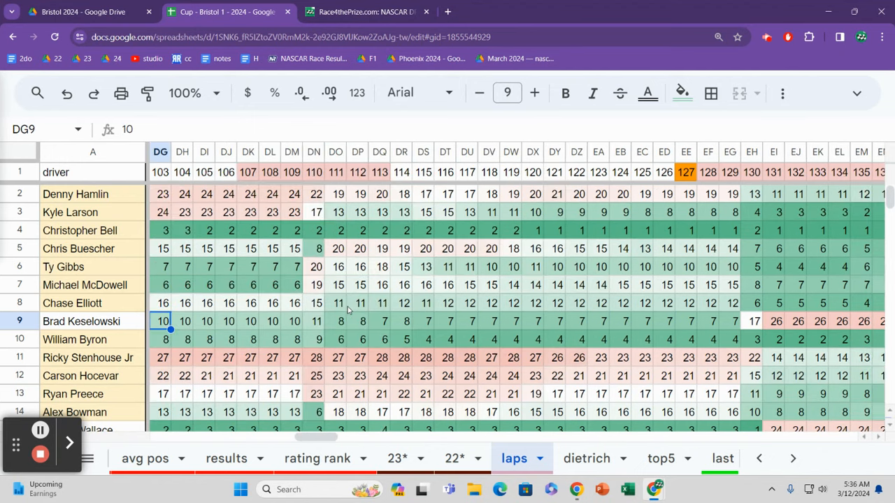
scroll(right, 3)
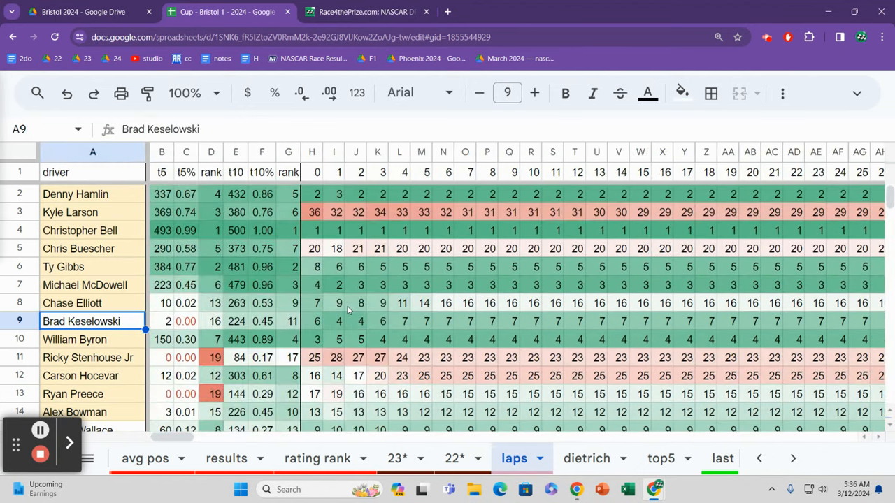
Check Brad Keselowski's positions at laps 15 through 91, comparing Christopher Bell at lap 76
click(640, 321)
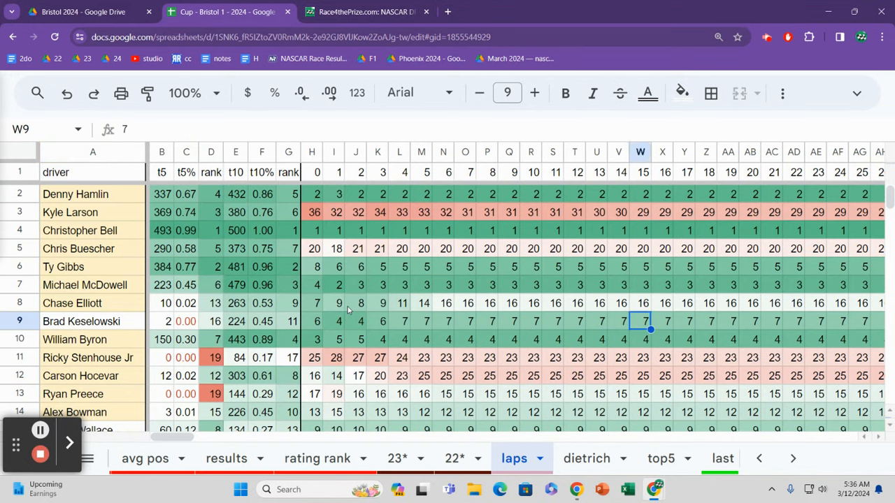
scroll(right, 3)
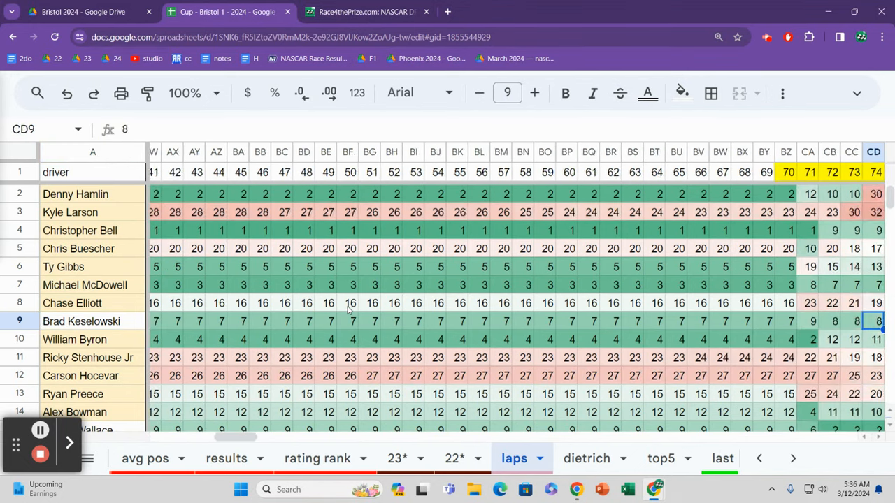
scroll(right, 3)
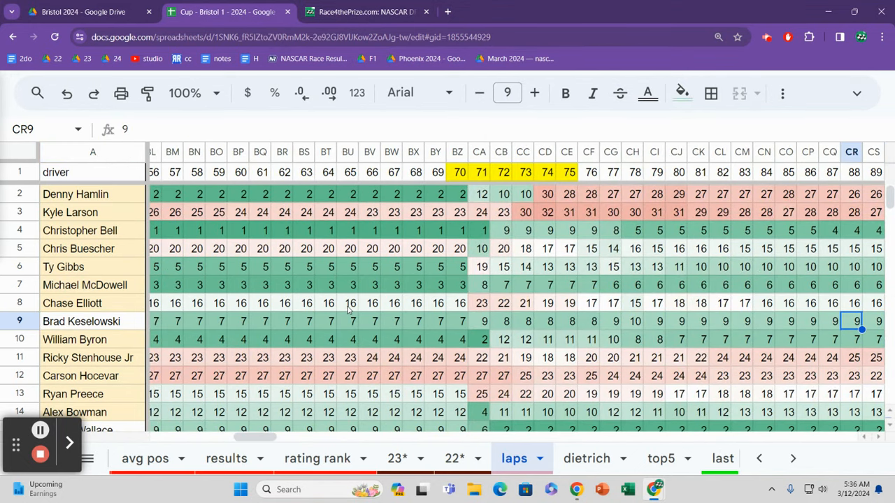
click(457, 321)
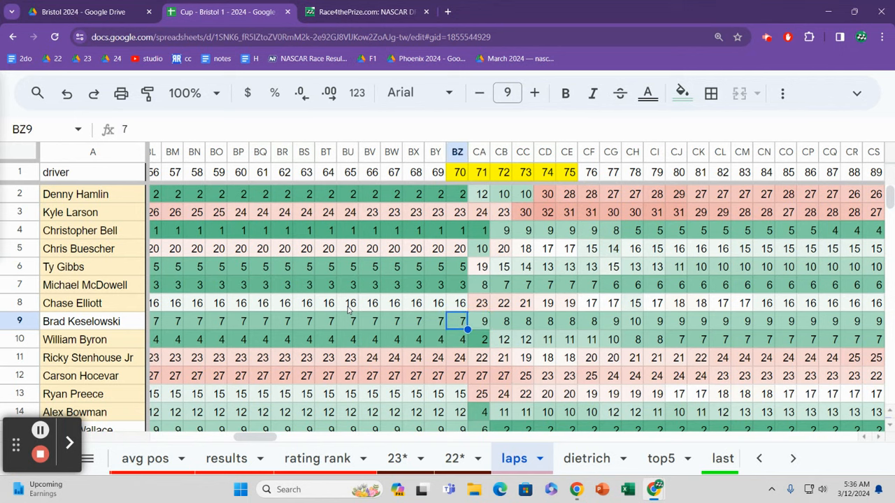
click(566, 321)
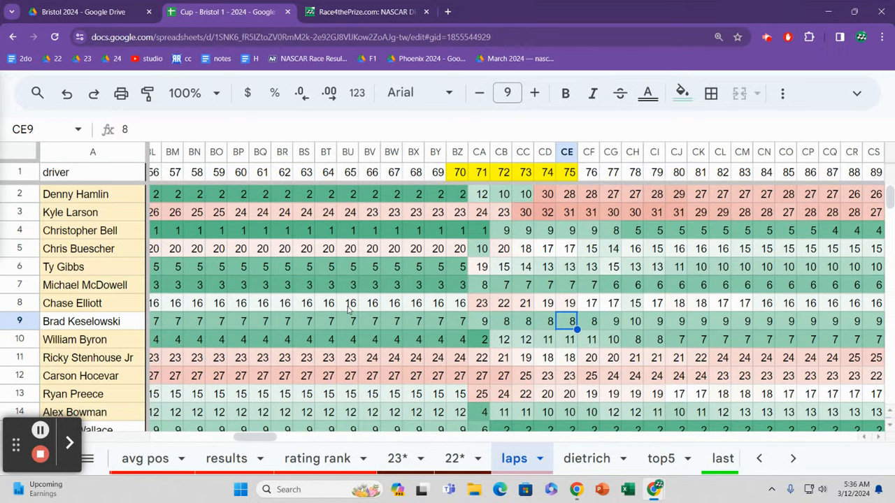
click(589, 230)
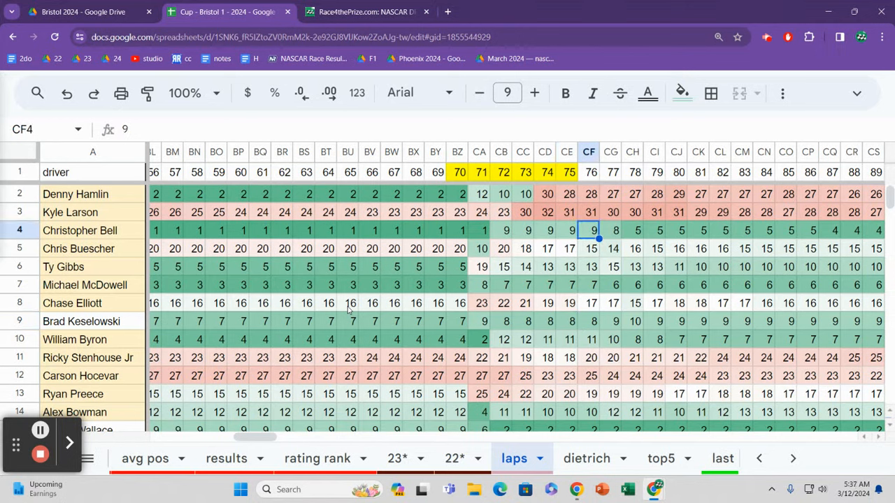
click(589, 321)
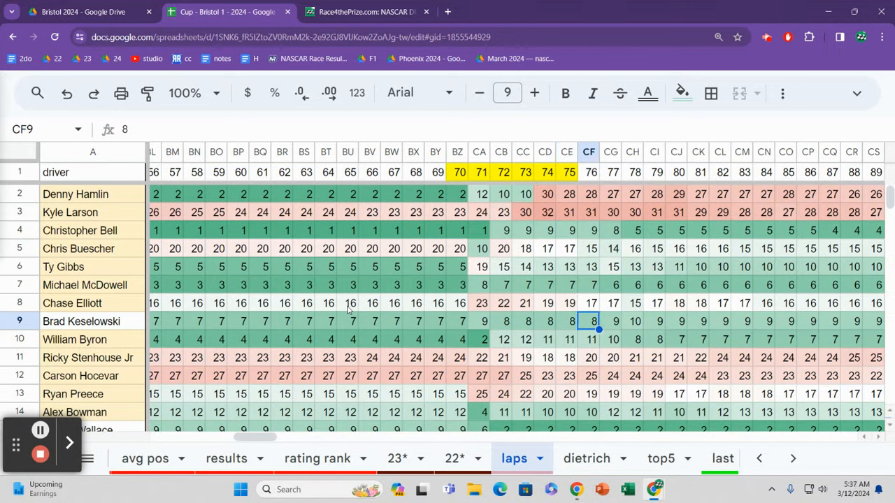
click(567, 321)
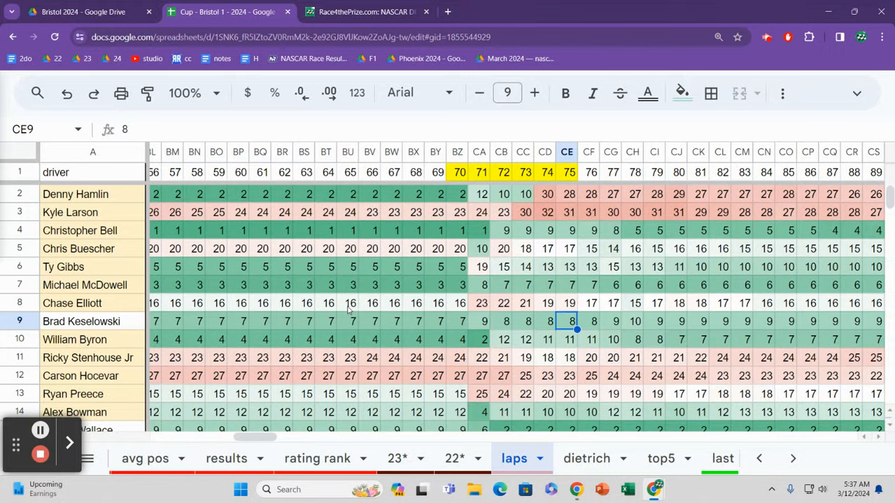
click(588, 321)
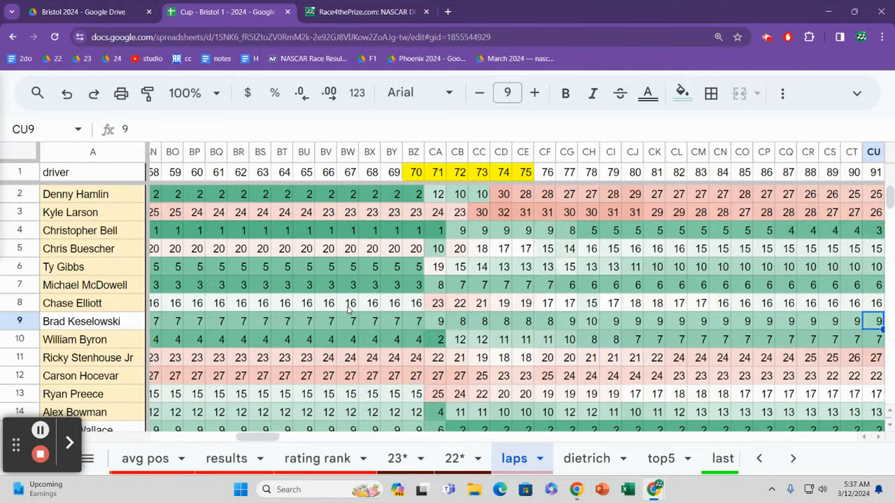
Check Keselowski's positions at laps 127–140, comparing Ty Gibbs at lap 140
scroll(right, 3)
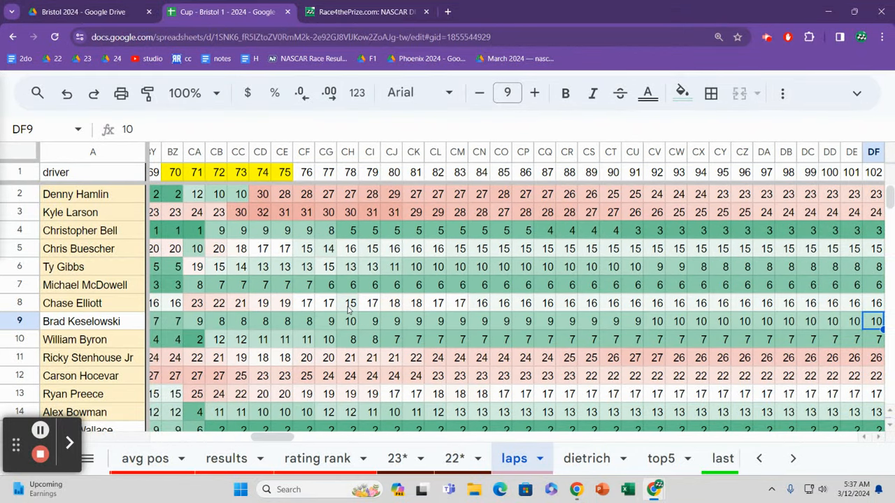
scroll(right, 3)
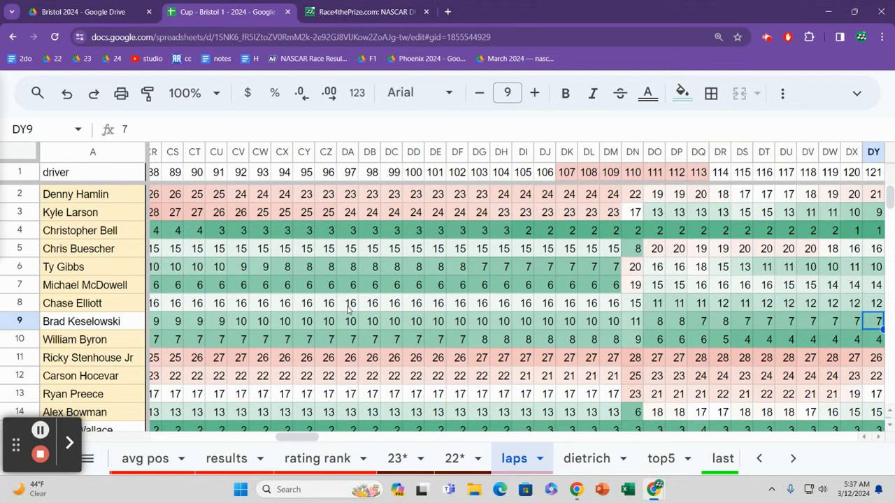
scroll(right, 3)
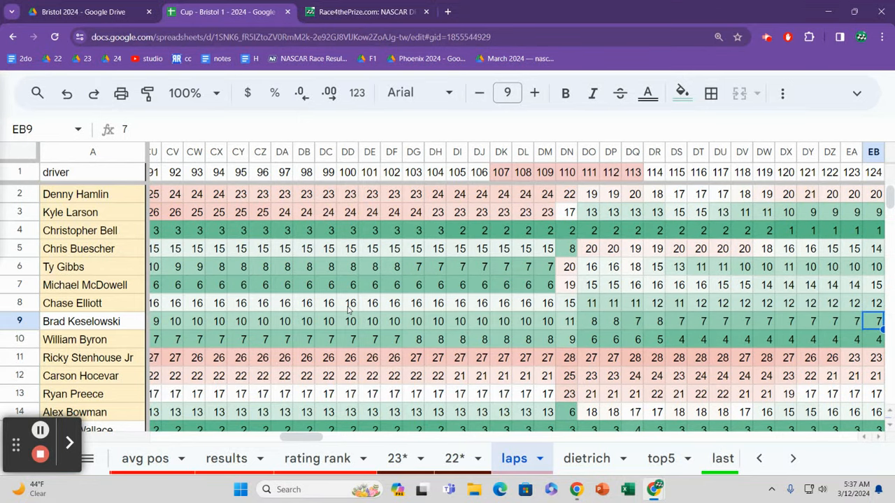
scroll(right, 3)
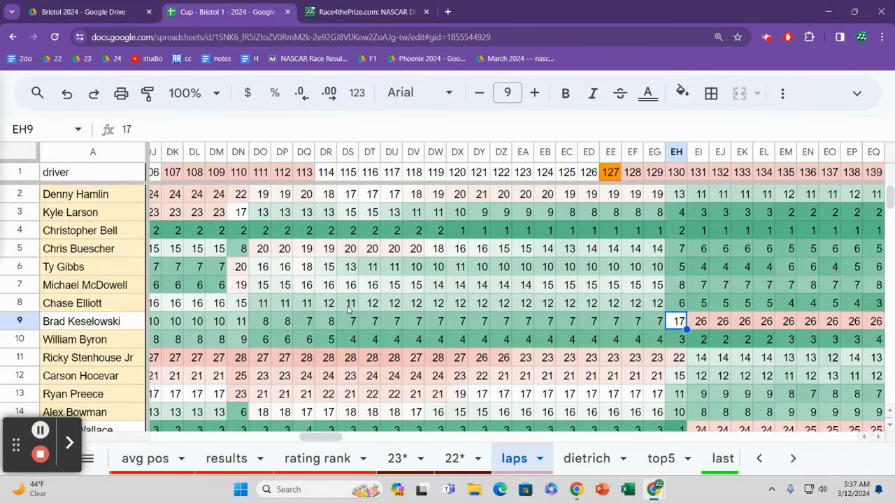
click(611, 321)
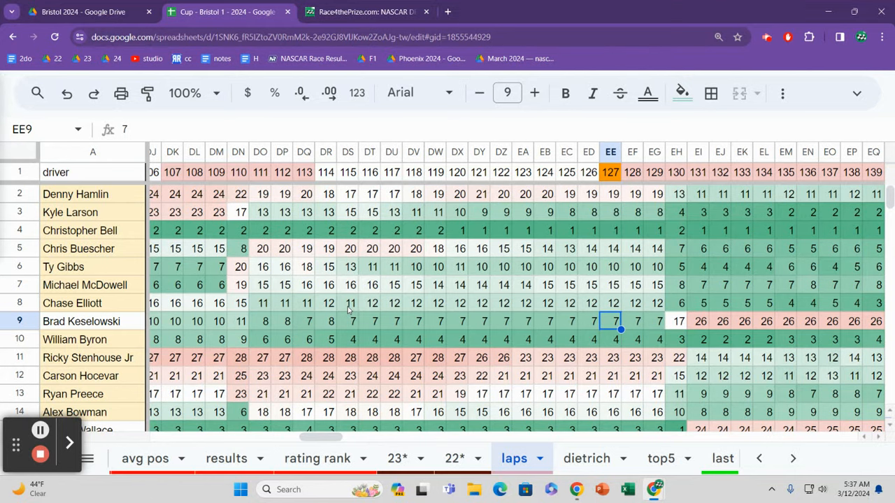
scroll(right, 3)
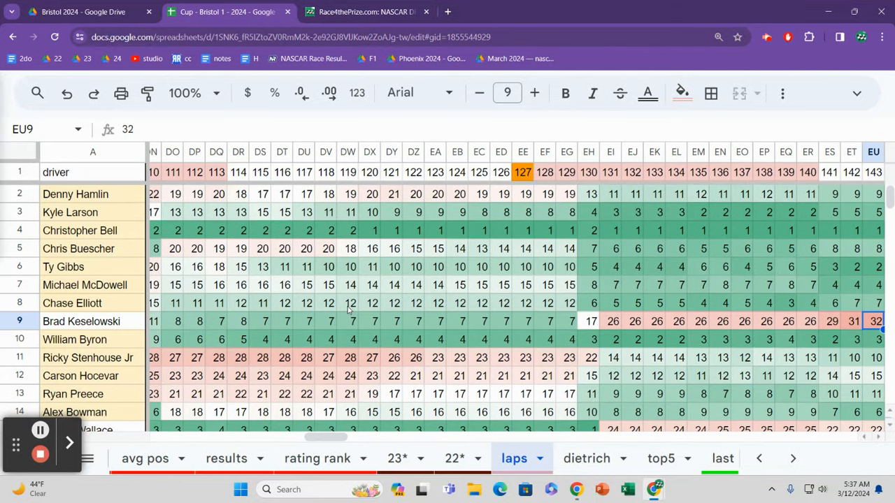
click(698, 321)
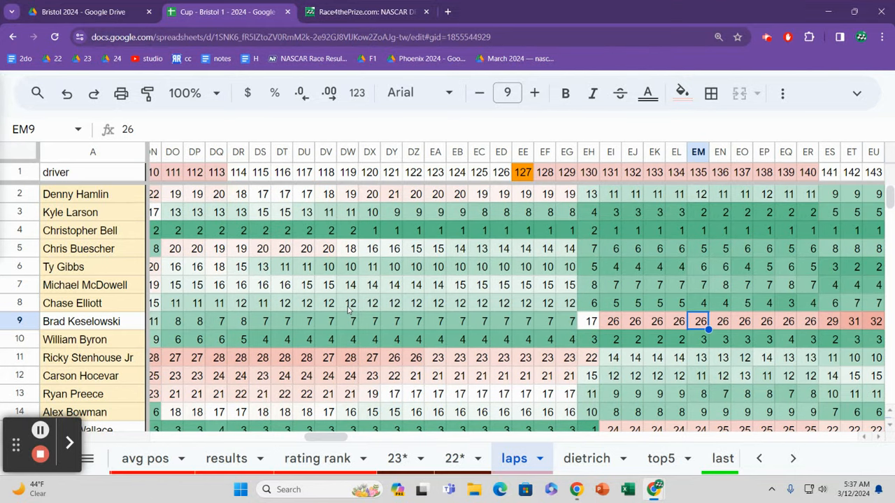
click(720, 321)
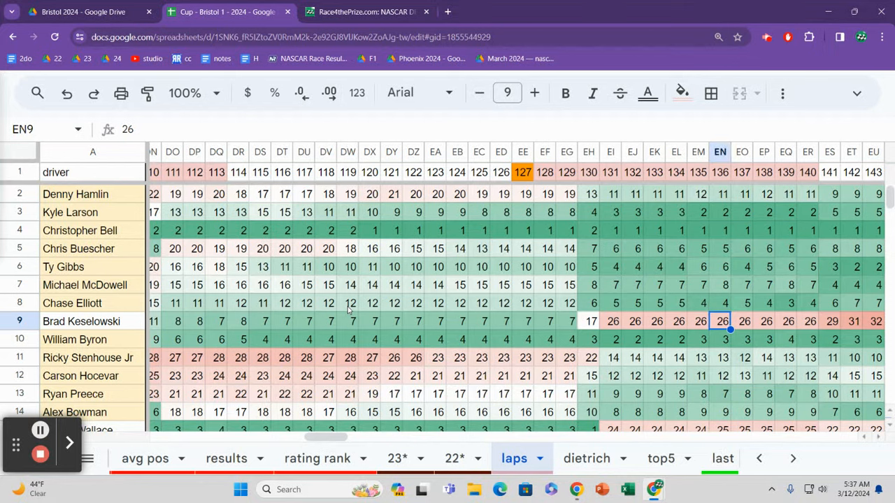
click(808, 267)
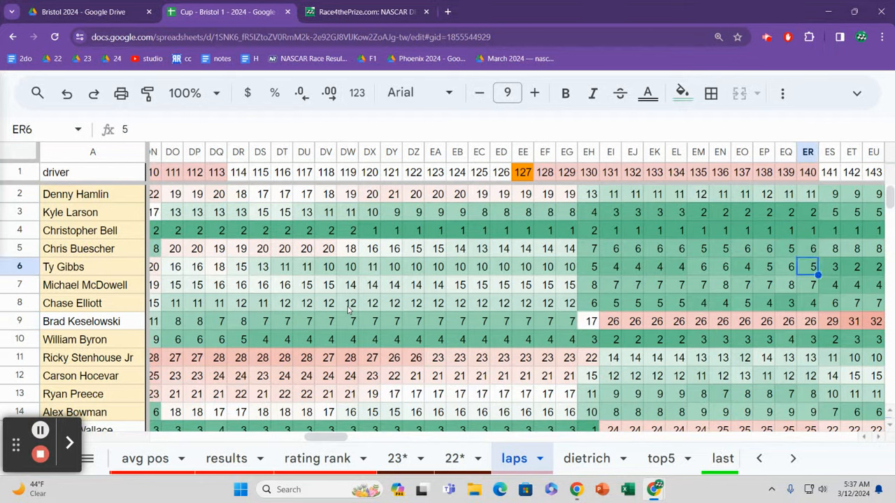
click(807, 321)
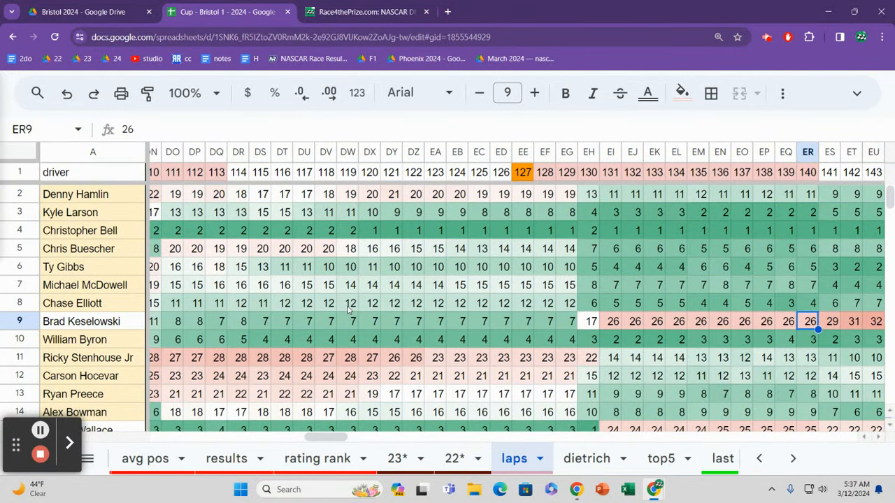
Follow Keselowski's row past lap 500 to his eighth-place finish and summary stats
scroll(right, 3)
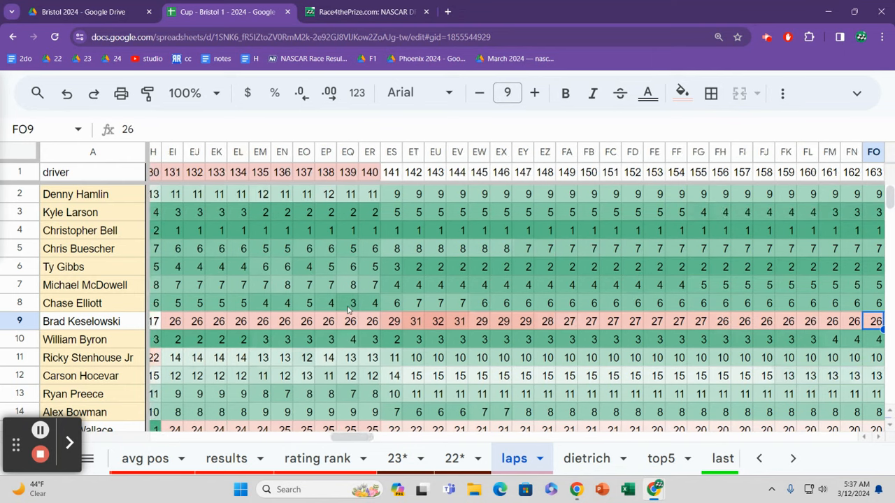
scroll(right, 3)
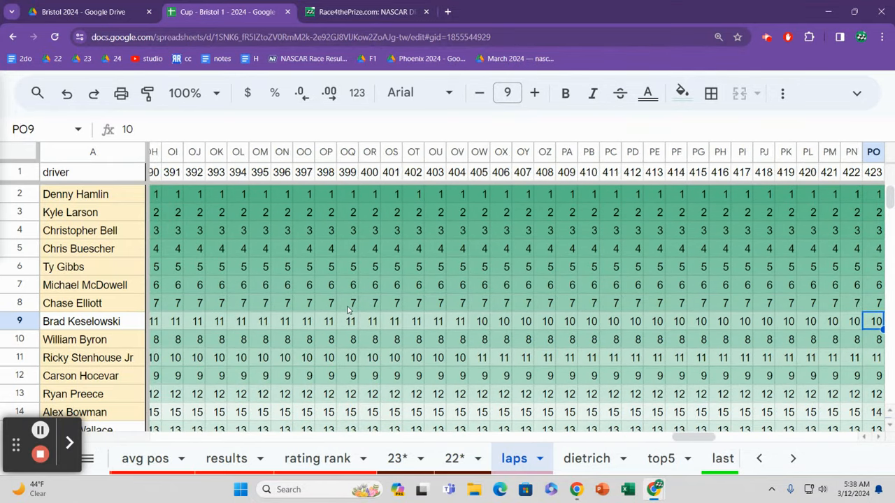
scroll(right, 3)
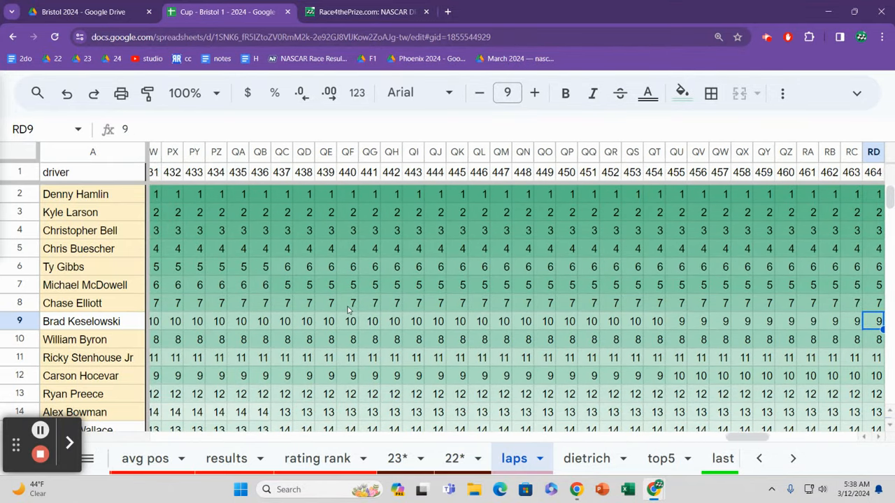
scroll(right, 3)
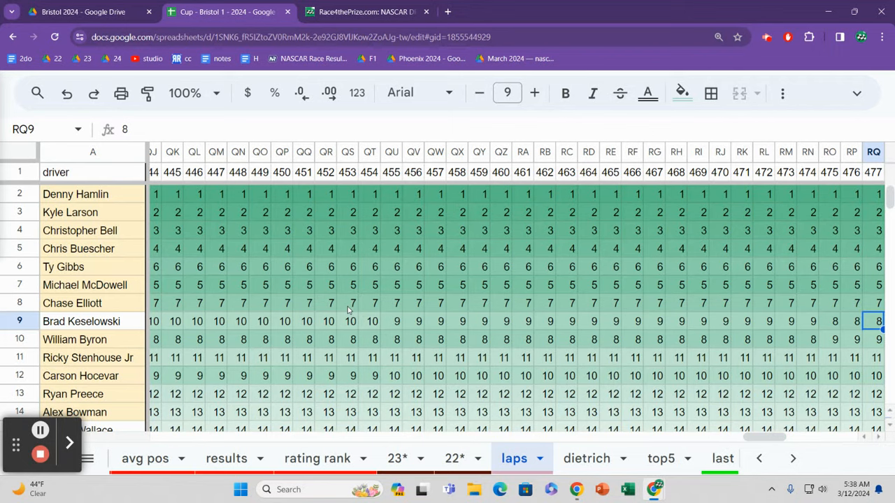
scroll(right, 3)
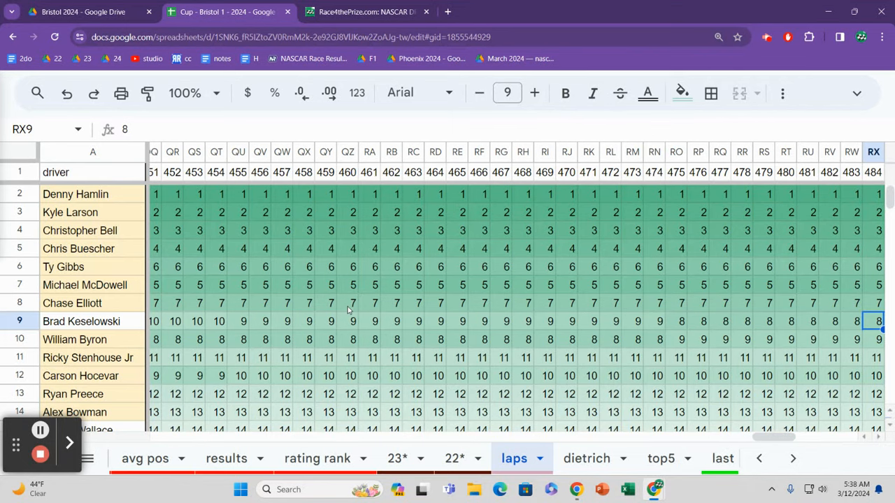
scroll(right, 3)
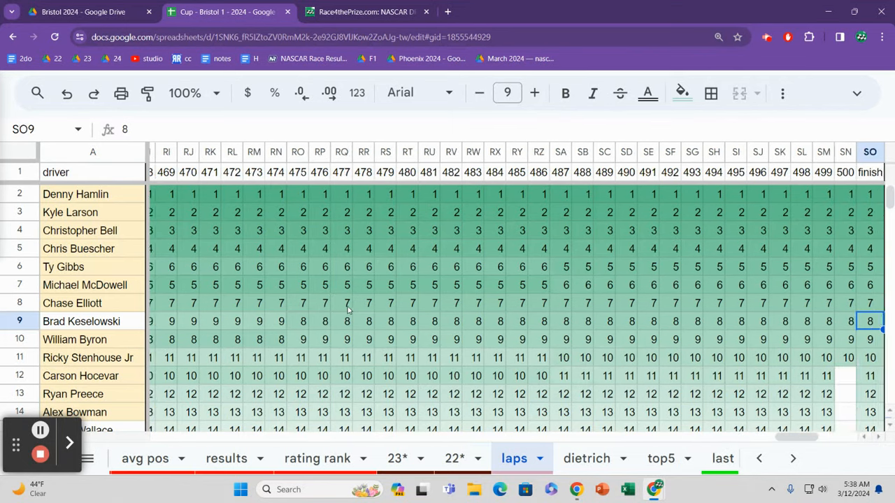
scroll(right, 3)
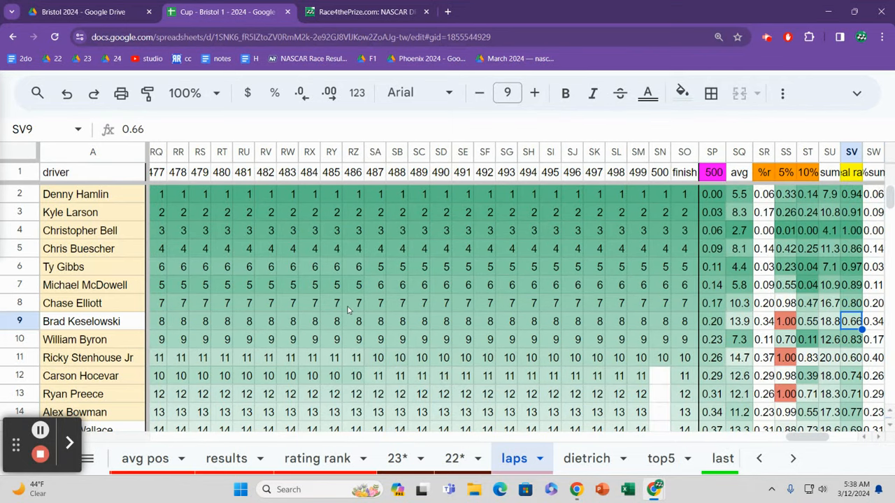
Check lap 497 positions, then William Byron's top-5 lap count and lap 7 position
click(594, 249)
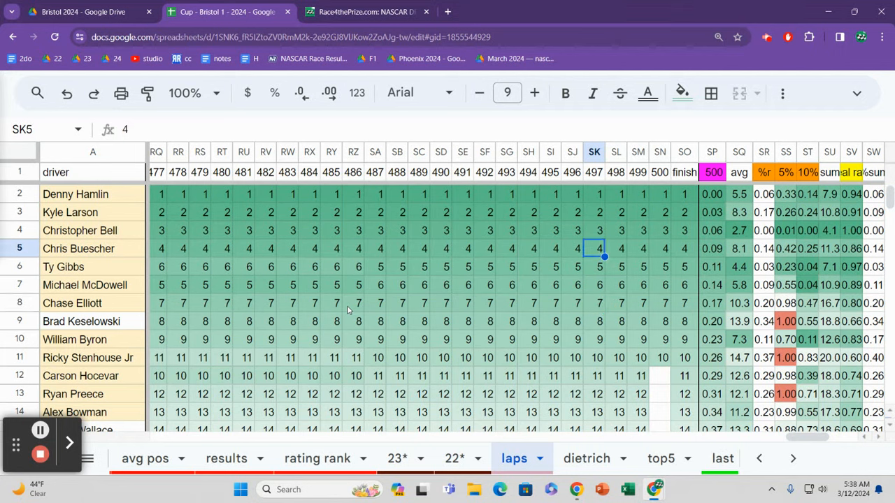
click(595, 321)
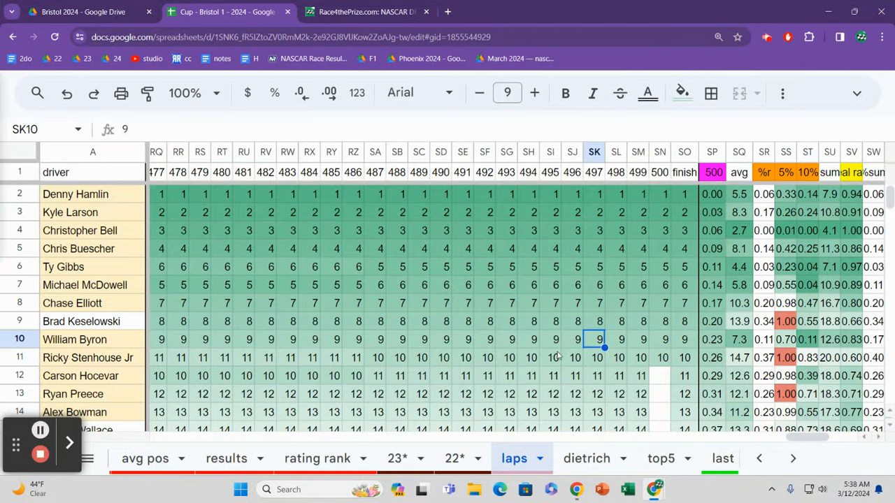
click(551, 321)
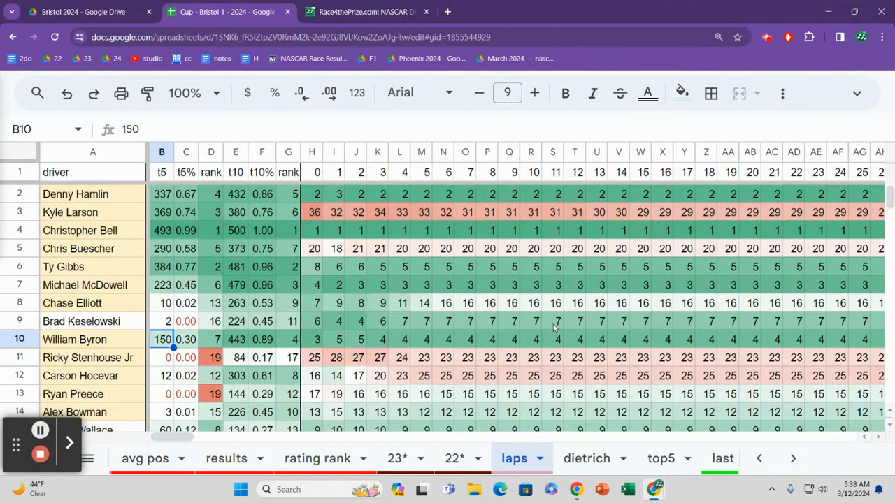
click(466, 339)
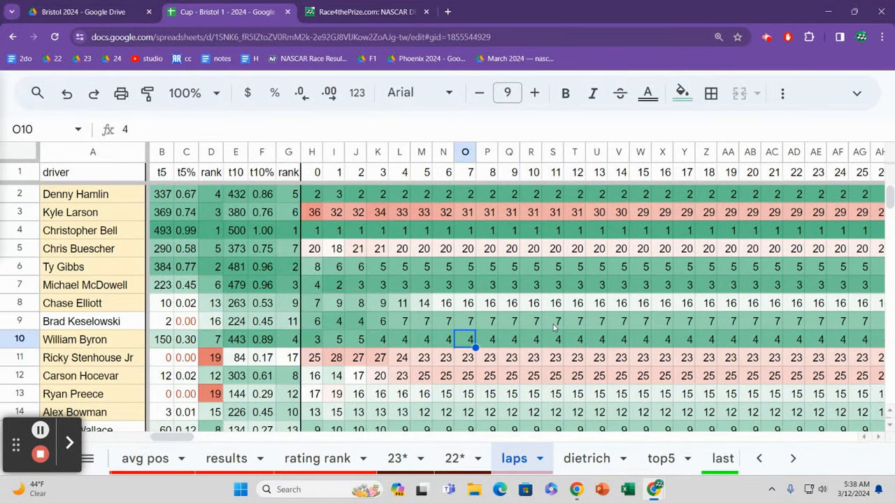
Trace Ricky Stenhouse Jr through laps 128, 139 and 145, then Carson Hocevar's lap 144
click(662, 357)
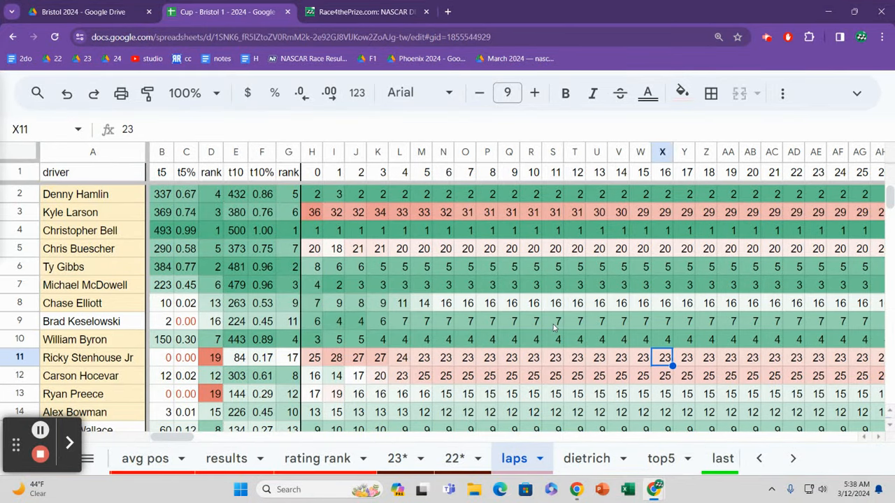
scroll(right, 3)
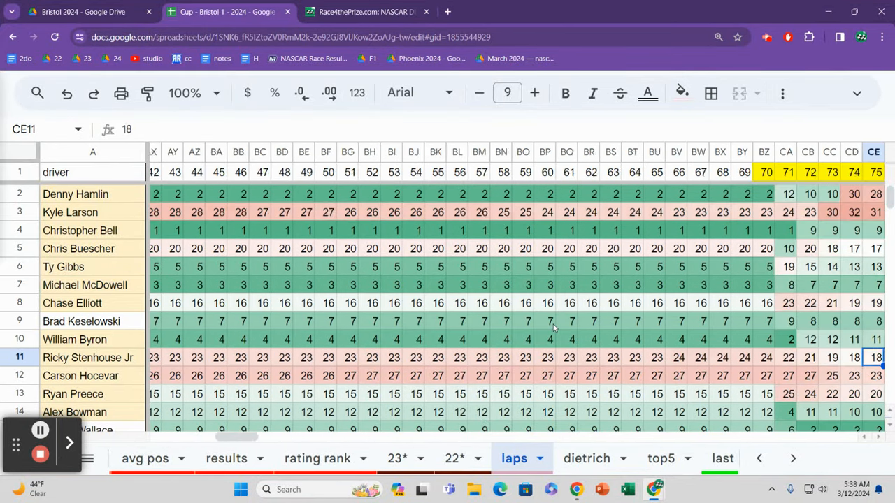
scroll(right, 3)
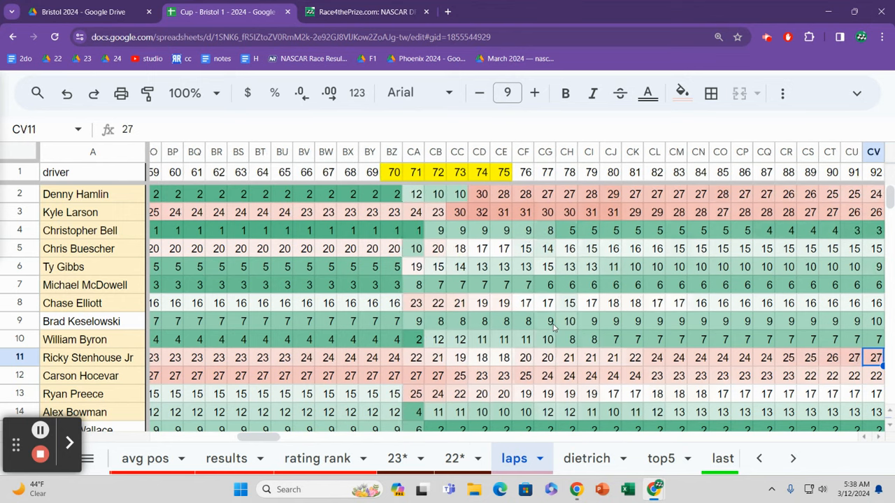
scroll(right, 3)
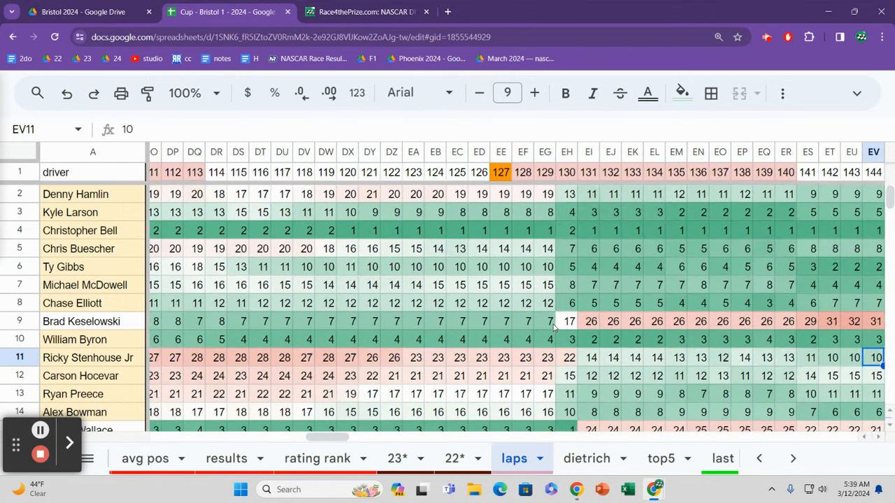
click(523, 357)
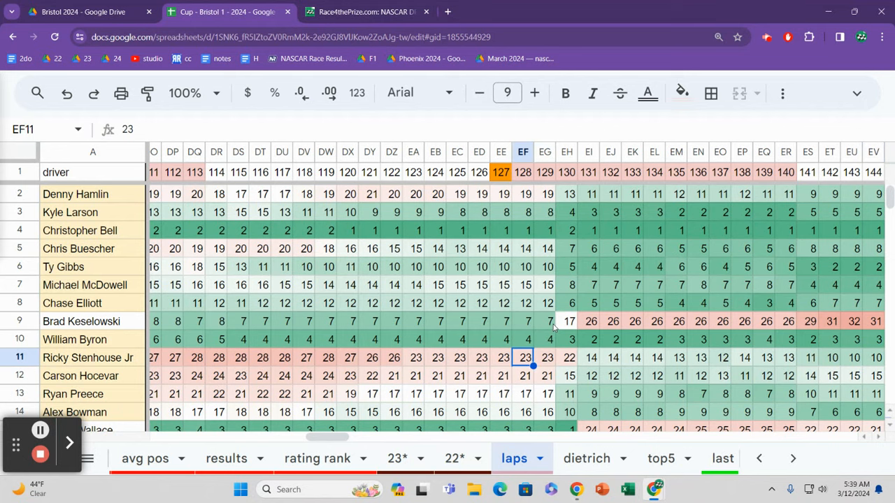
click(764, 358)
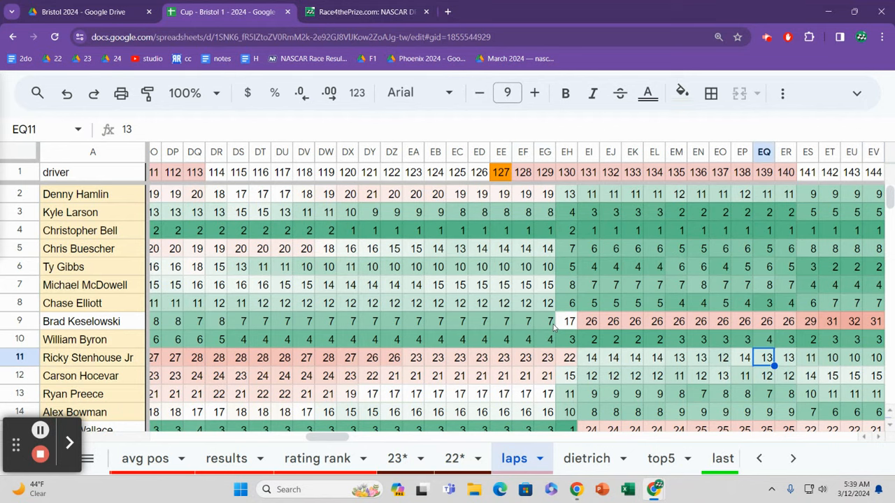
scroll(right, 3)
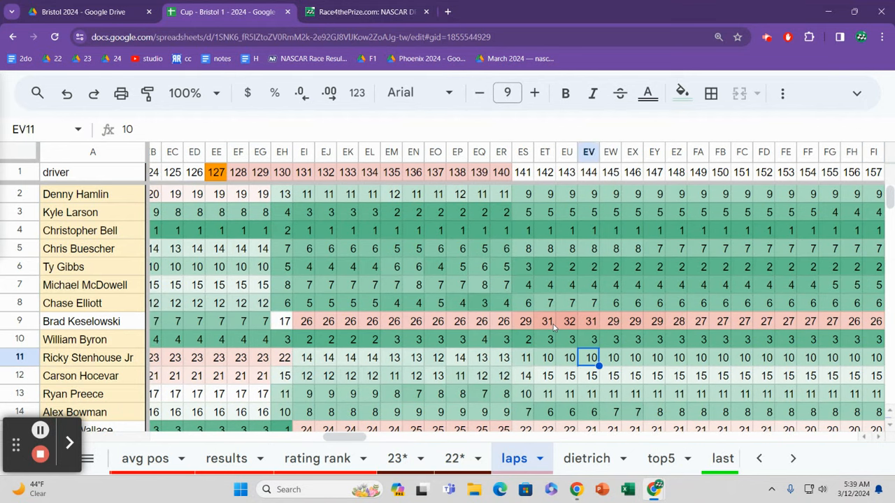
click(610, 357)
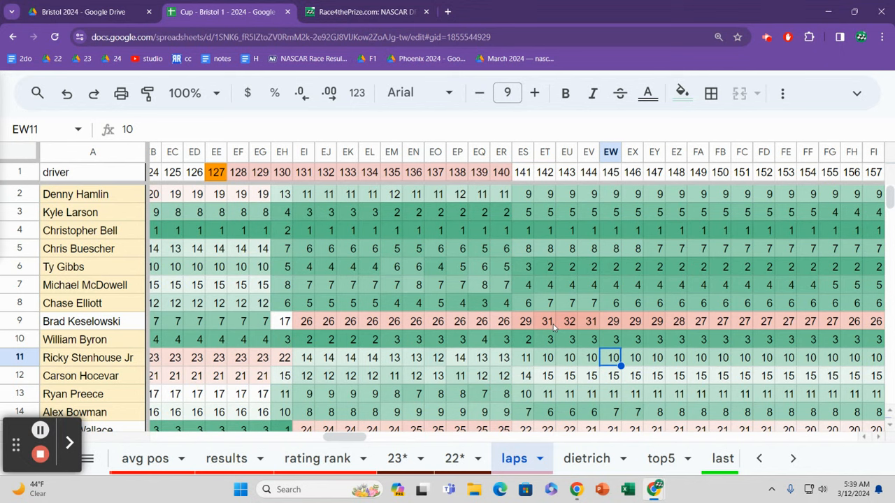
click(589, 376)
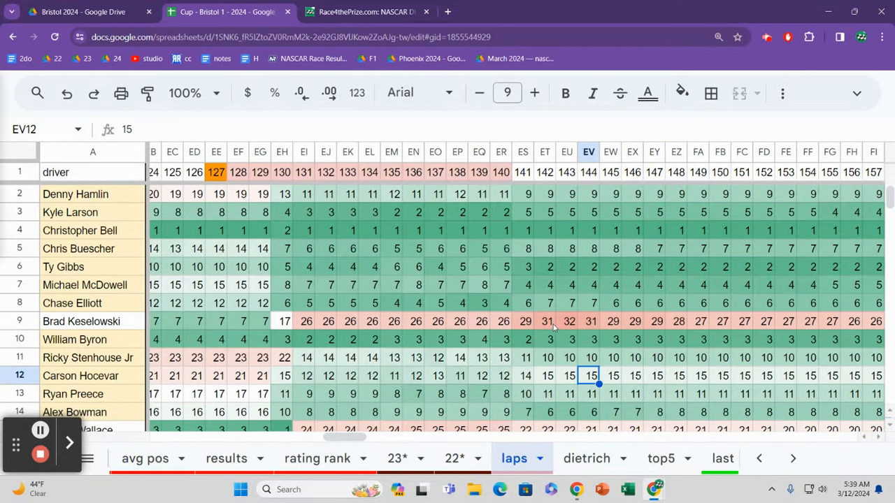
Check Carson Hocevar's positions at laps 138 and 31 and his starting position
click(457, 375)
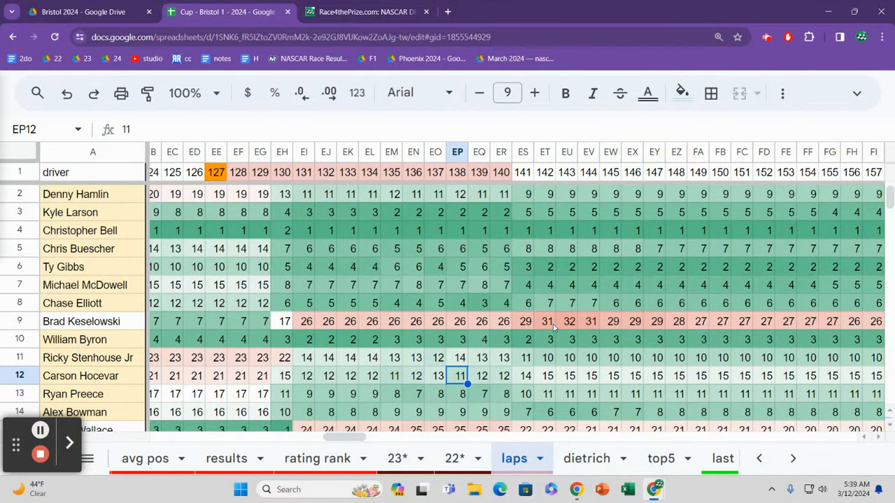
click(369, 376)
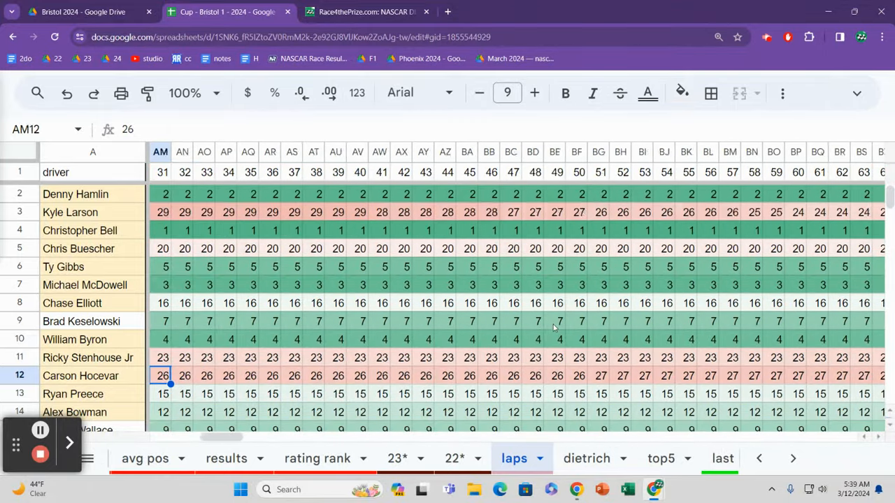
scroll(left, 3)
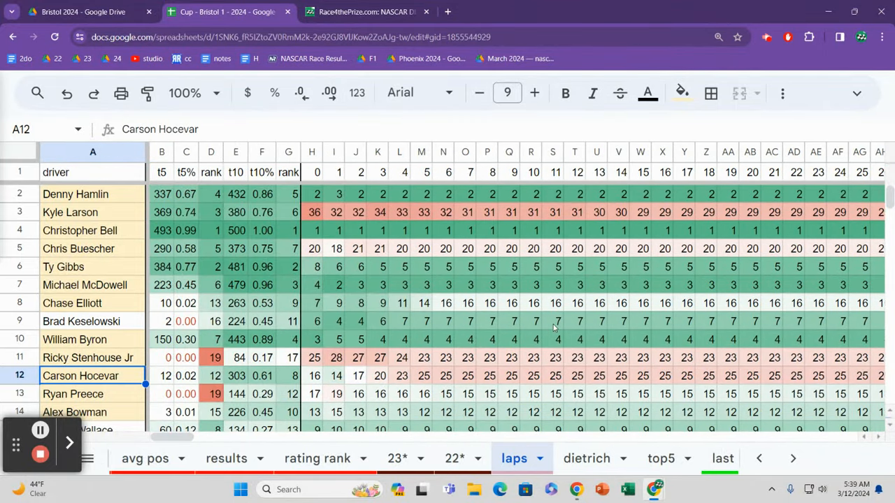
click(312, 376)
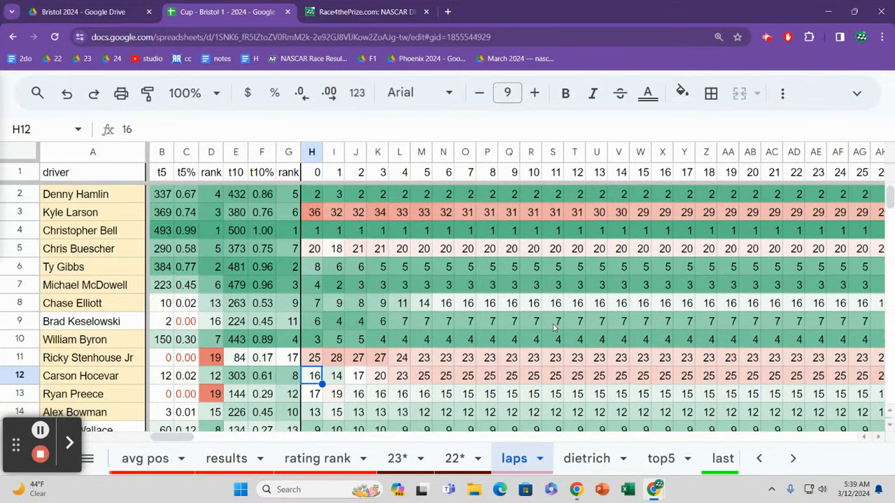
Follow Hocevar's row across to lap 500, his 11th-place finish and 12.6 average
scroll(right, 3)
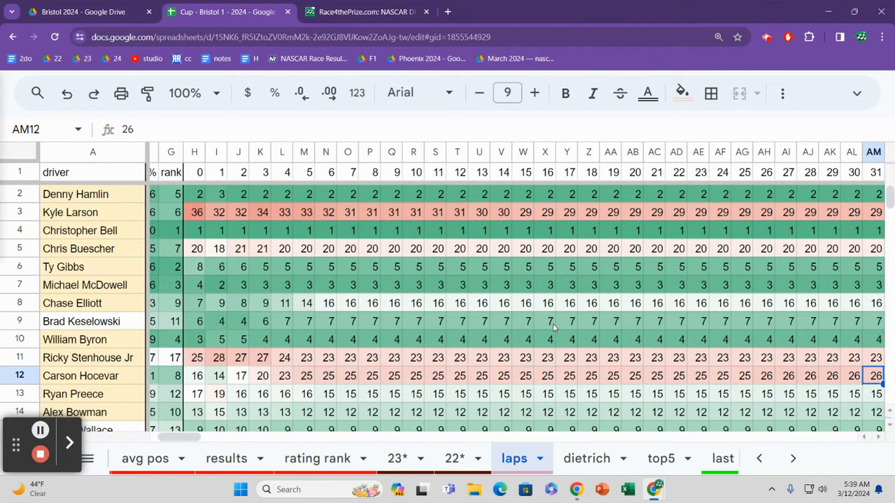
scroll(right, 3)
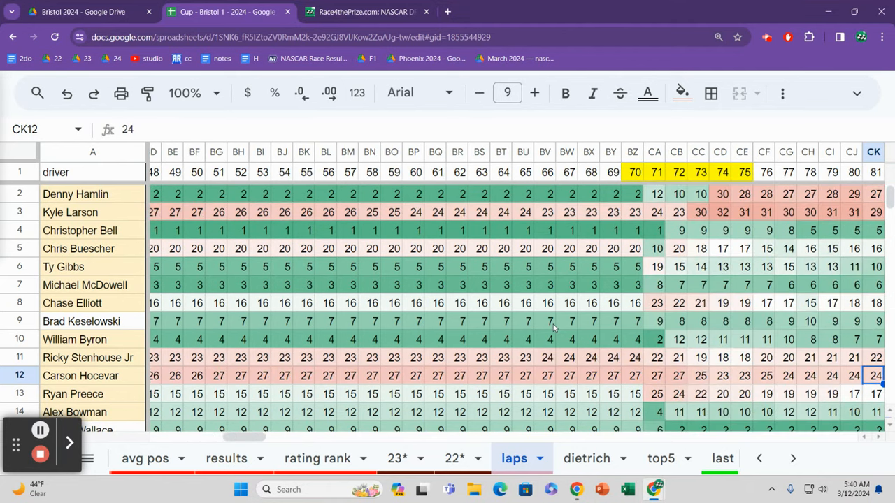
scroll(right, 3)
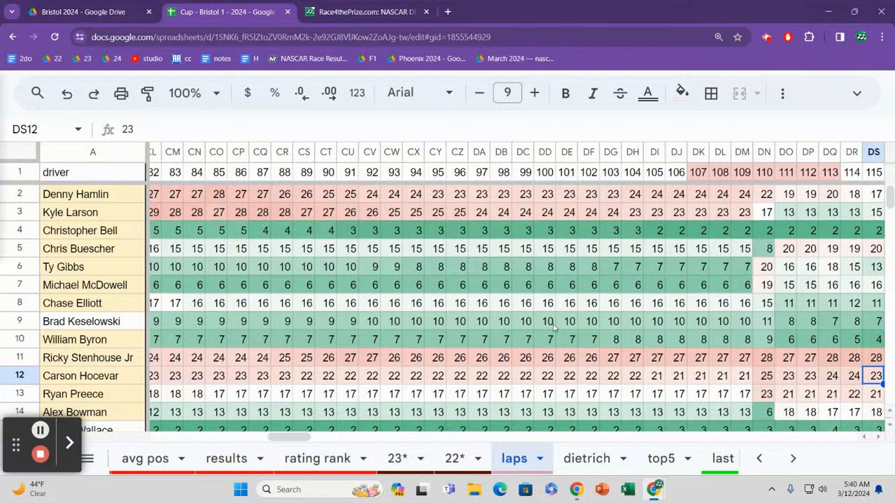
scroll(right, 3)
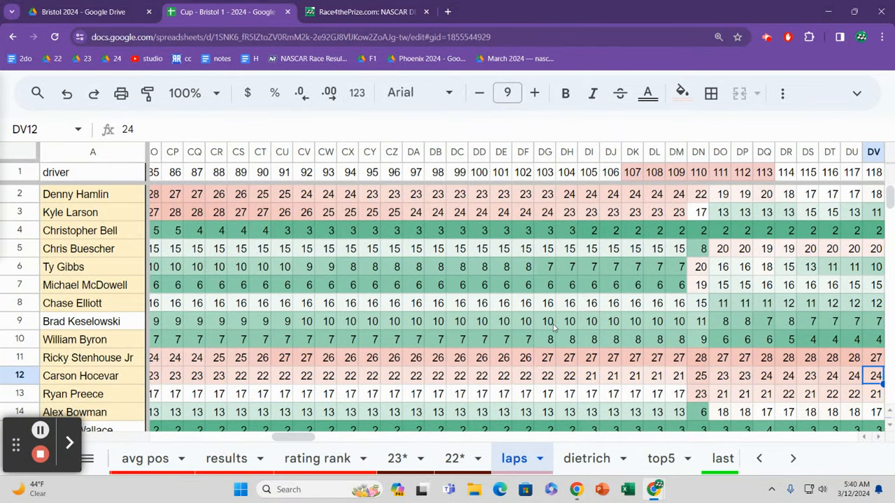
scroll(right, 3)
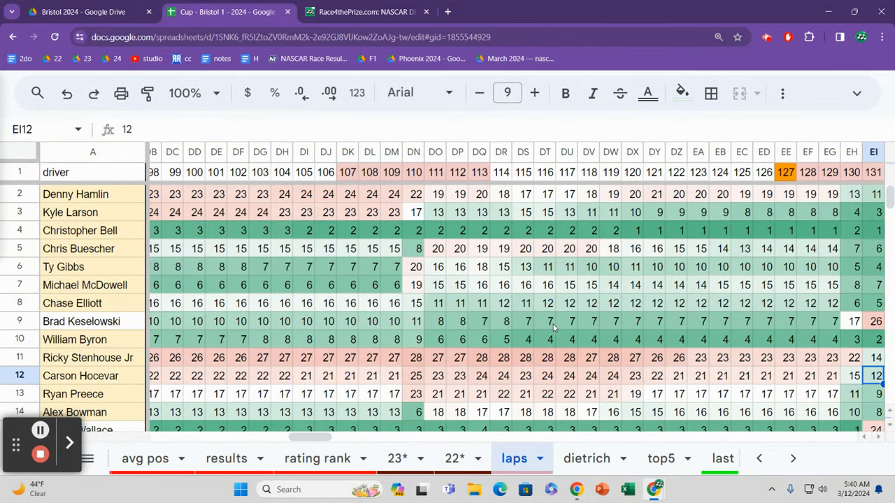
scroll(right, 3)
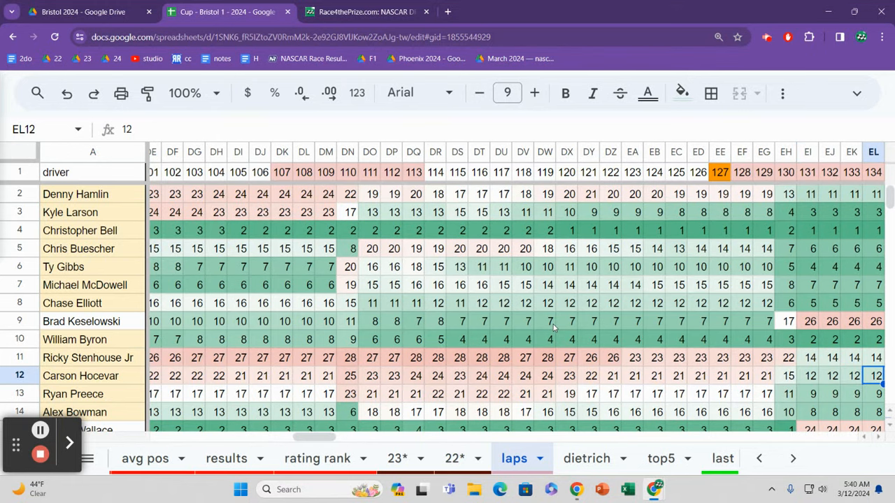
scroll(right, 3)
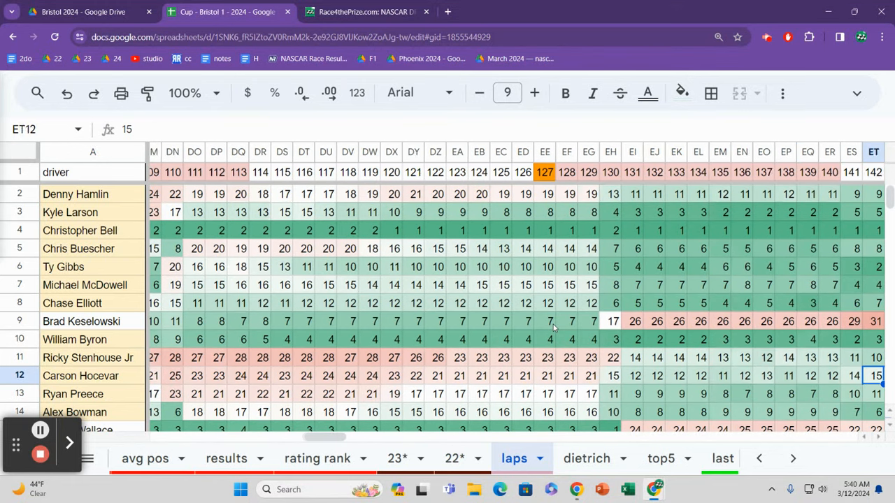
scroll(right, 3)
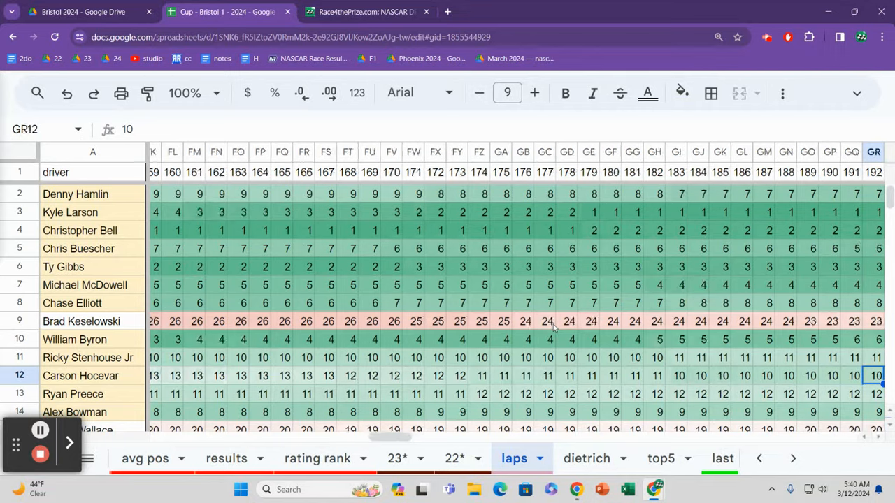
scroll(right, 3)
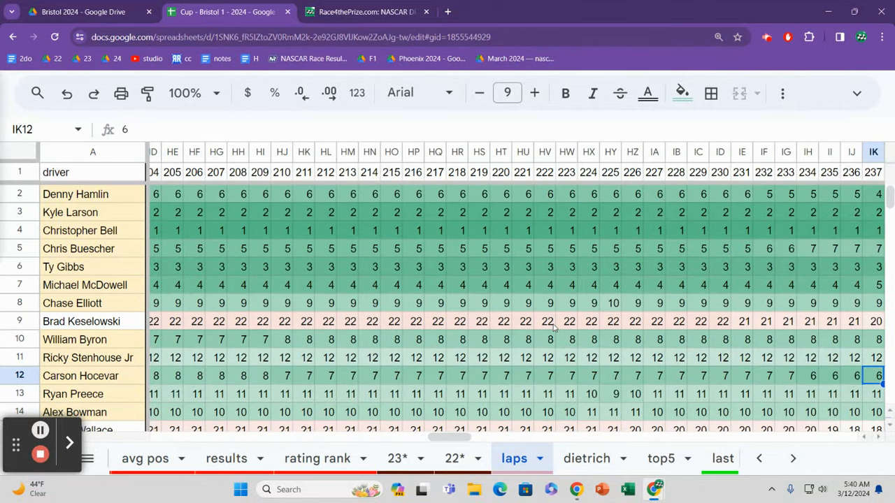
scroll(right, 3)
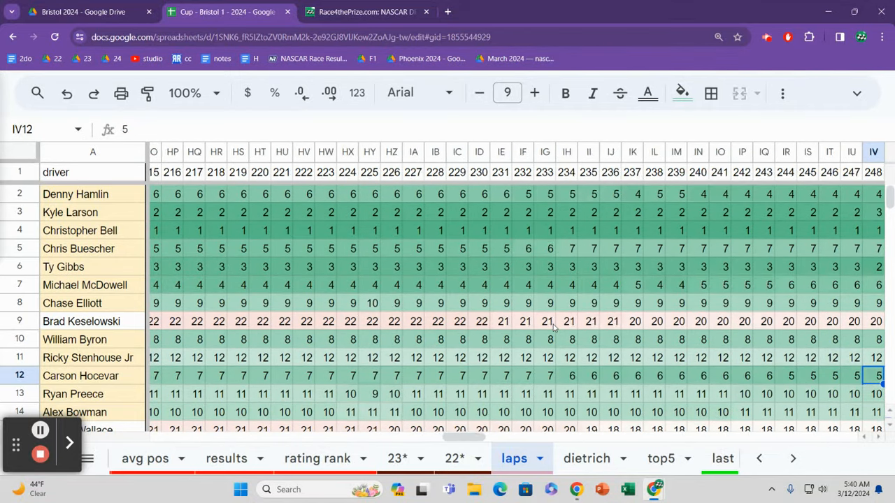
scroll(right, 3)
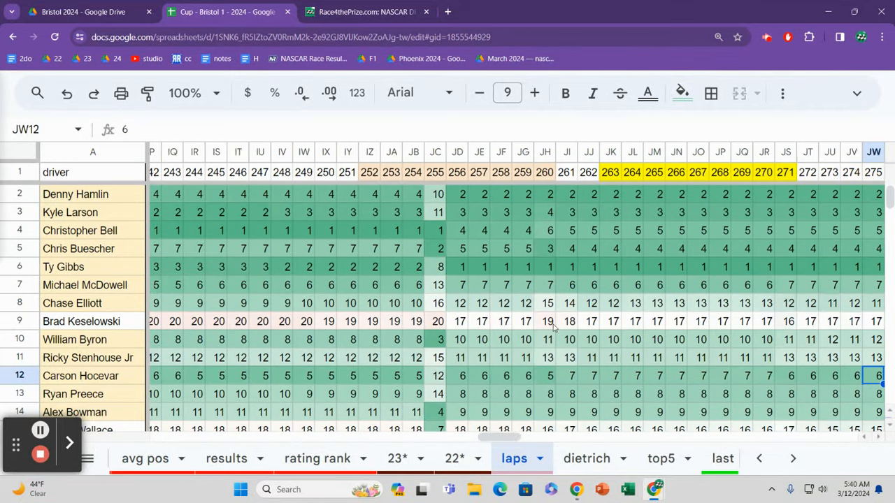
scroll(right, 3)
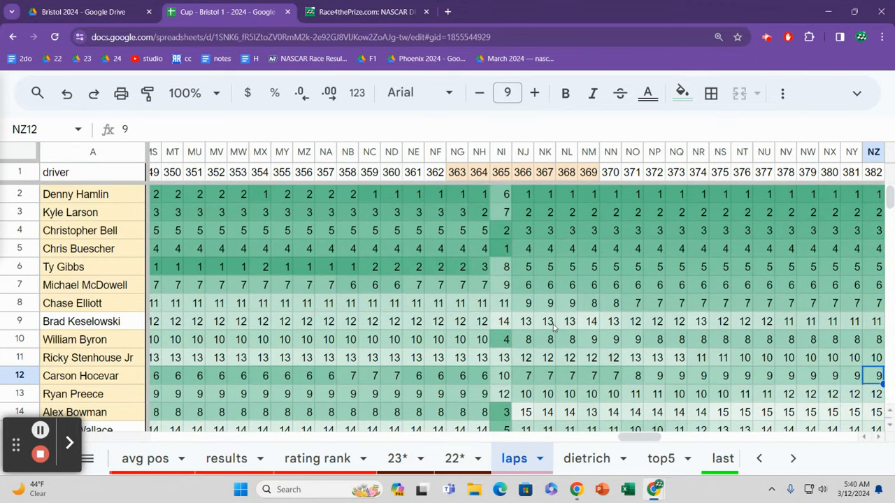
scroll(right, 3)
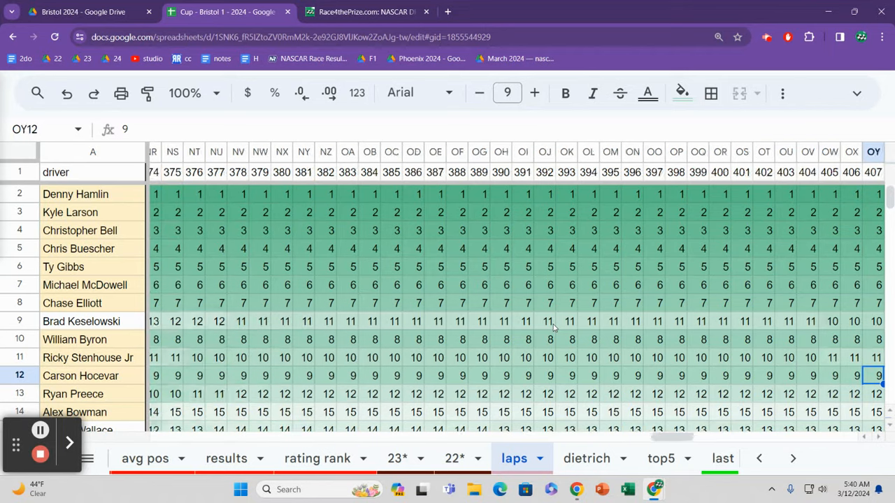
scroll(right, 3)
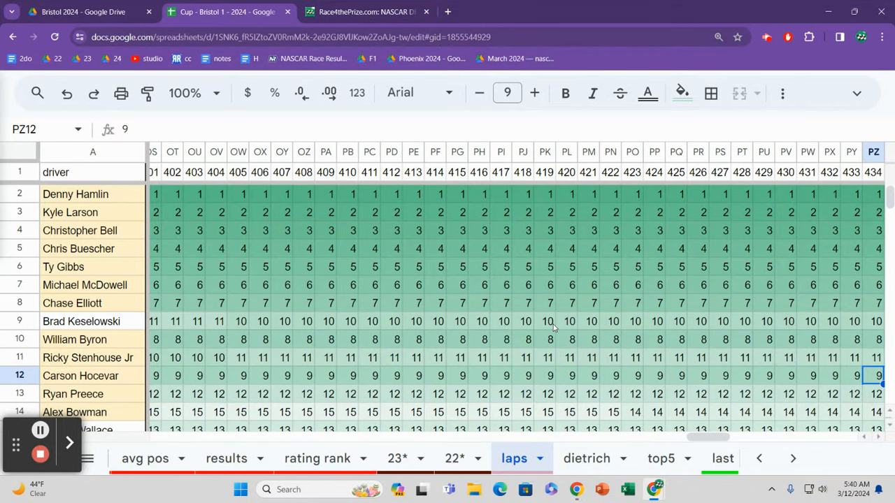
scroll(right, 3)
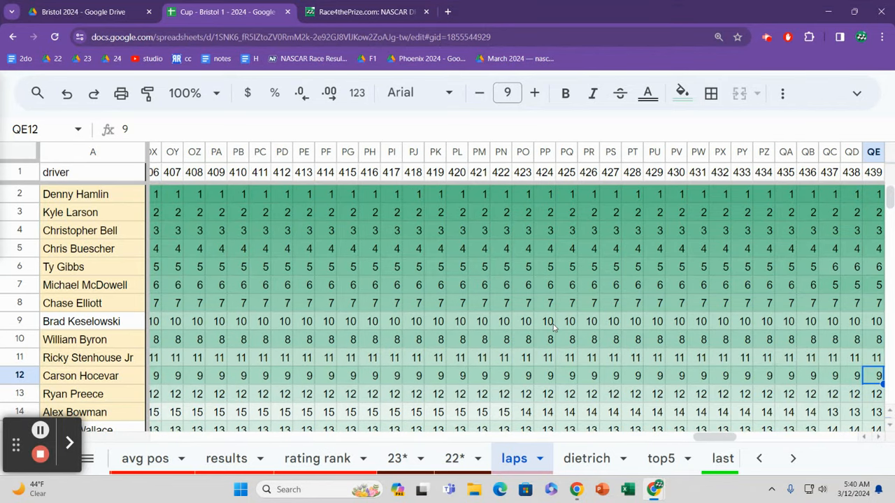
scroll(right, 3)
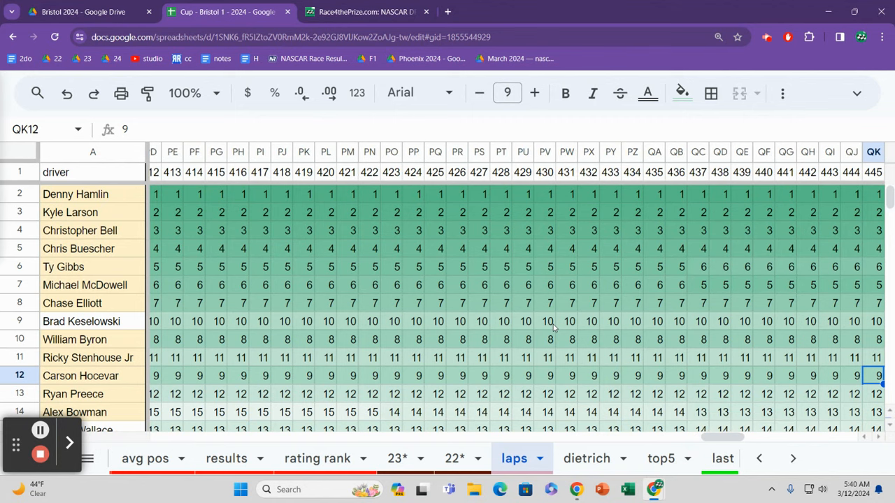
scroll(right, 3)
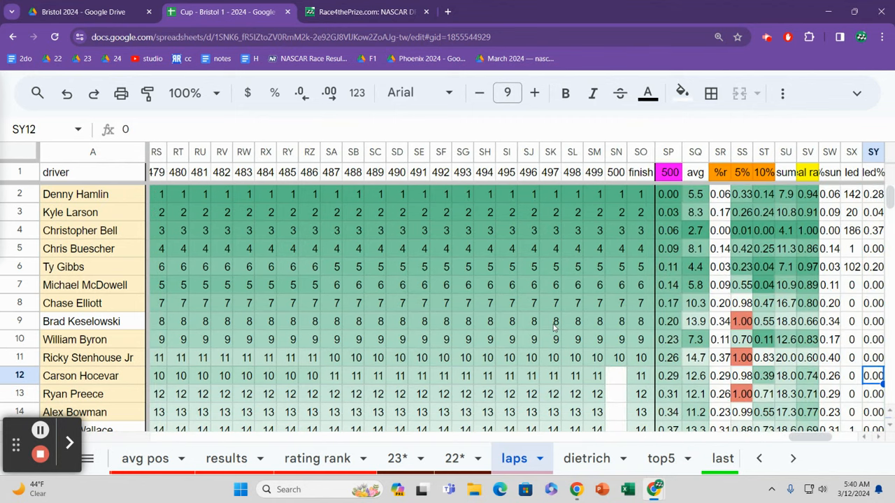
Check Ryan Preece's 12th place at lap 498, then select Alex Bowman's row
click(572, 376)
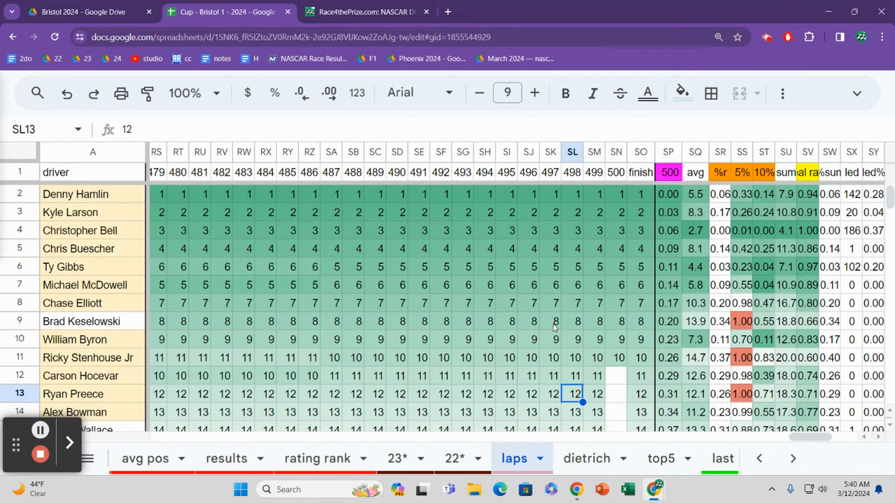
click(74, 412)
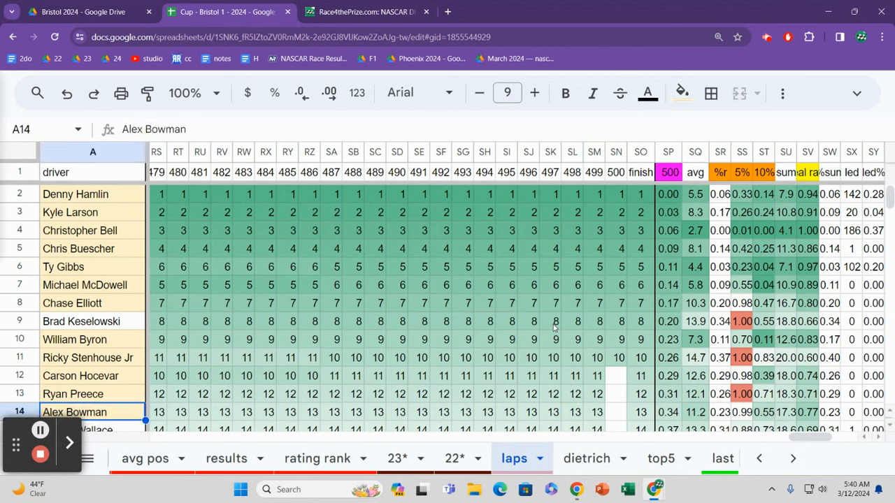
click(73, 393)
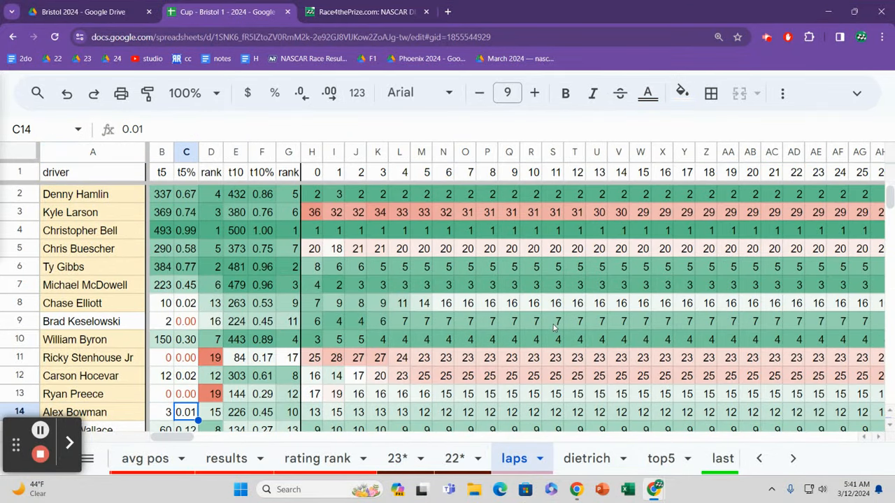
Check Bubba Wallace's rank, then his positions at laps 126–141, from leading to 22nd
scroll(down, 3)
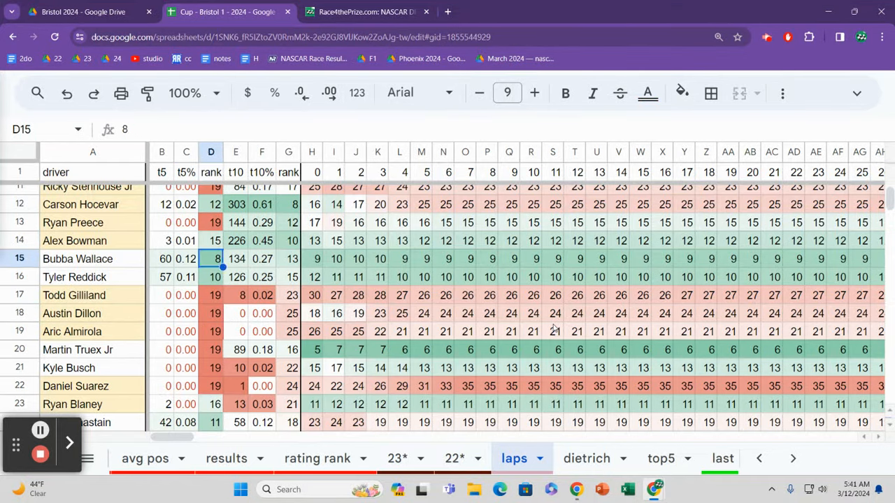
click(334, 259)
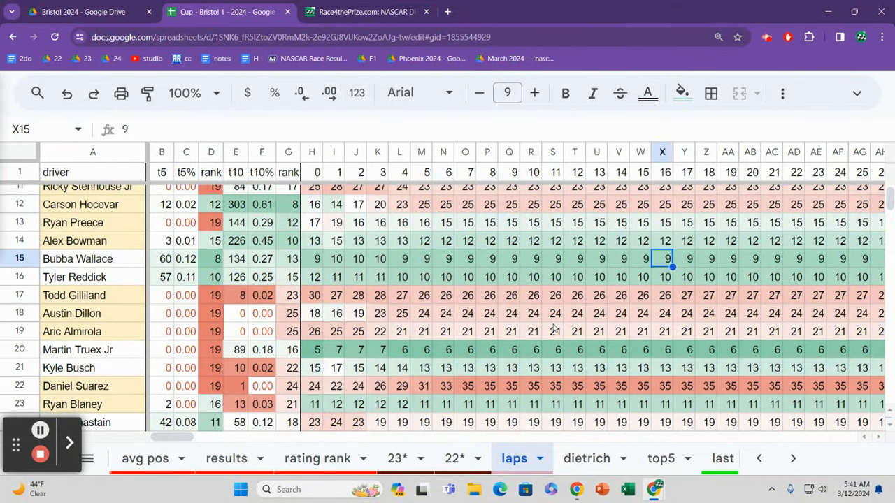
scroll(right, 3)
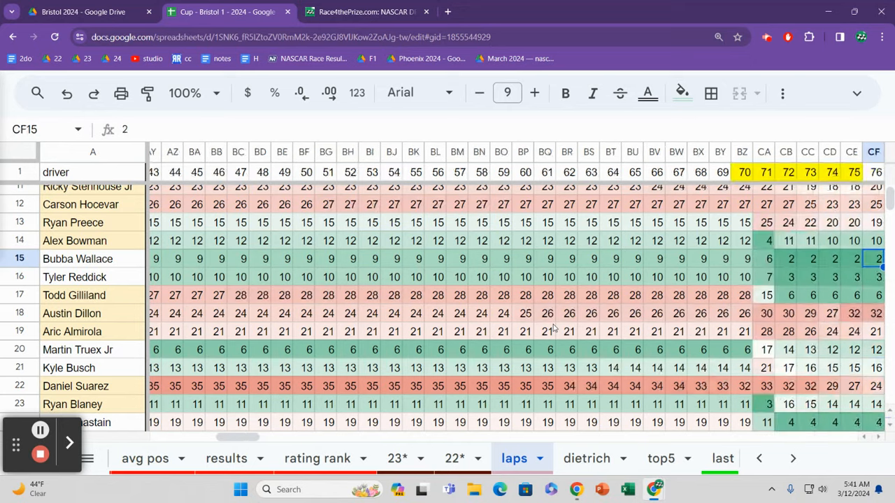
scroll(right, 3)
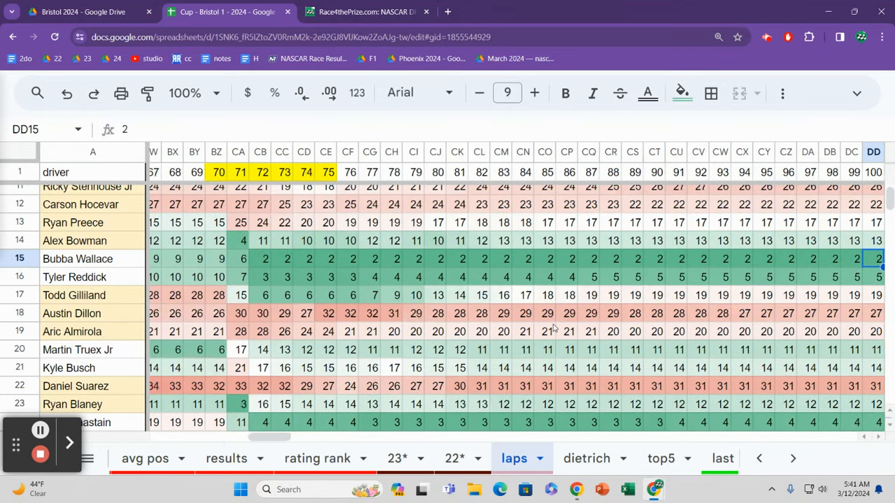
scroll(right, 3)
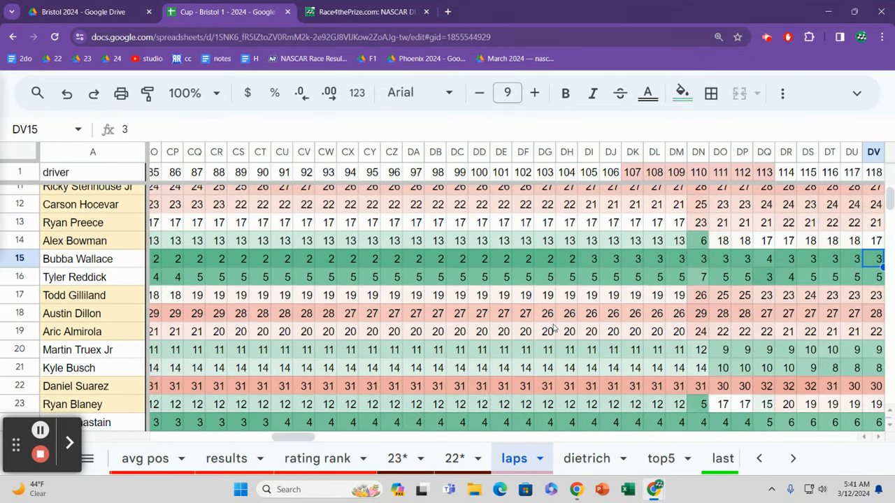
scroll(right, 3)
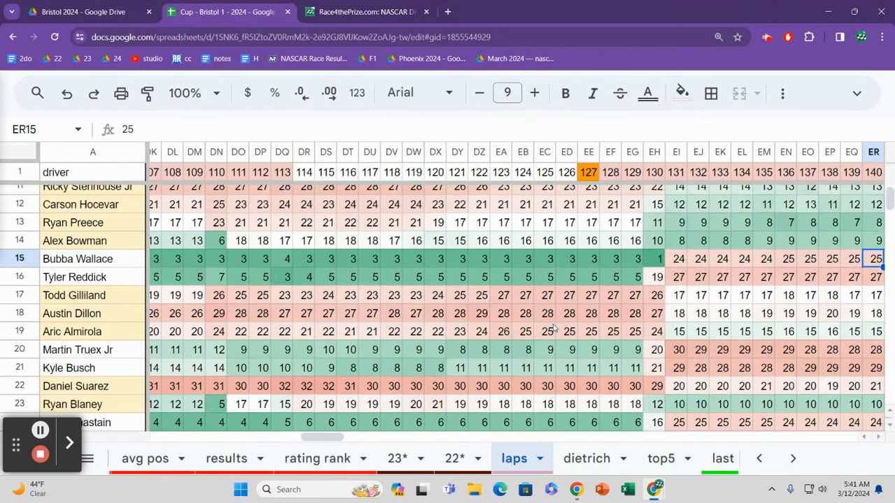
click(720, 258)
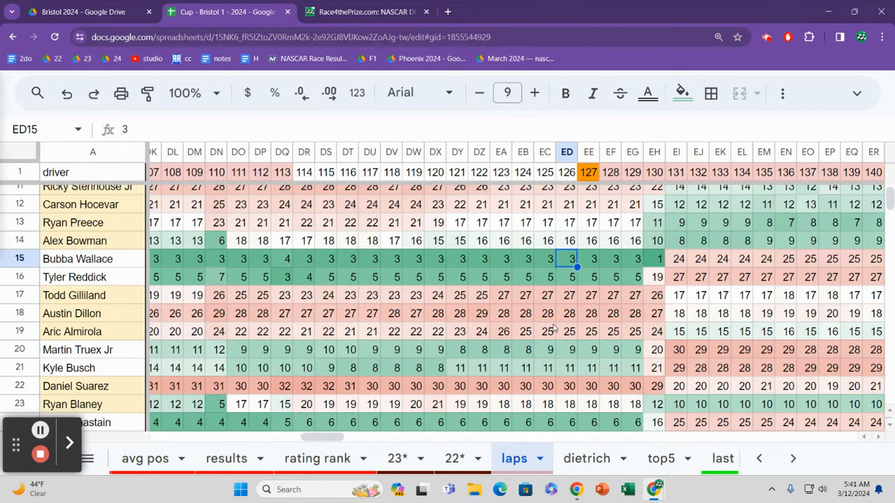
click(633, 259)
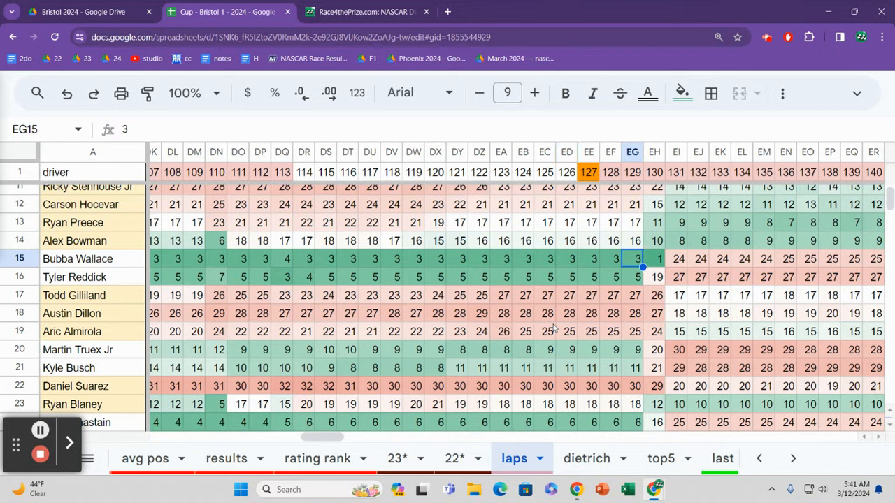
click(764, 259)
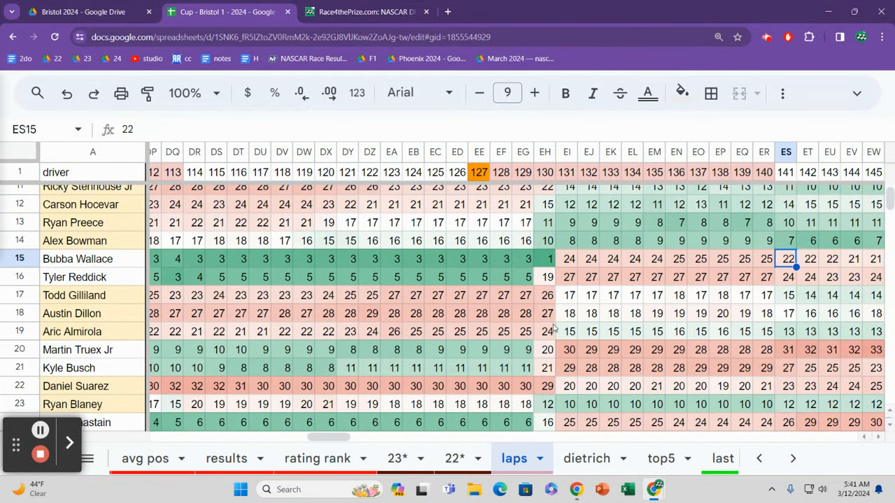
click(764, 259)
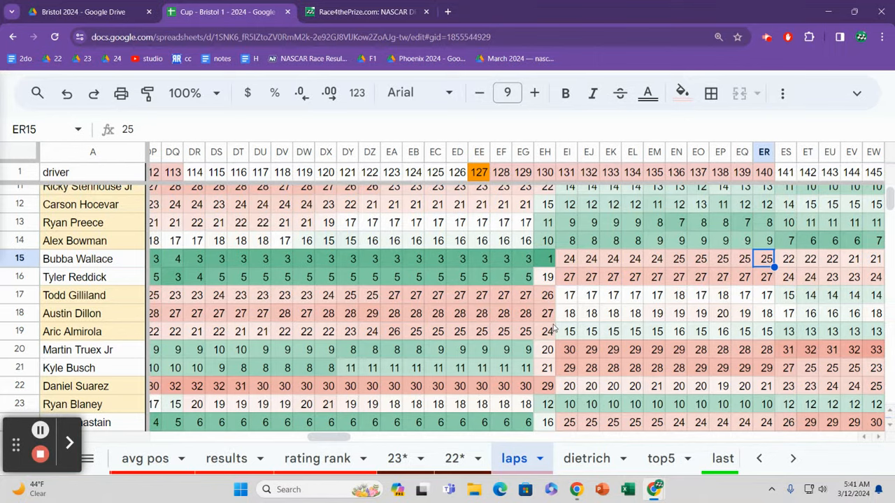
click(785, 258)
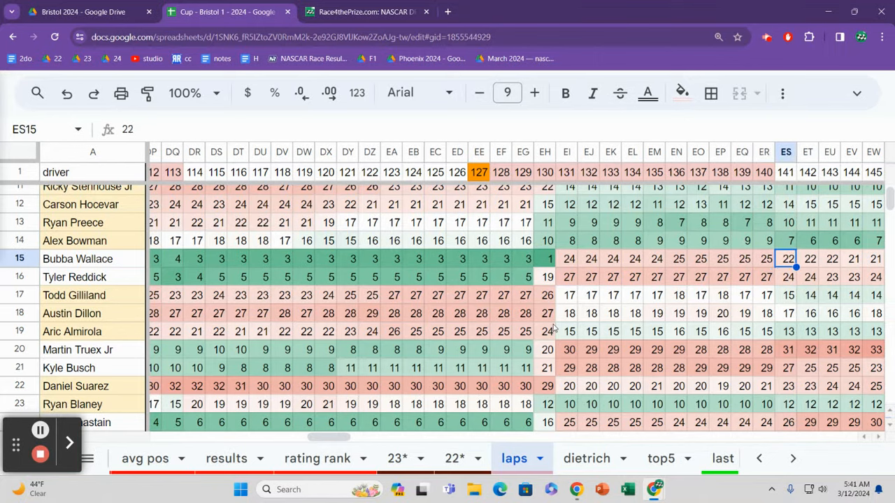
scroll(right, 3)
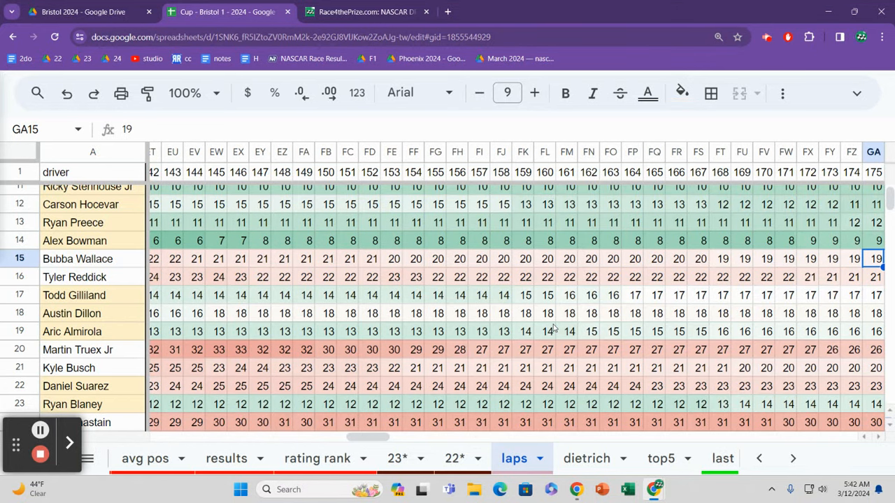
scroll(right, 3)
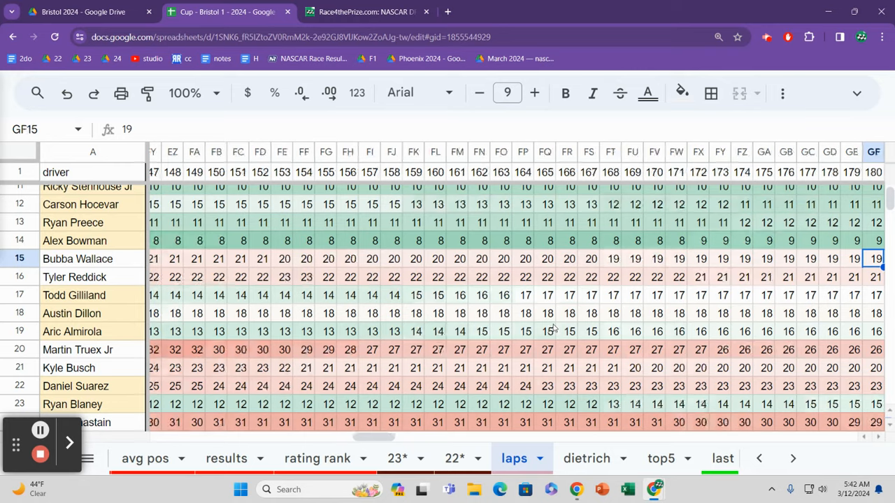
scroll(right, 3)
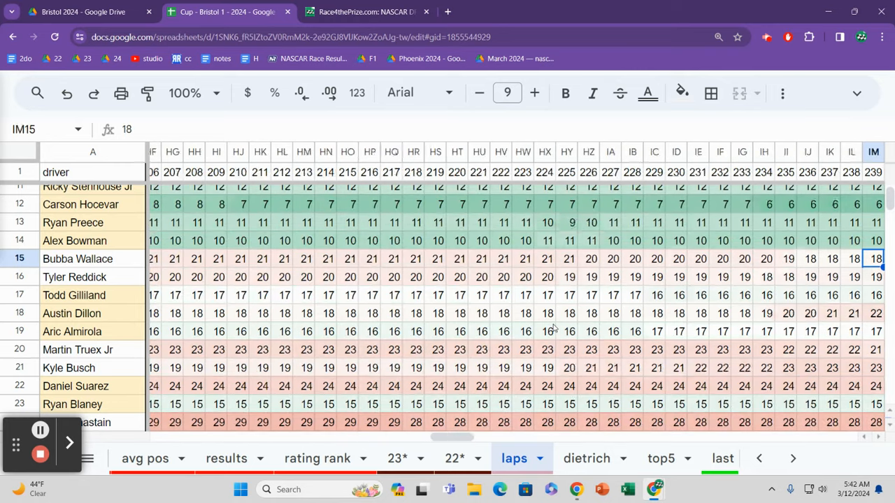
scroll(right, 3)
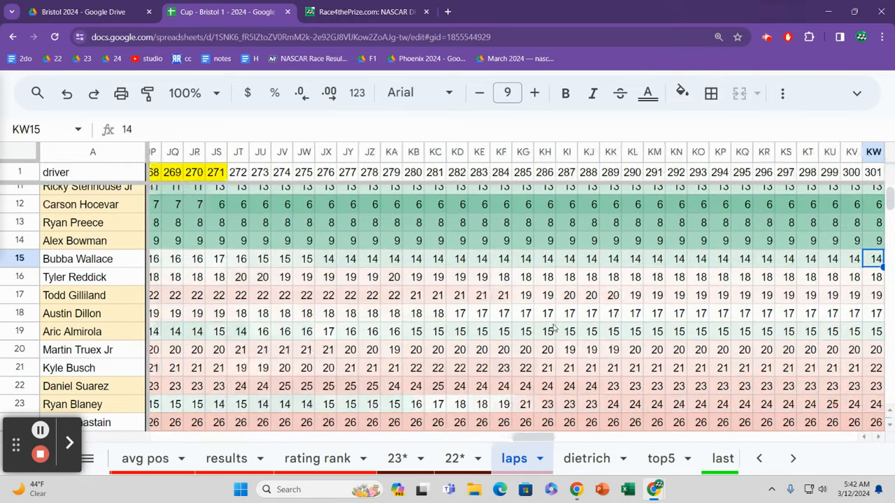
scroll(right, 3)
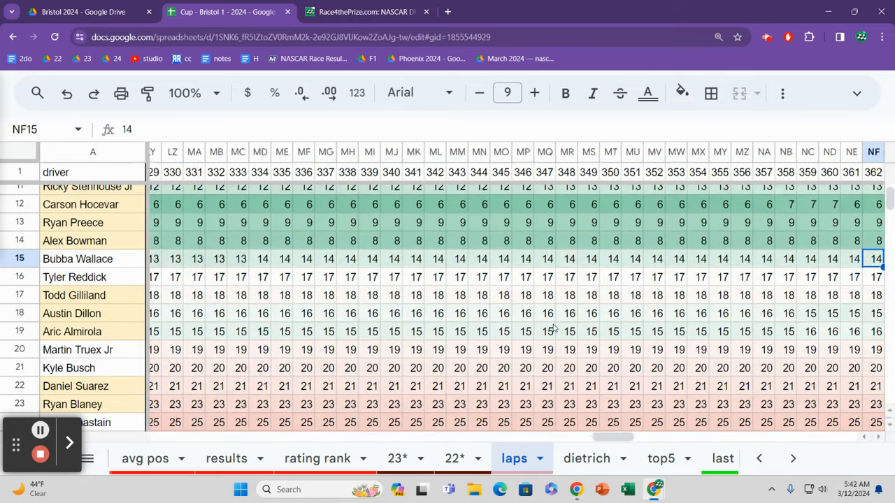
scroll(right, 3)
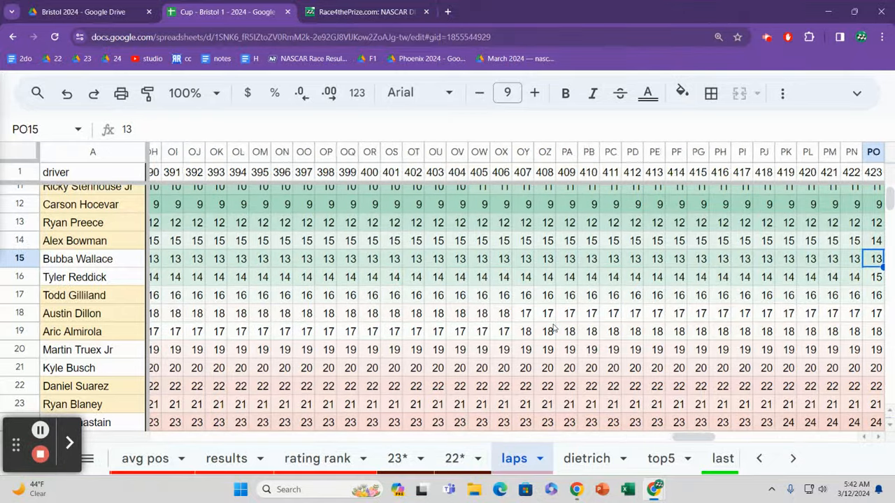
scroll(right, 3)
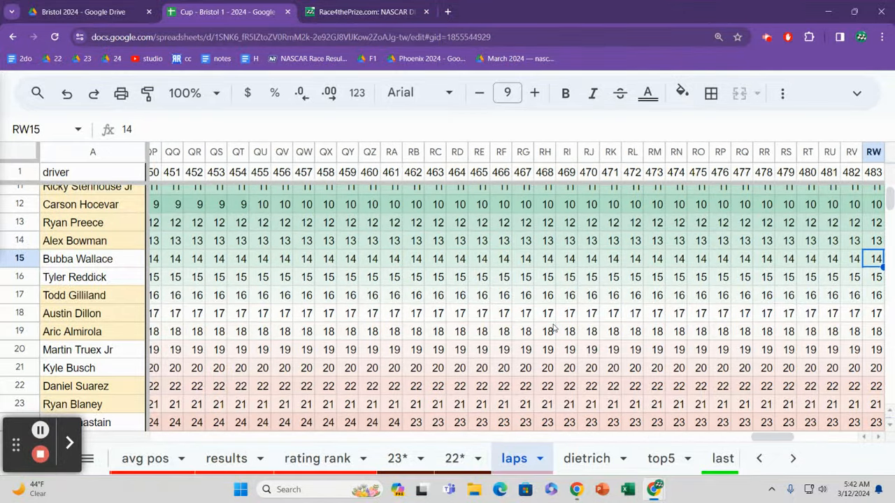
scroll(right, 3)
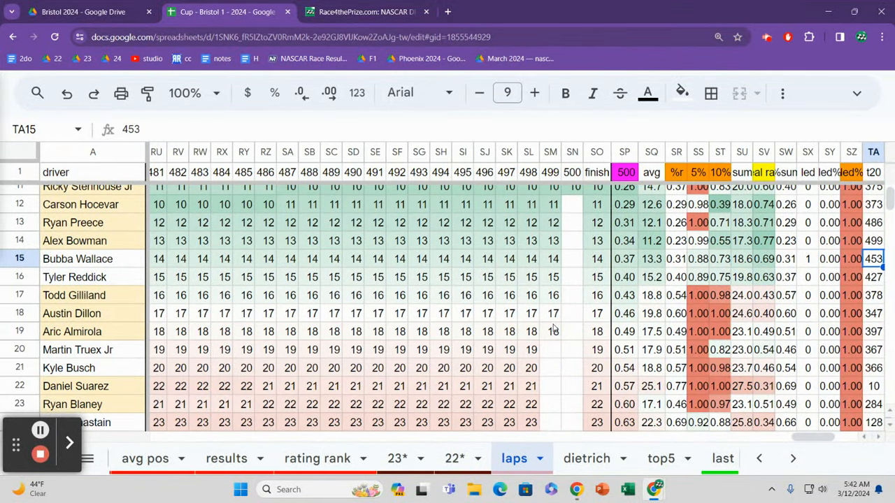
click(550, 259)
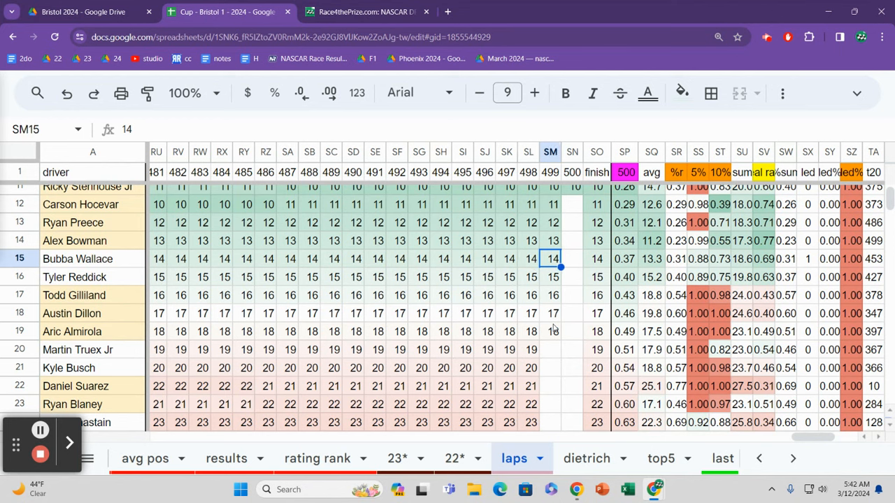
click(550, 277)
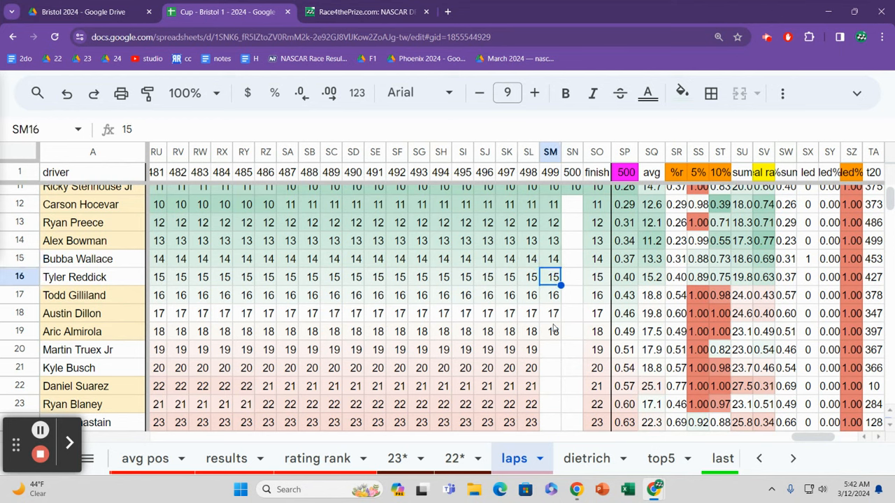
click(597, 277)
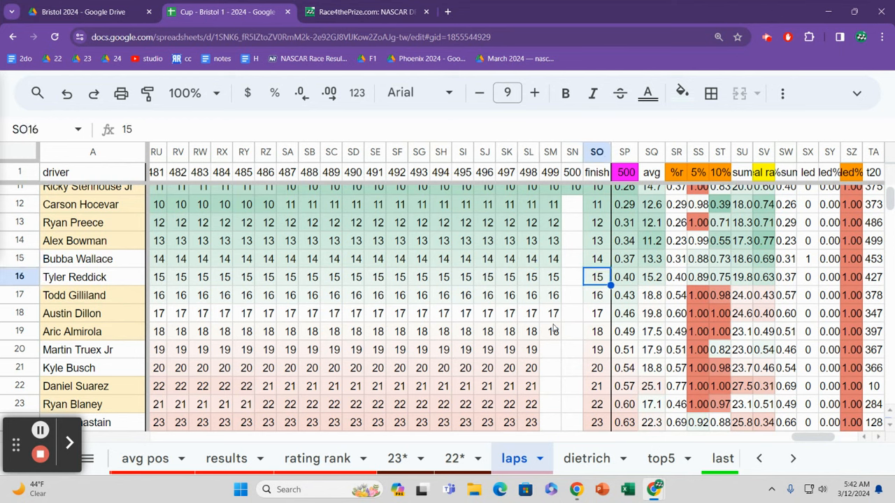
click(650, 277)
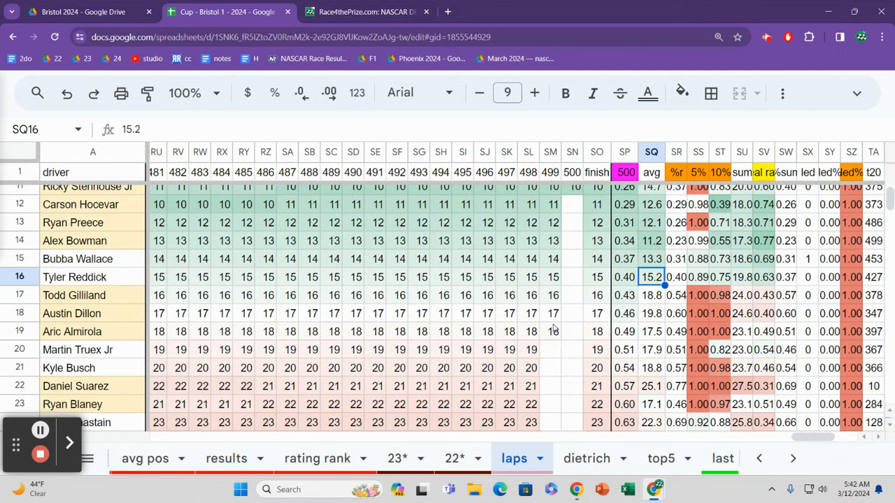
click(651, 259)
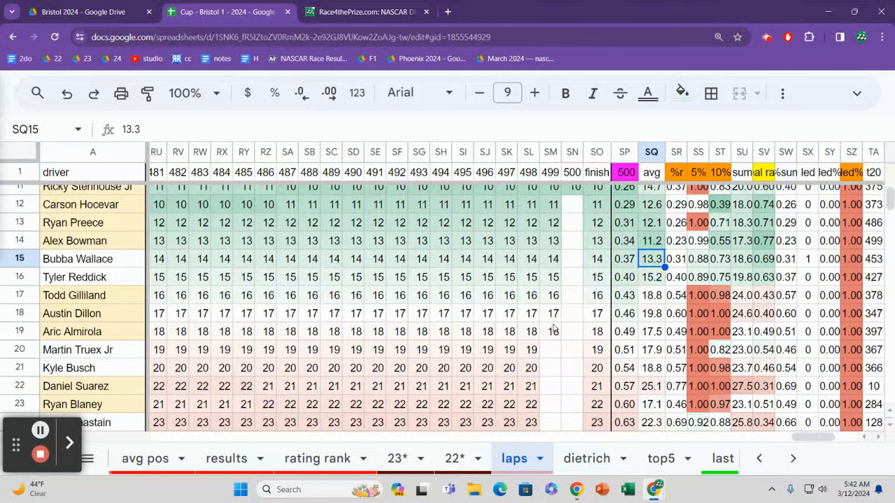
click(651, 277)
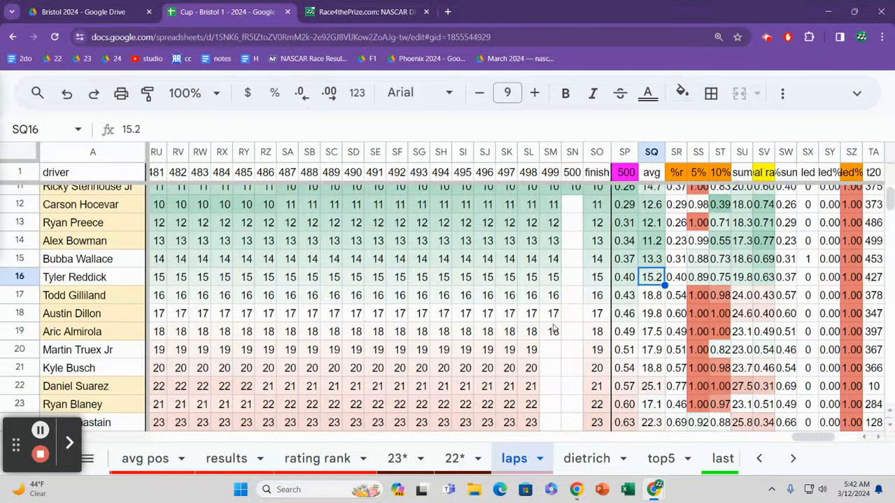
click(650, 295)
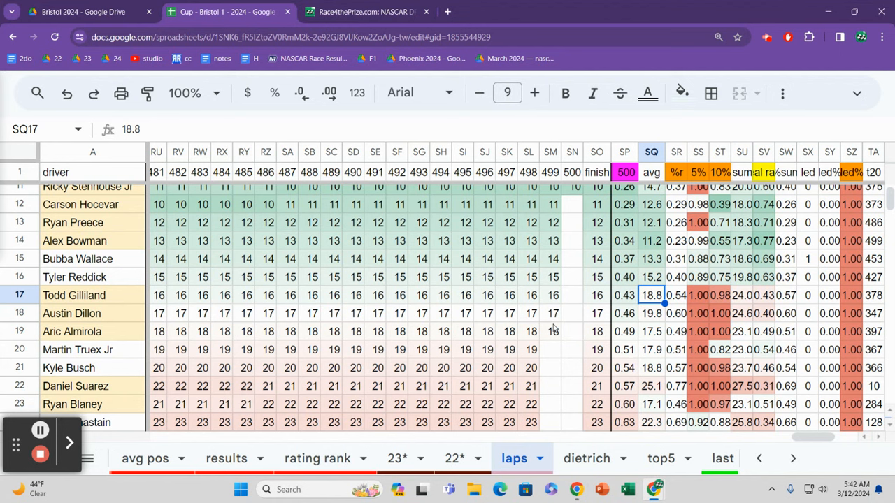
click(650, 314)
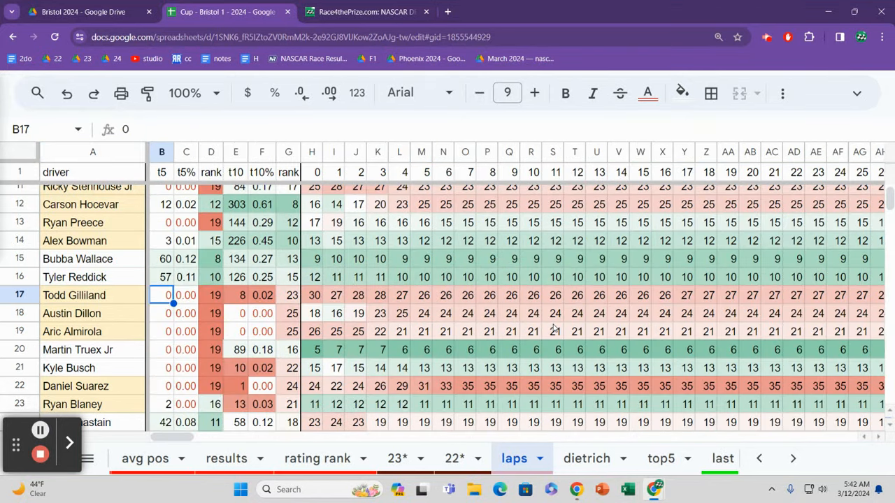
scroll(right, 3)
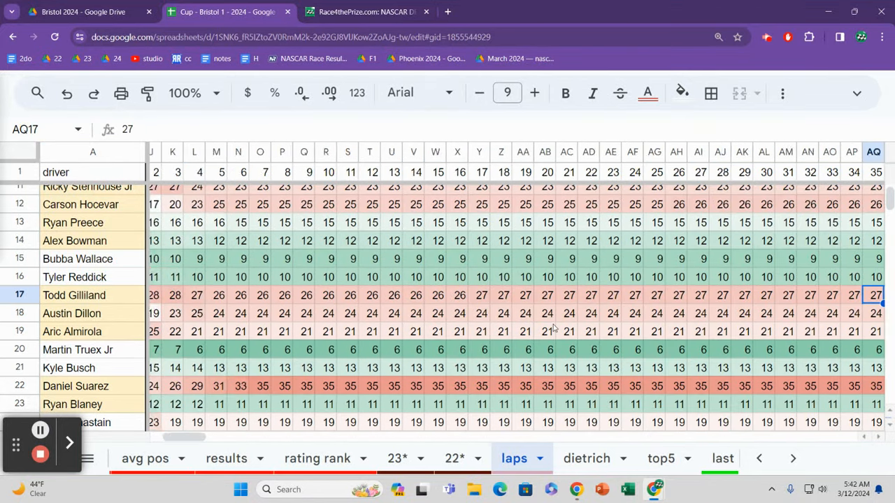
scroll(right, 3)
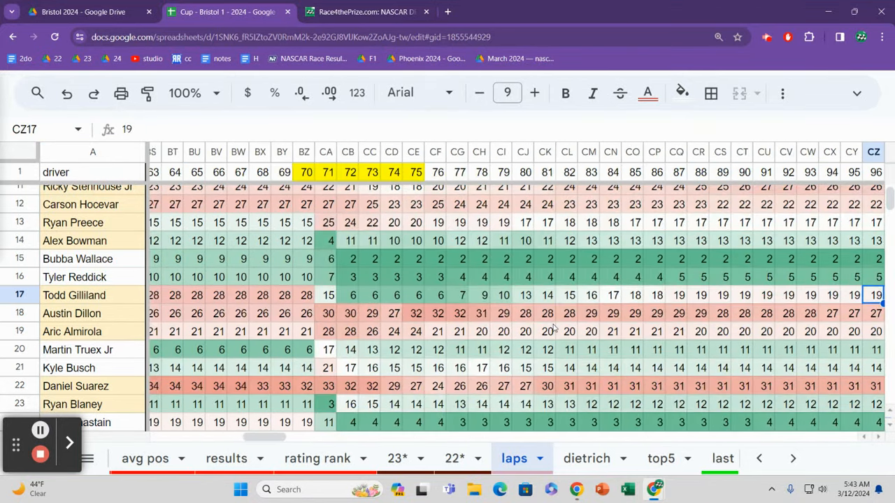
scroll(right, 3)
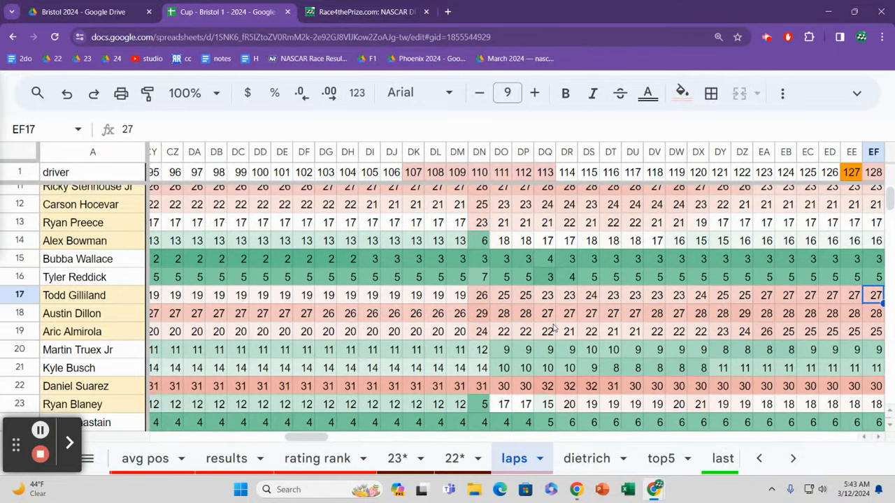
scroll(right, 3)
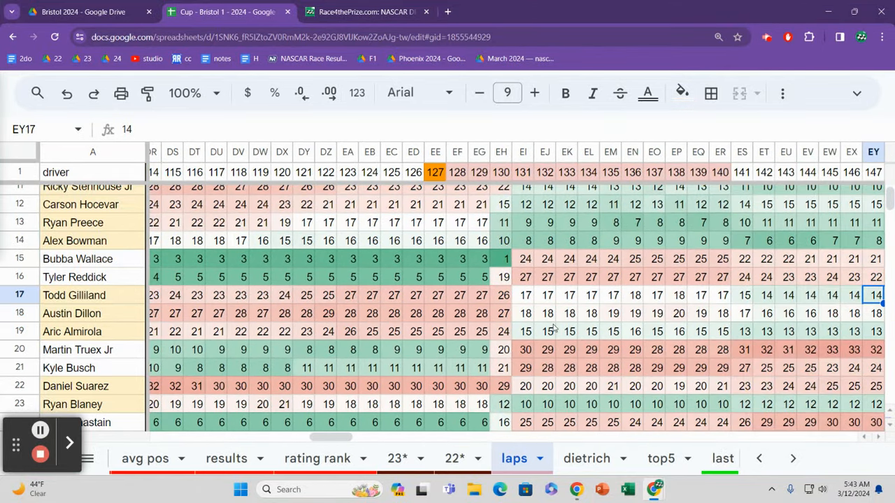
click(874, 313)
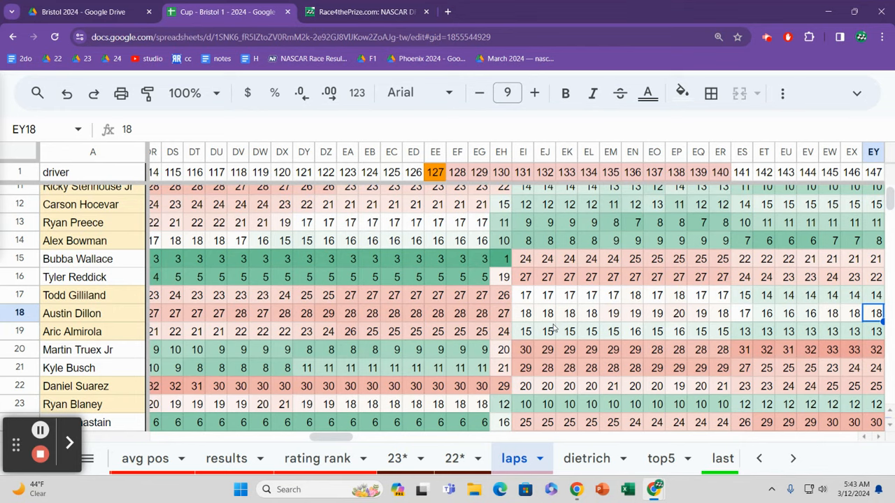
scroll(right, 3)
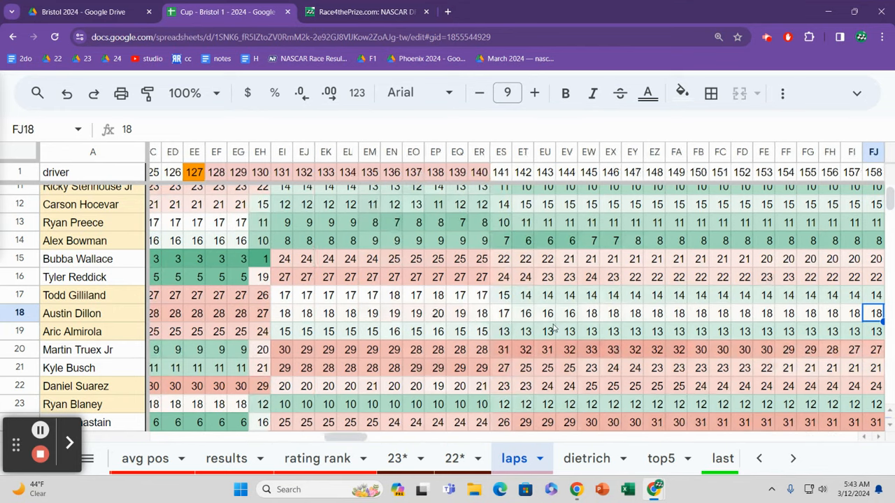
scroll(right, 3)
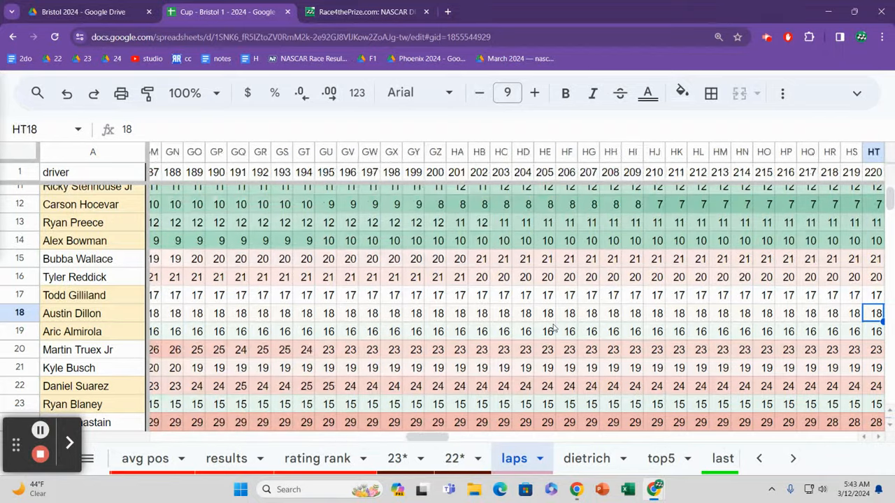
scroll(right, 3)
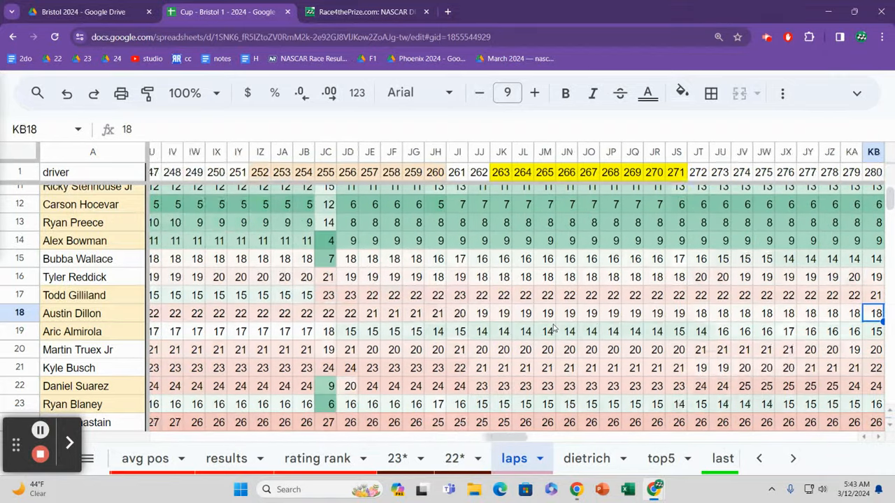
scroll(right, 3)
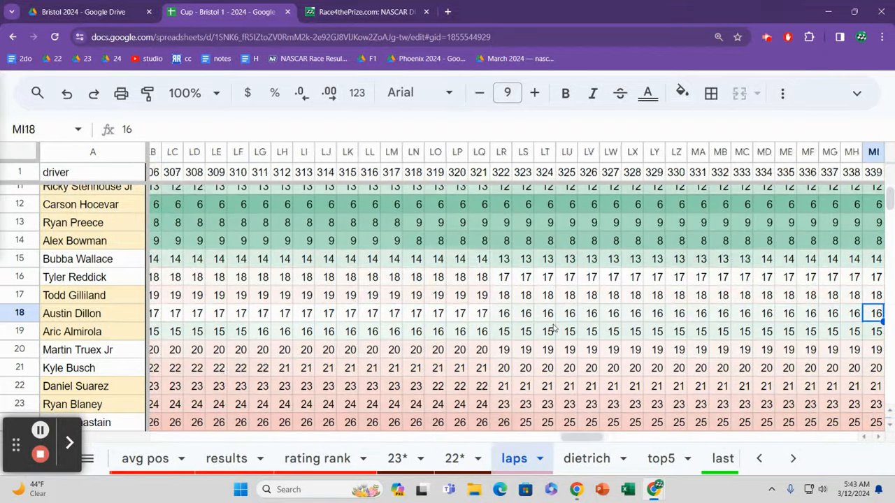
scroll(right, 3)
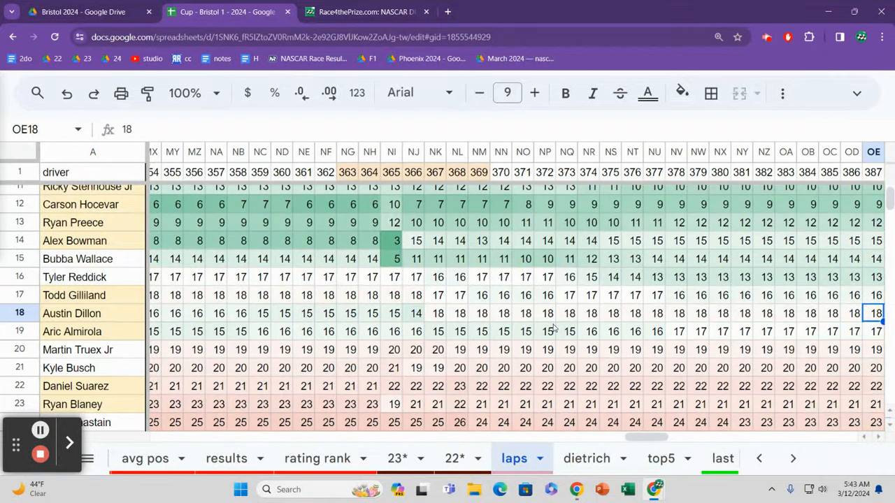
click(479, 314)
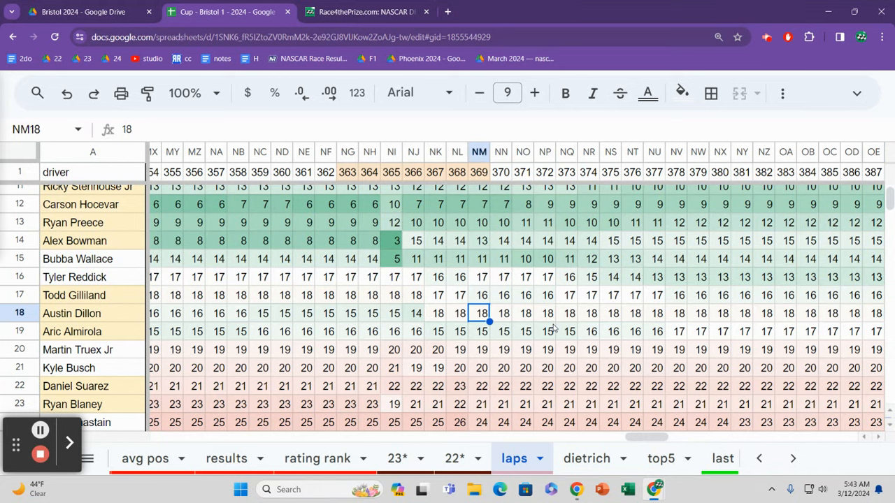
click(414, 314)
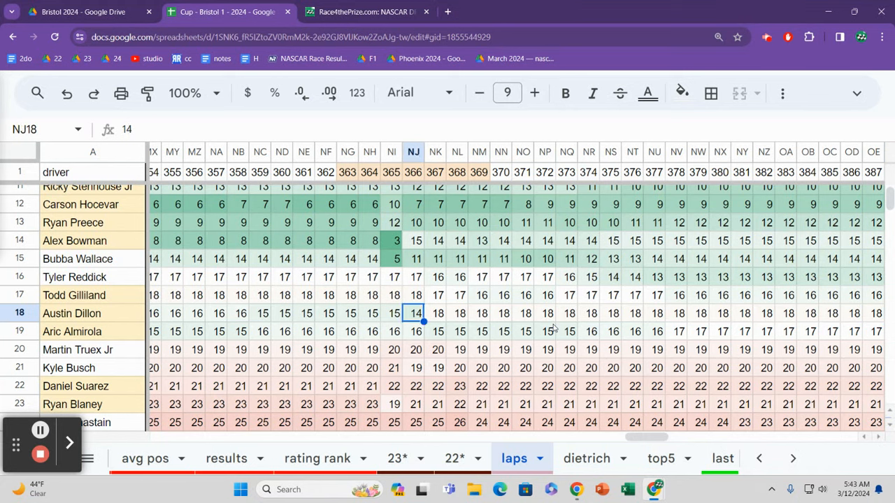
click(435, 313)
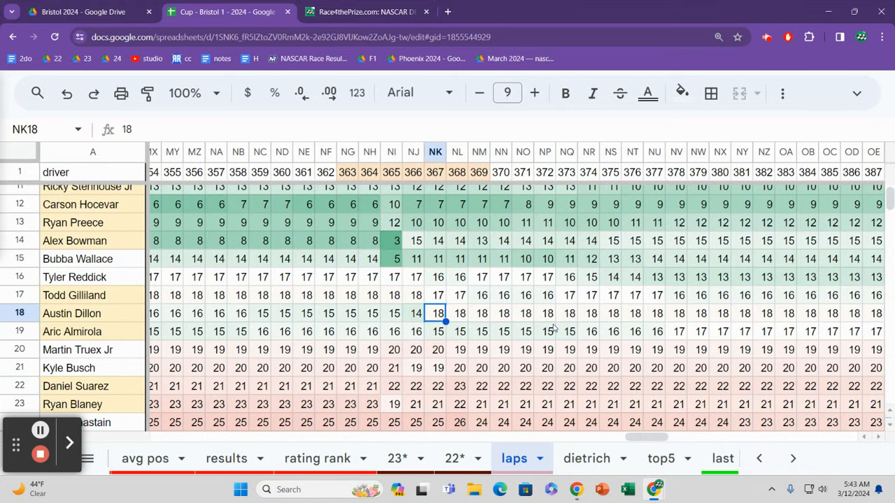
click(435, 332)
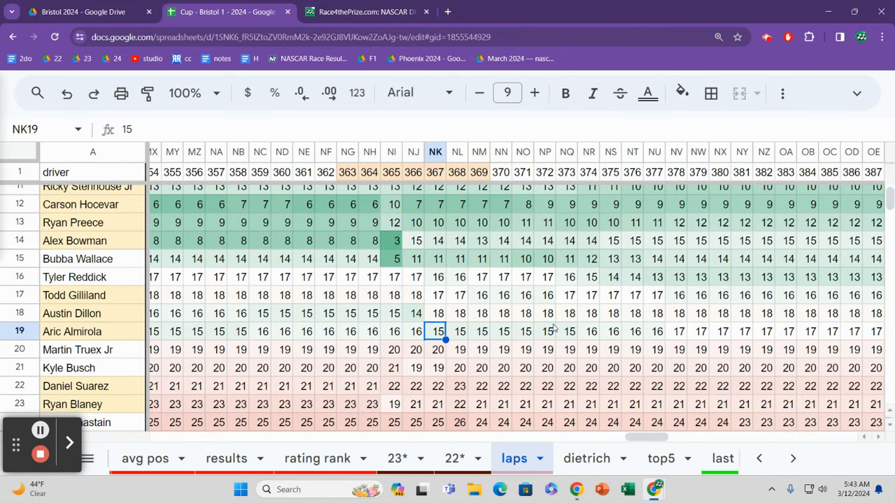
click(435, 368)
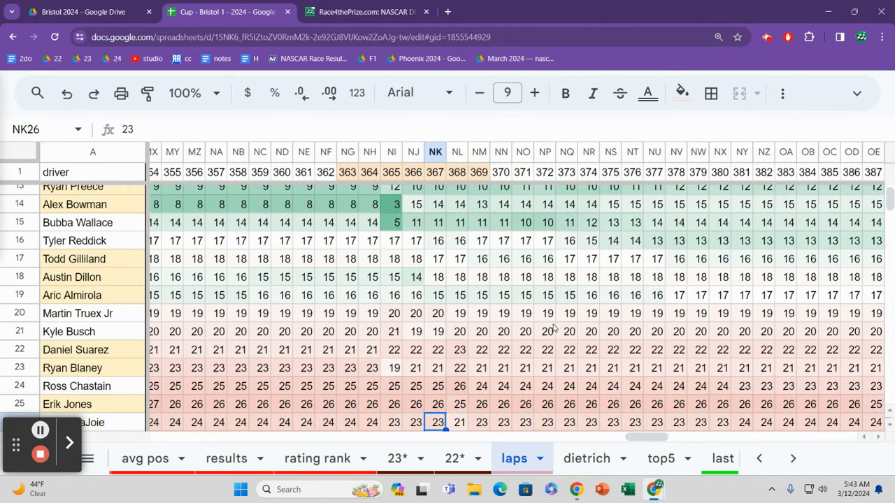
click(435, 367)
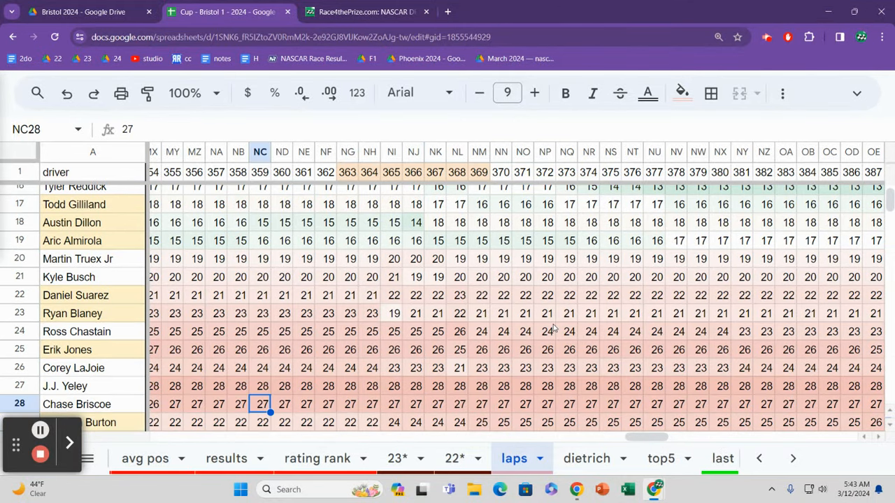
scroll(right, 3)
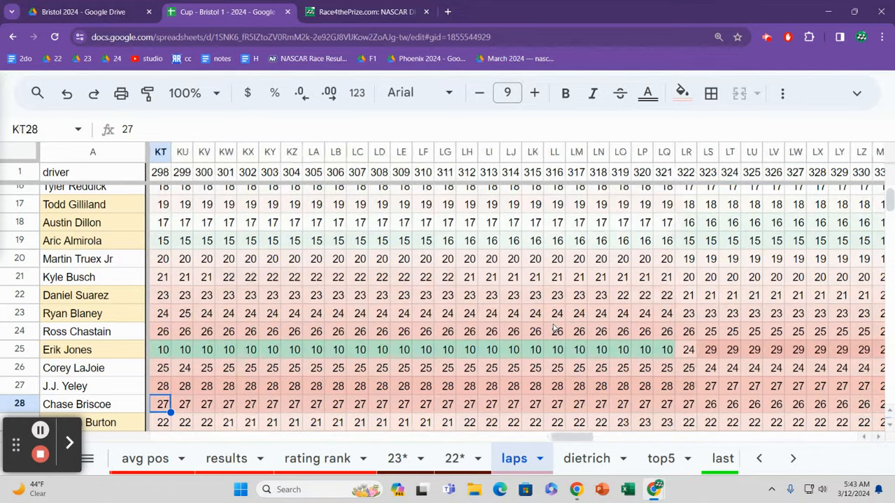
scroll(right, 3)
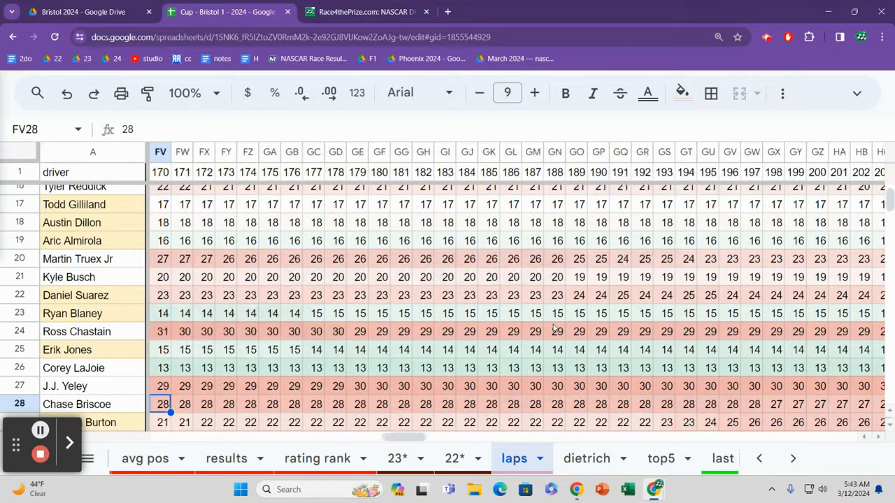
scroll(right, 3)
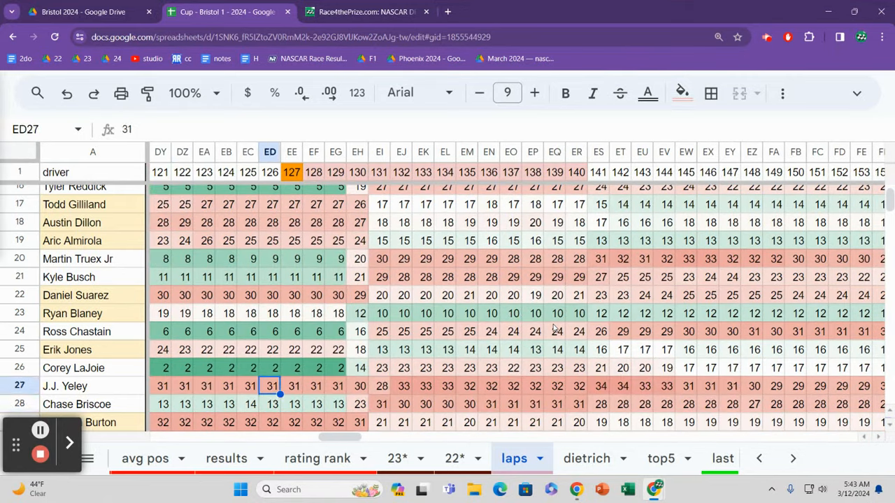
click(314, 277)
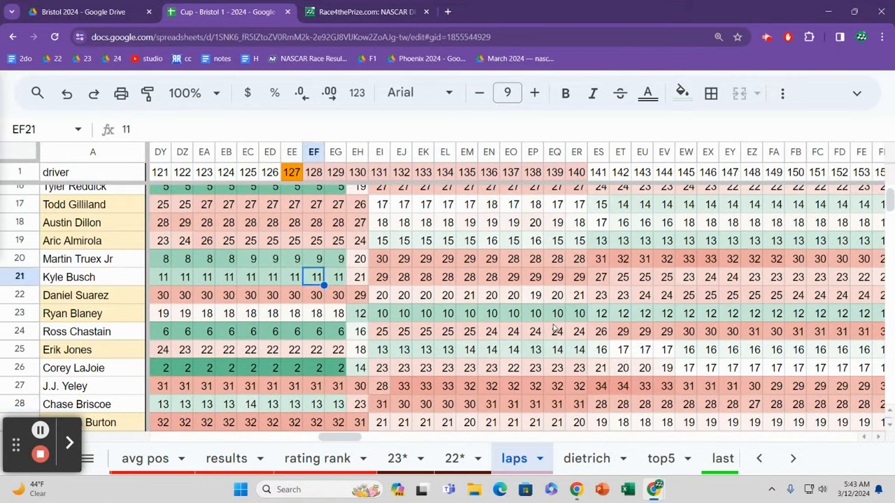
click(336, 259)
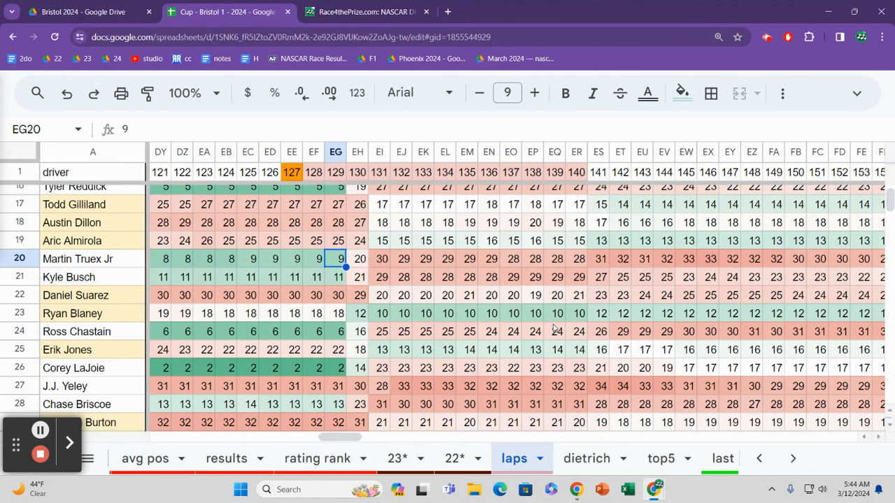
click(335, 277)
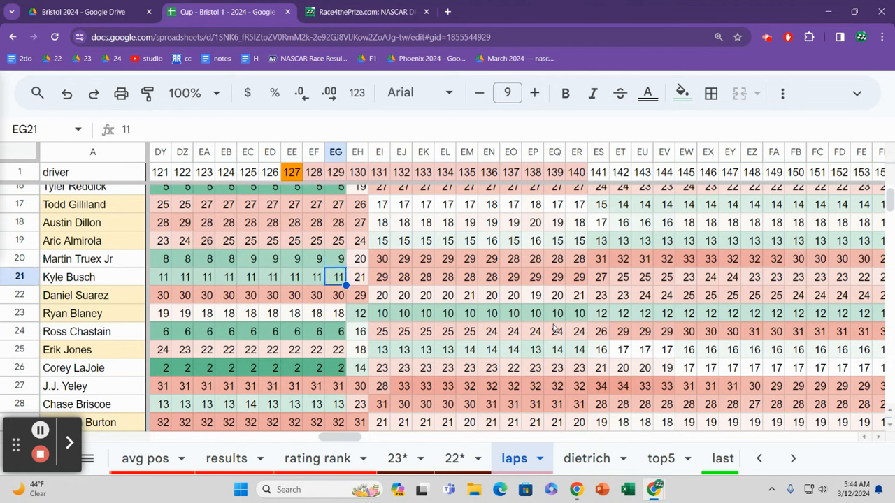
click(336, 313)
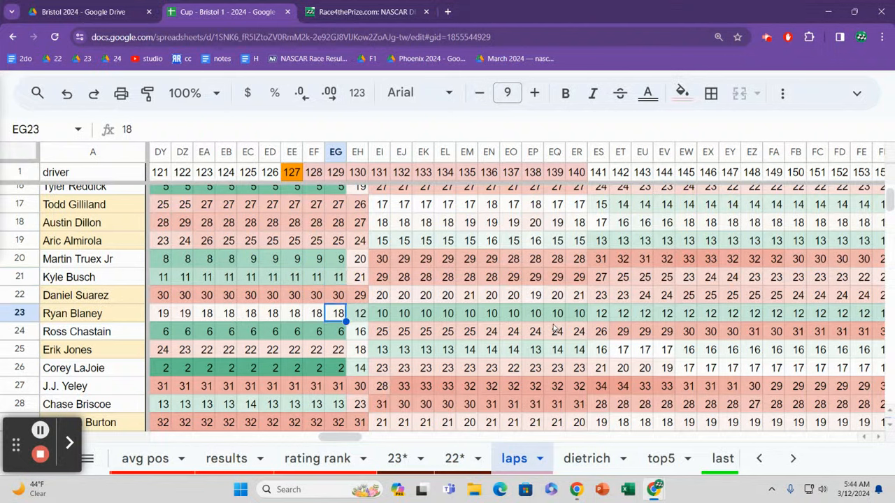
click(336, 331)
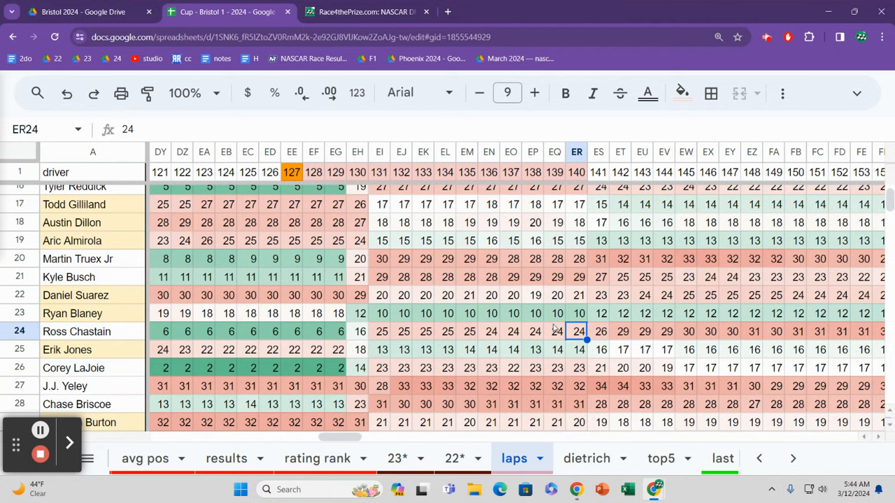
click(576, 368)
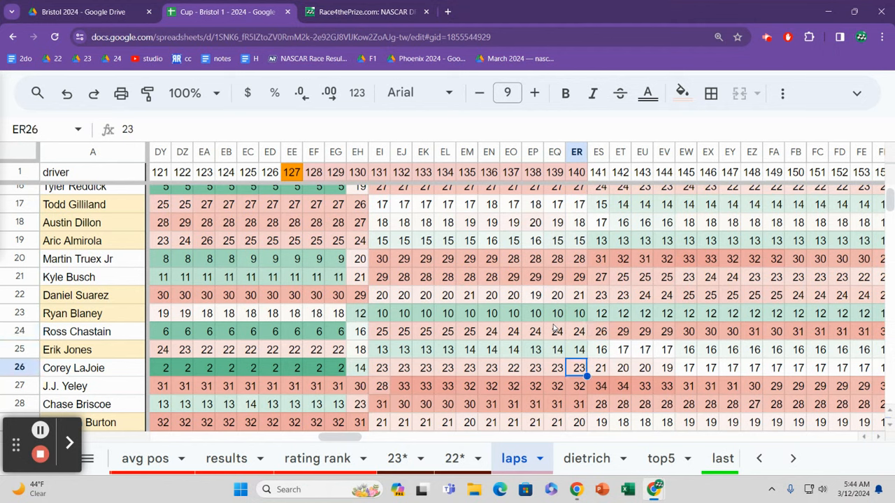
click(335, 368)
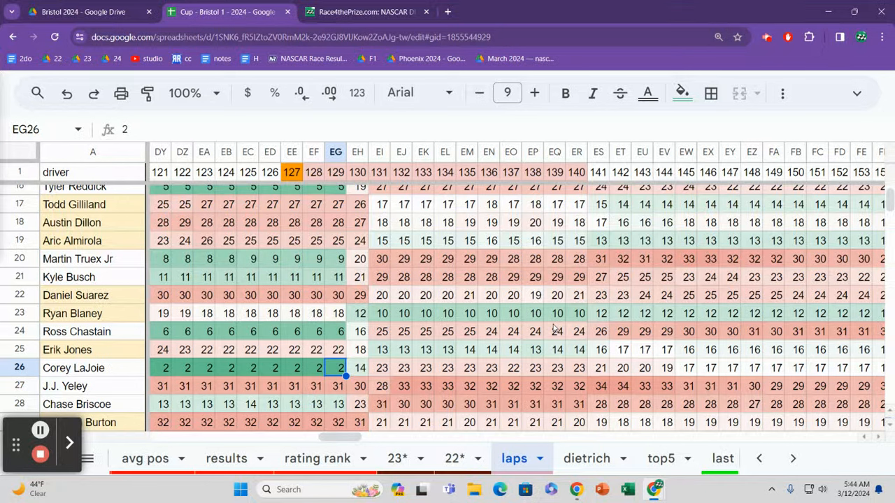
click(336, 350)
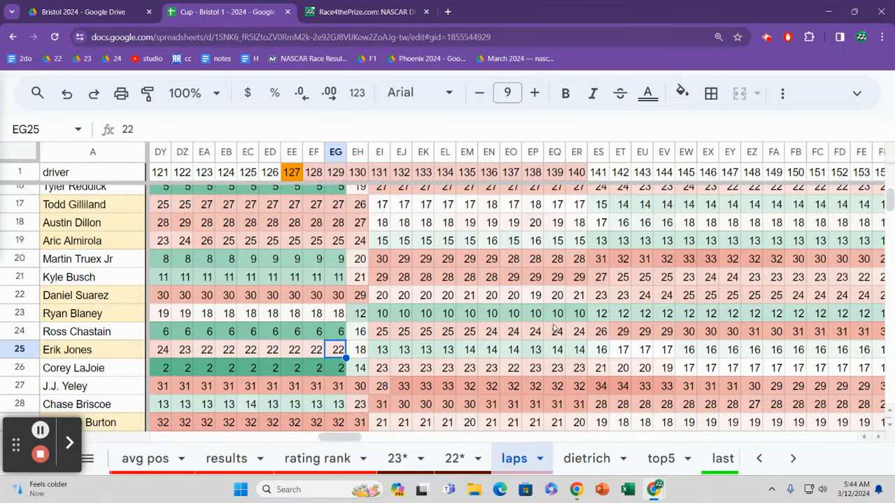
click(336, 313)
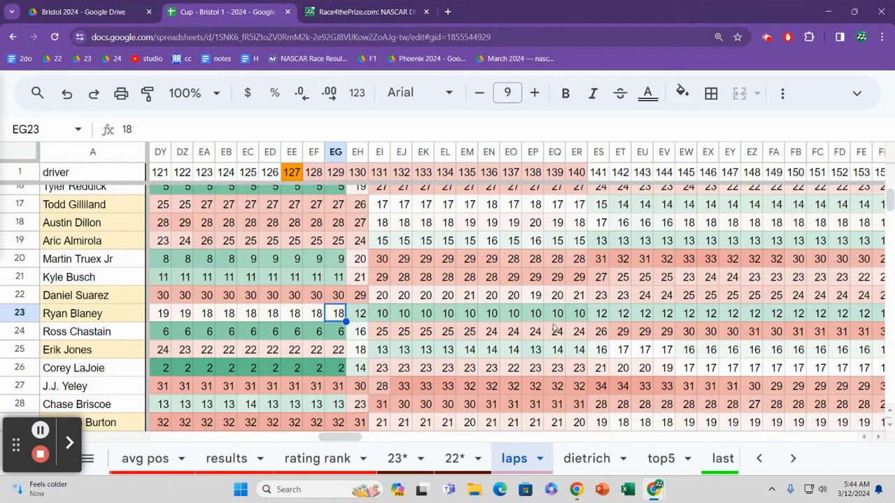
click(336, 295)
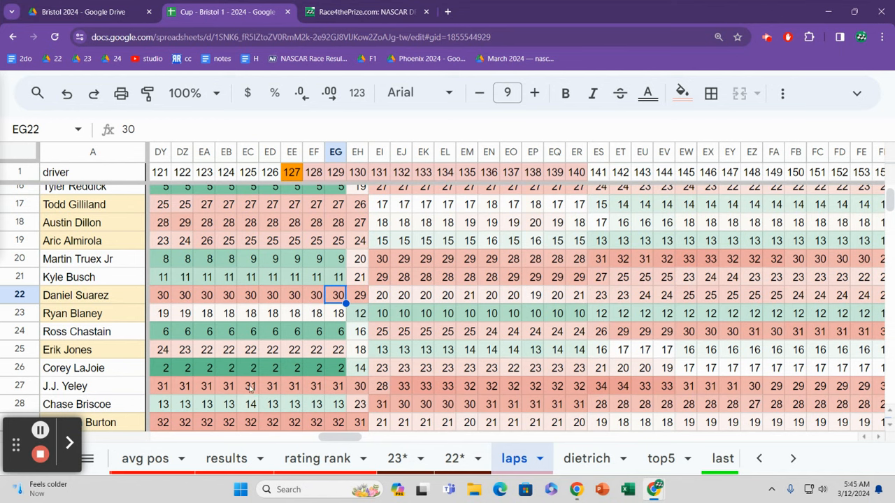
Check Corey LaJoie's positions at laps 128, 129, 141 and 142
click(247, 367)
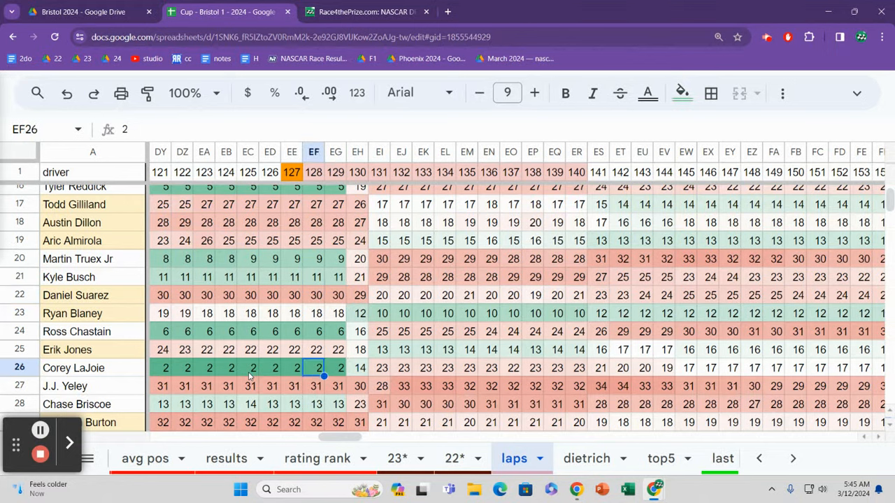
click(336, 368)
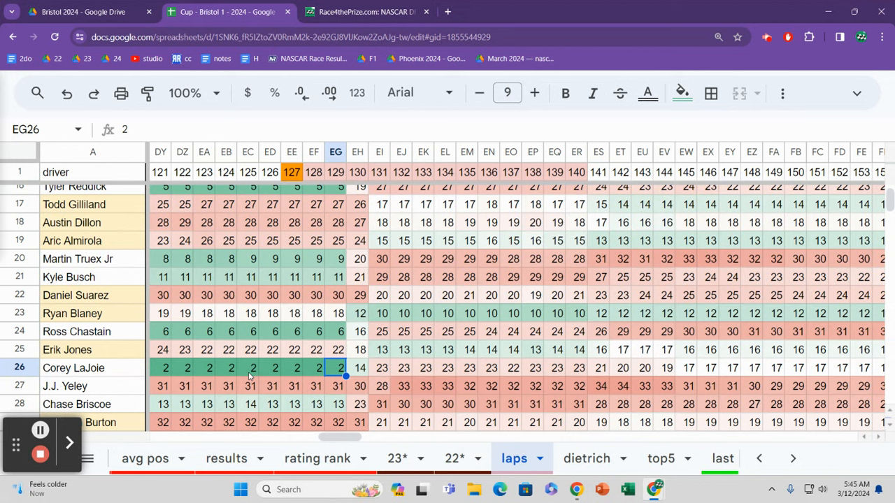
click(598, 368)
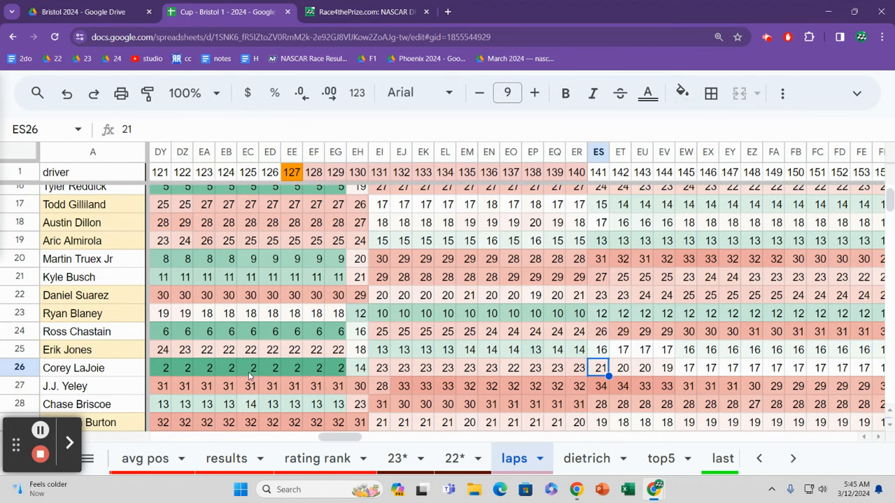
click(620, 368)
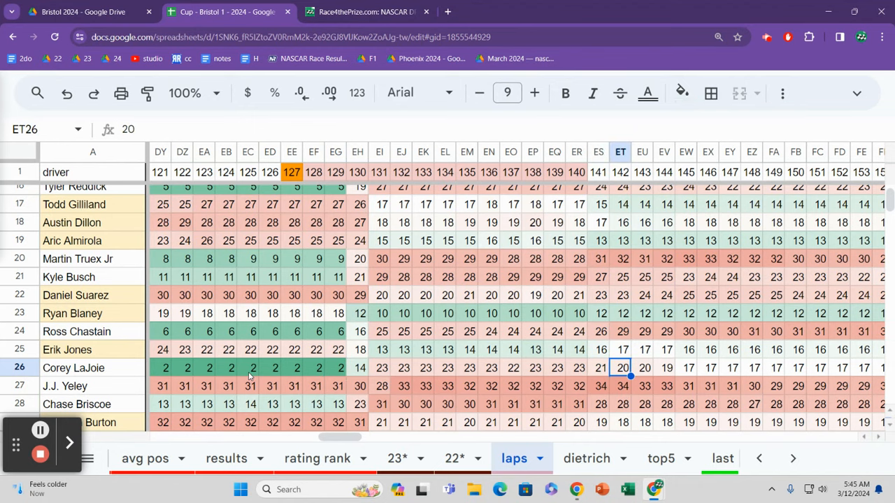
Recheck LaJoie's lap 141 position, then follow his row to 24th at lap 267
scroll(right, 3)
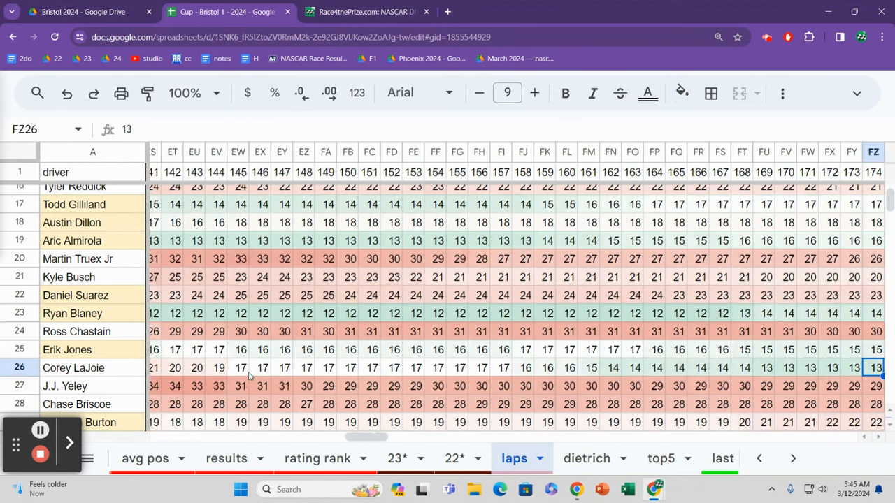
scroll(right, 3)
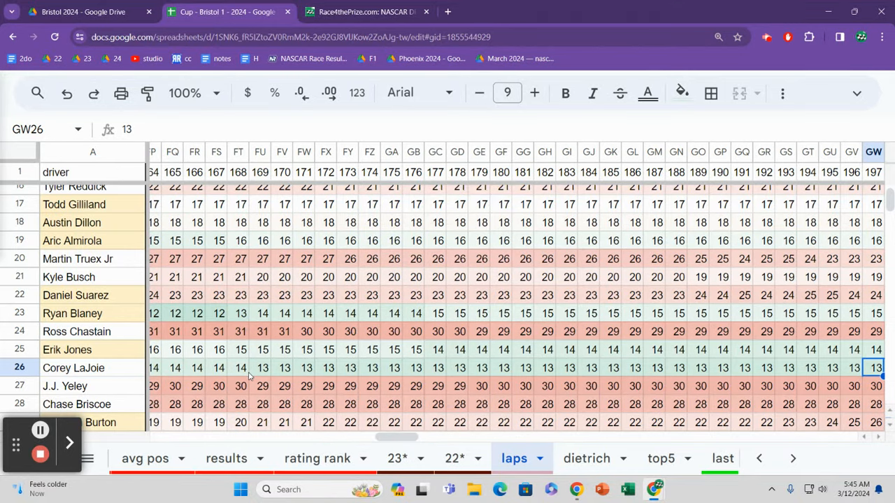
scroll(left, 3)
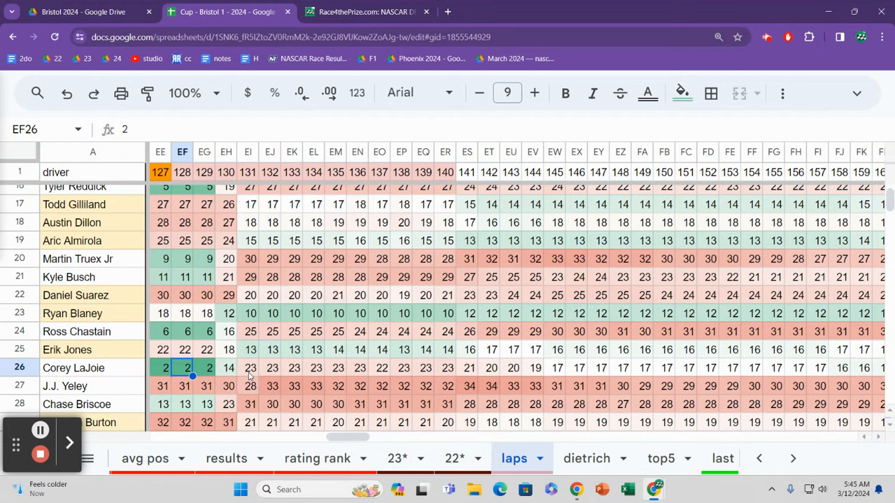
click(466, 368)
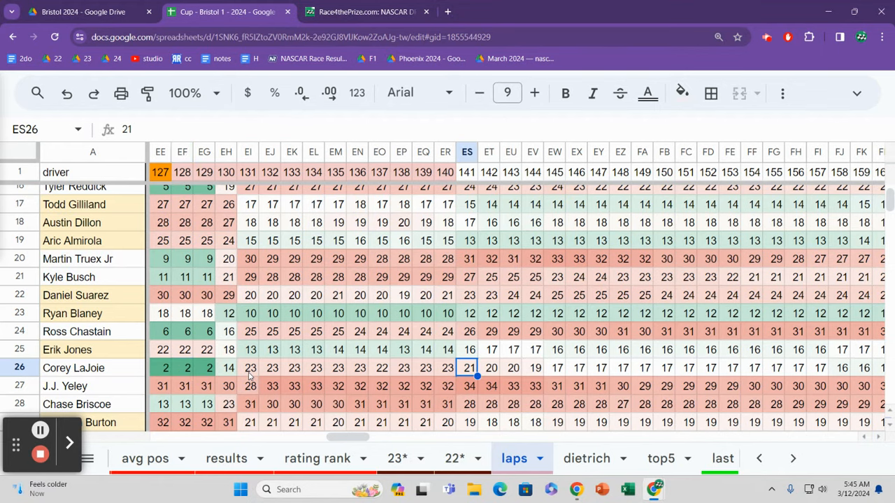
scroll(right, 3)
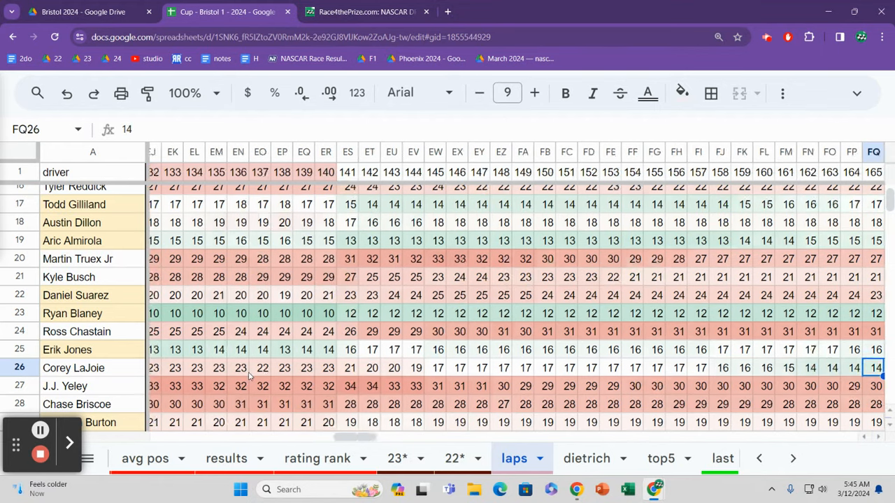
scroll(right, 3)
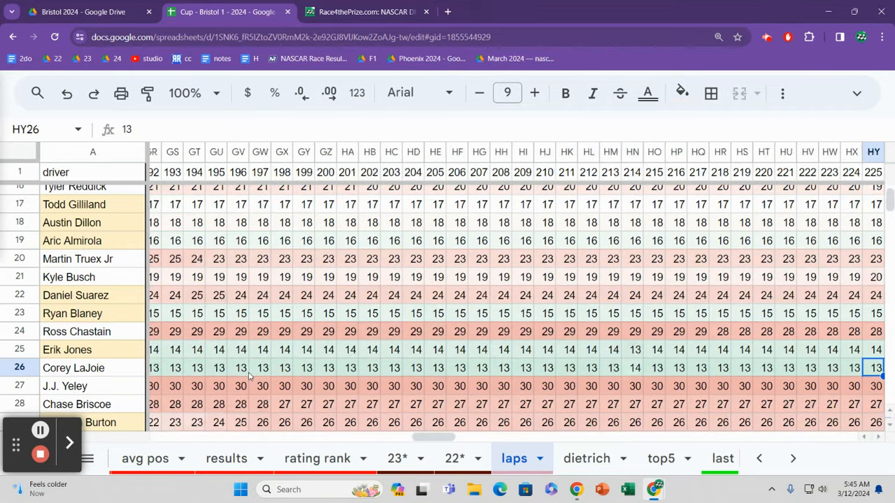
scroll(right, 3)
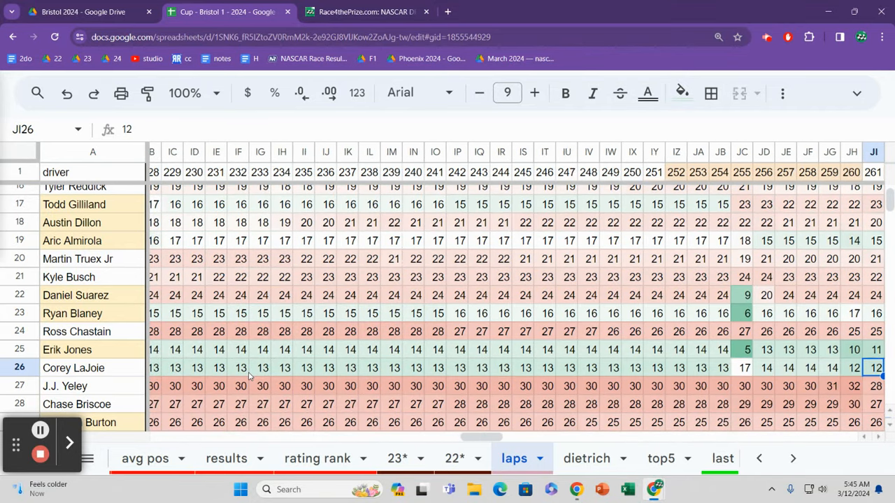
scroll(right, 3)
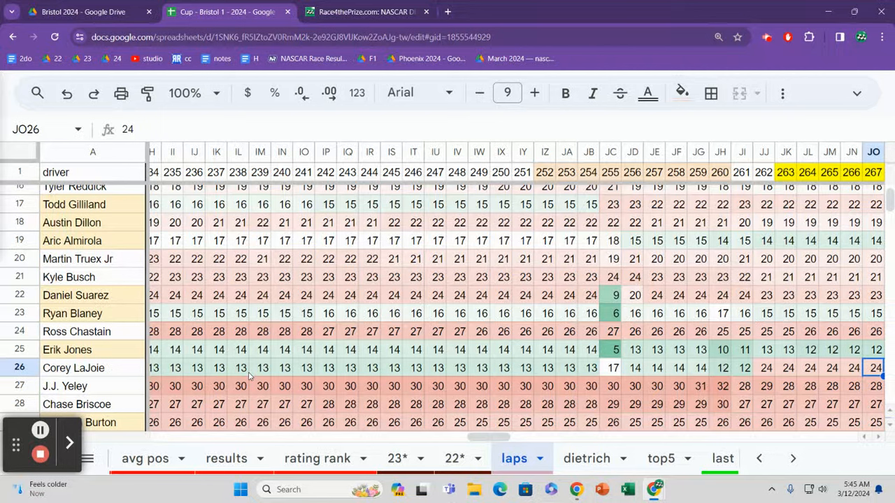
click(742, 368)
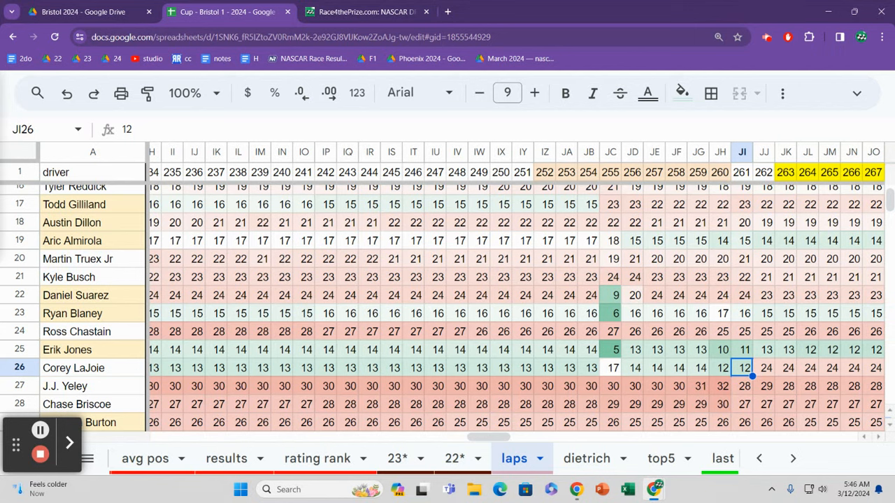
click(742, 386)
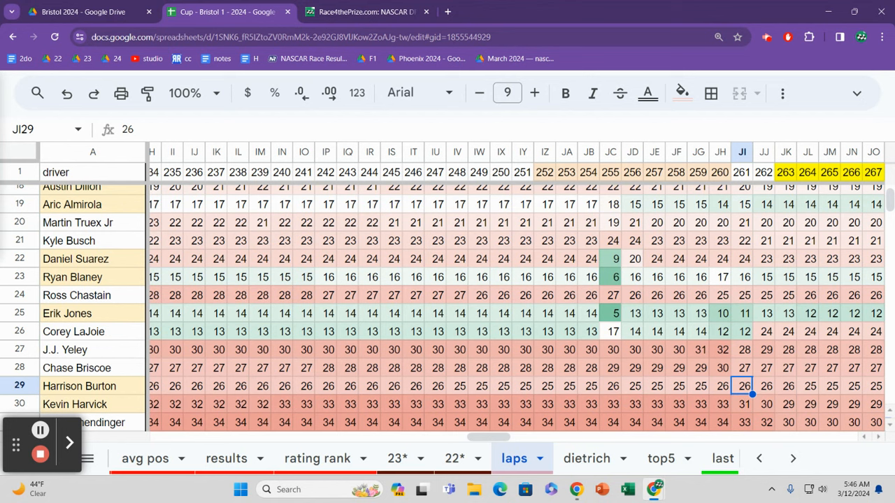
Check lap 261 positions for Ty Dillon (29th) and Justin Haley (30th)
click(741, 404)
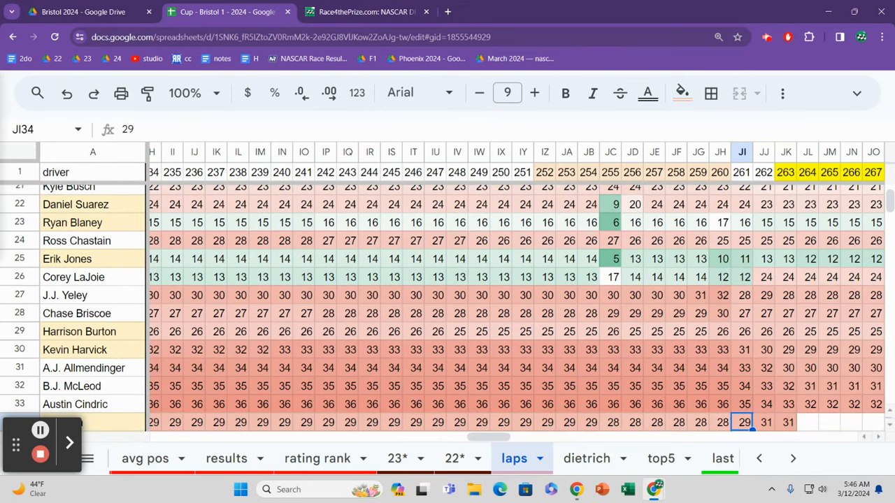
click(741, 386)
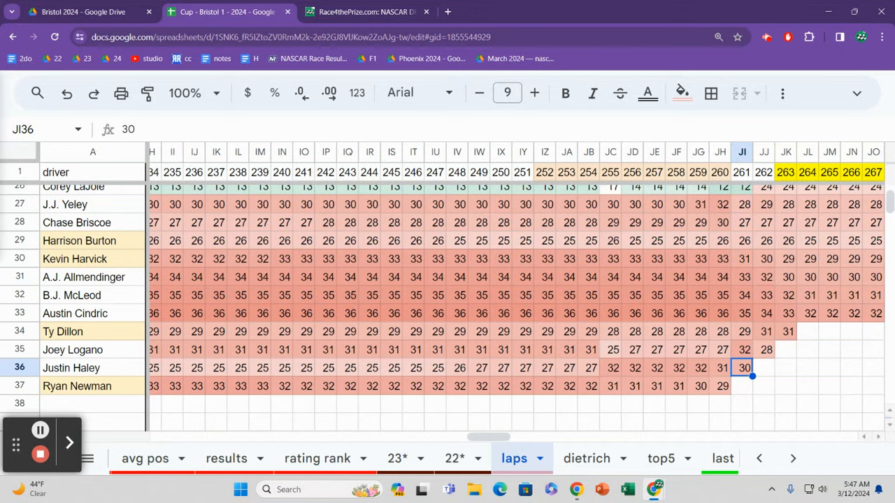
mouse_move(501, 387)
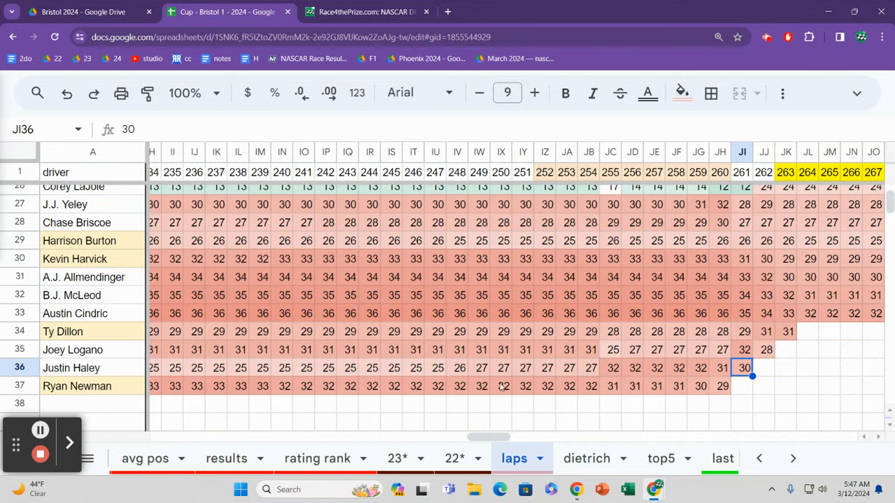